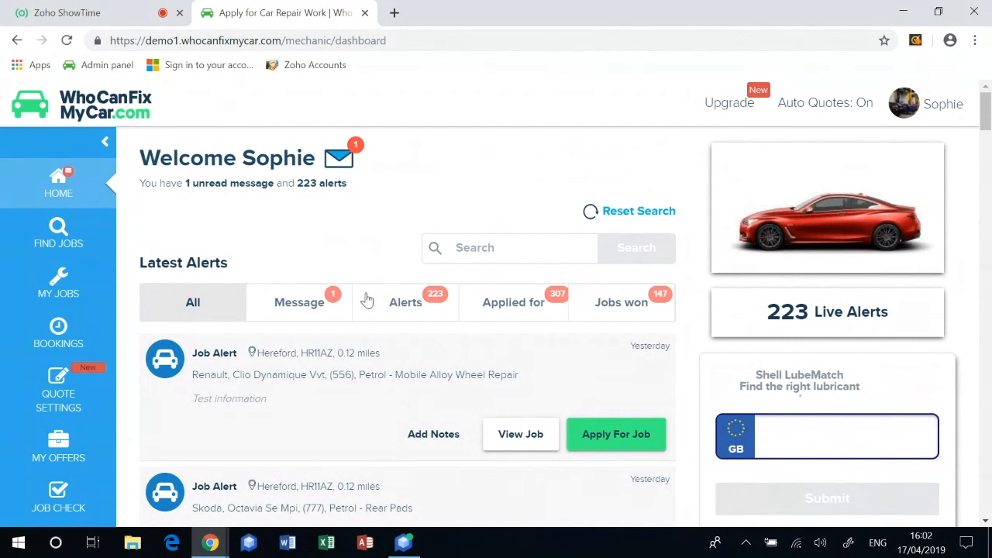
mouse_move(510, 326)
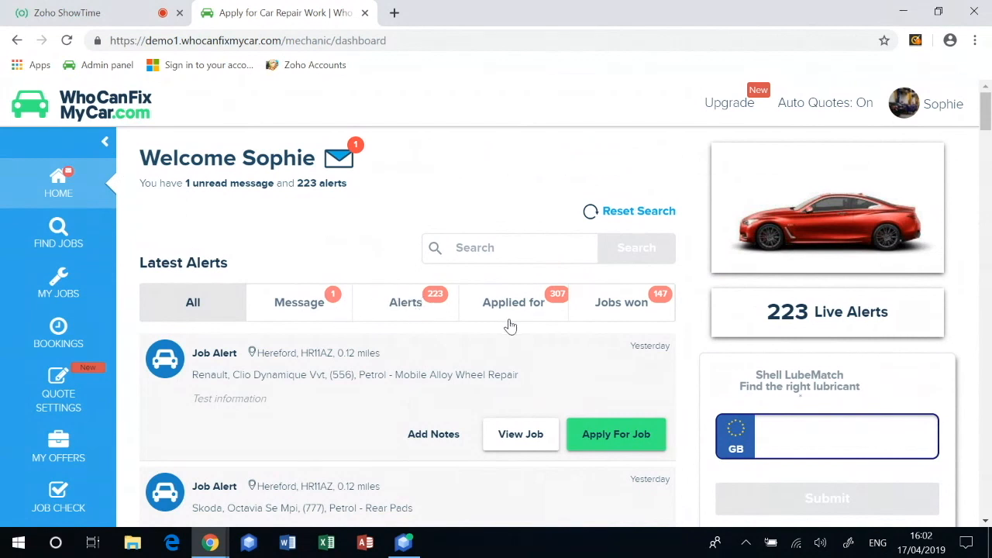
mouse_move(615, 316)
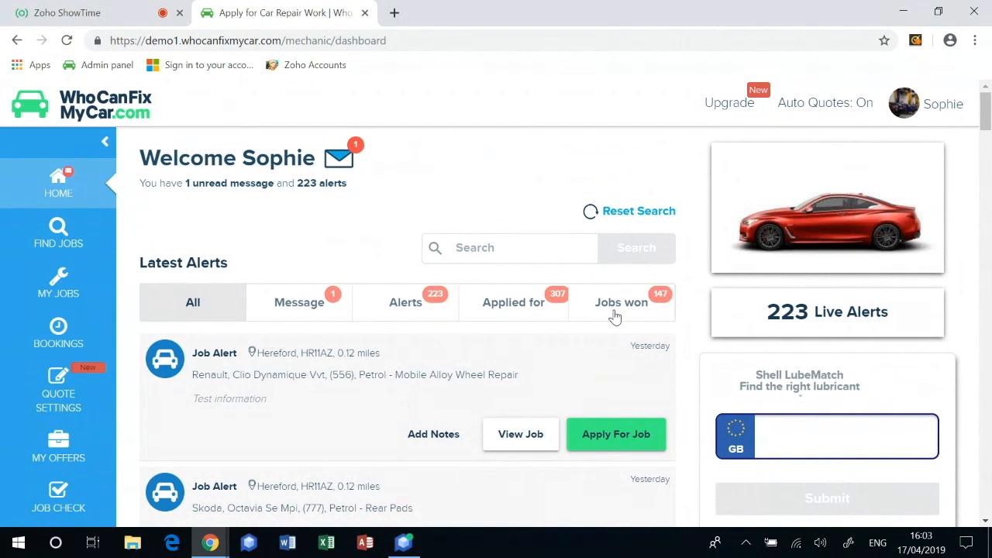
mouse_move(608, 310)
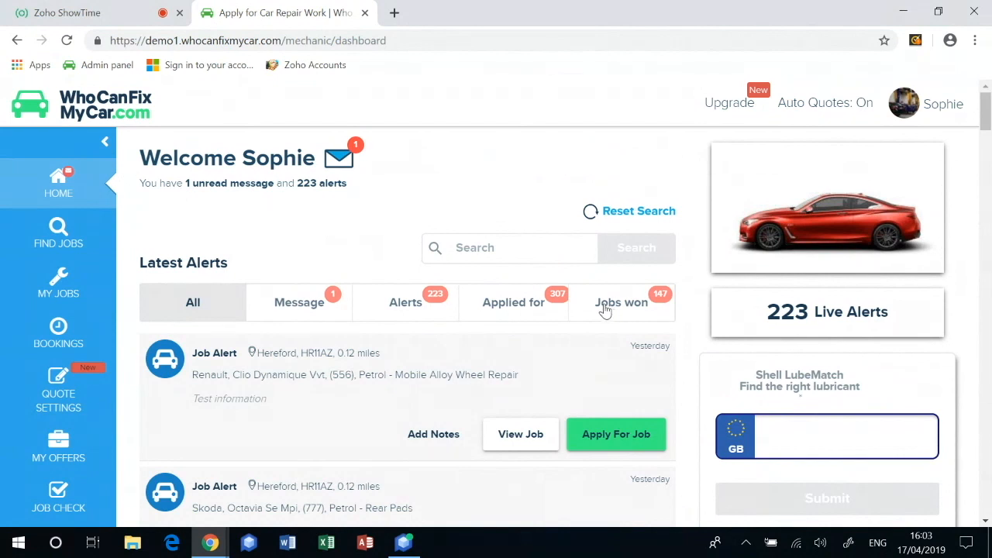
mouse_move(612, 318)
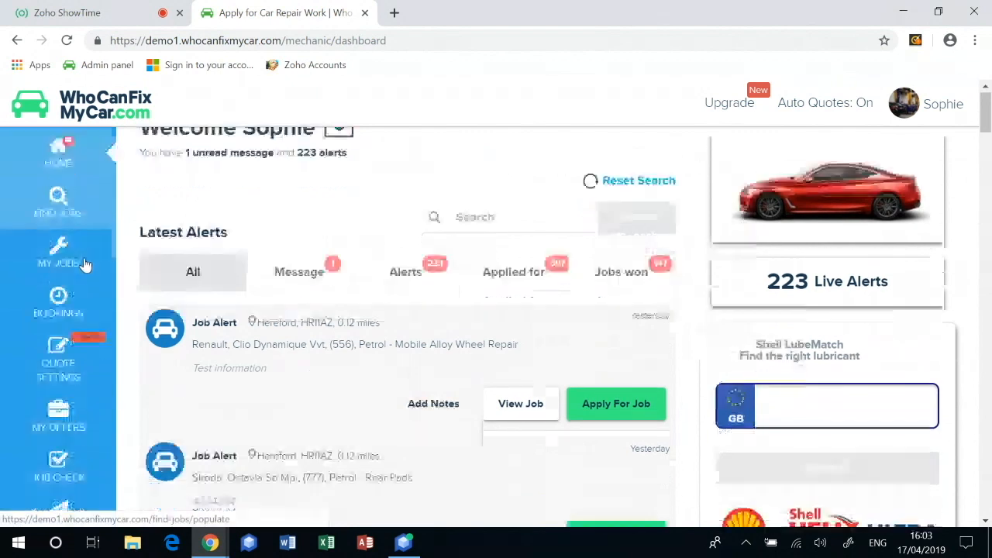
- Edit the garage profile's phone number and email contact details, then save them
scroll("down", 3)
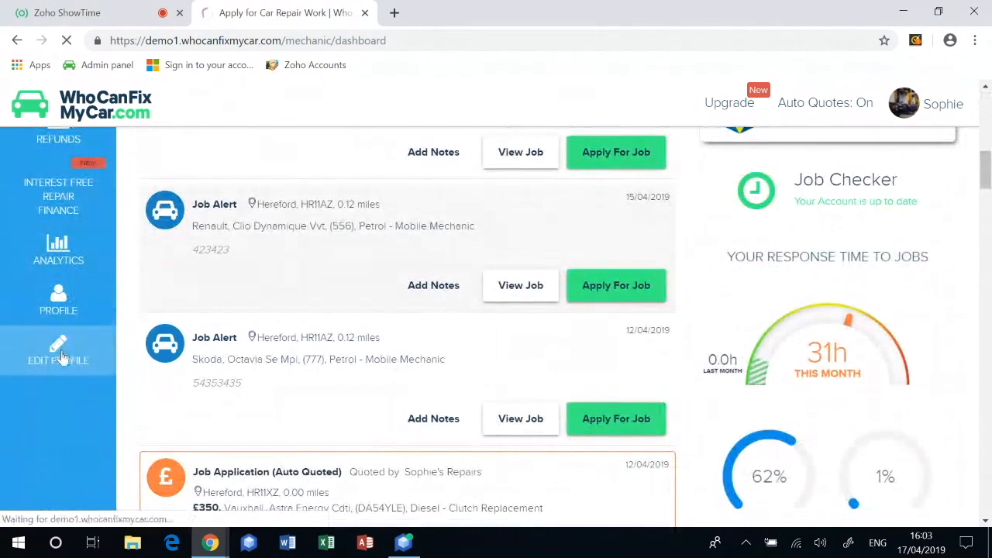
left_click(58, 353)
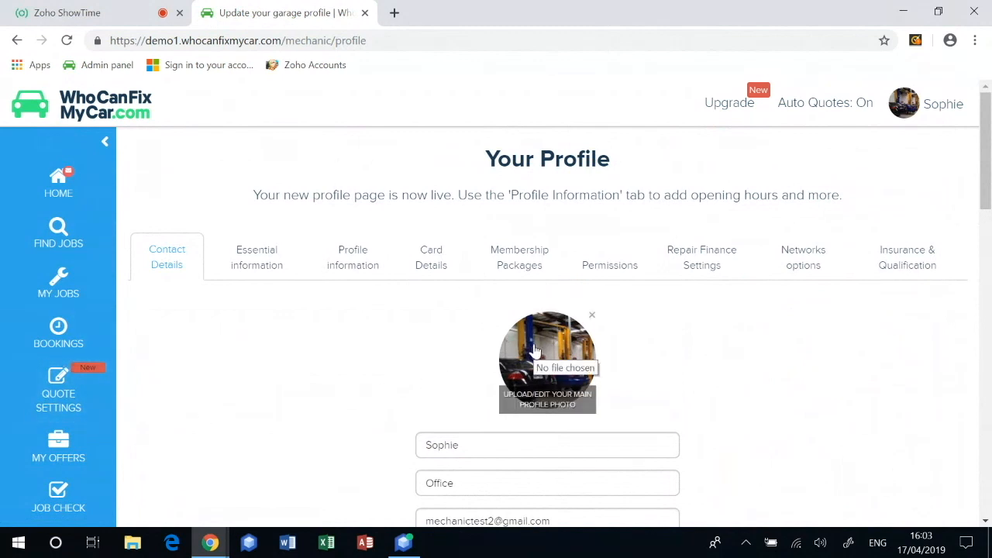
scroll("down", 3)
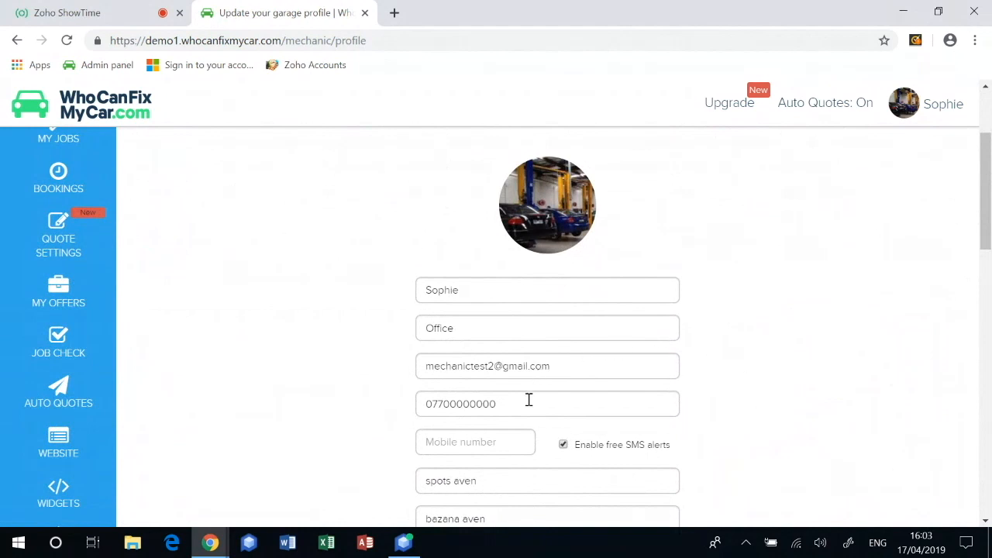
left_click(548, 404)
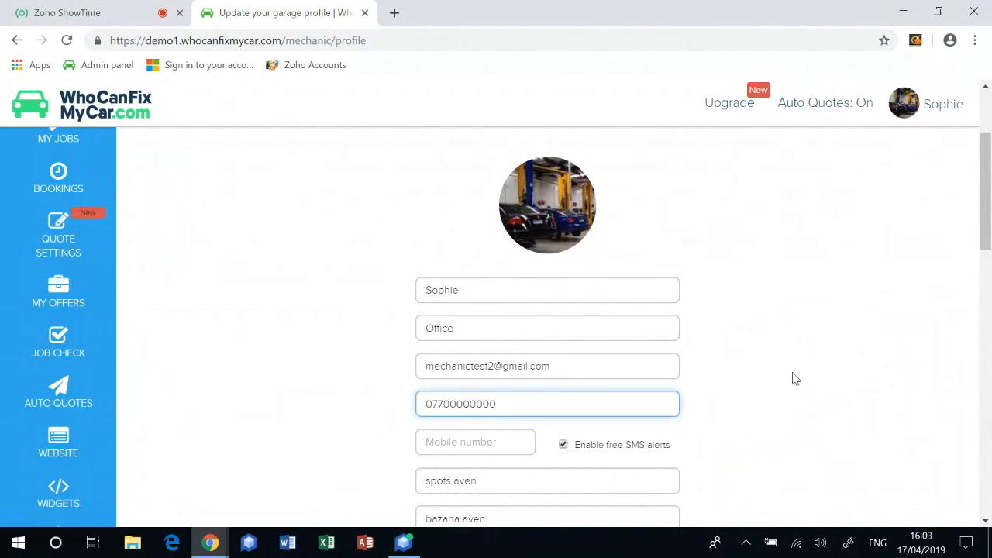
left_click(548, 366)
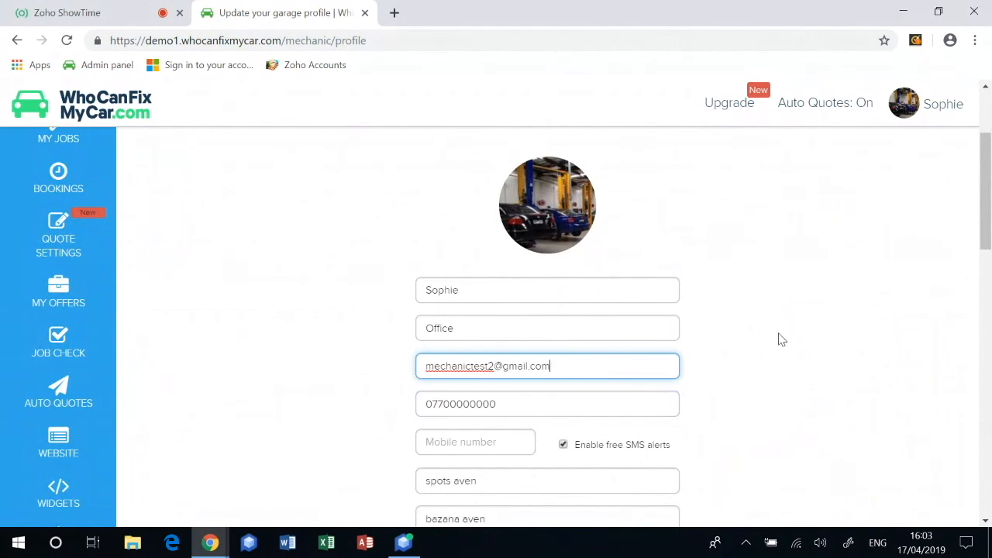
scroll("down", 3)
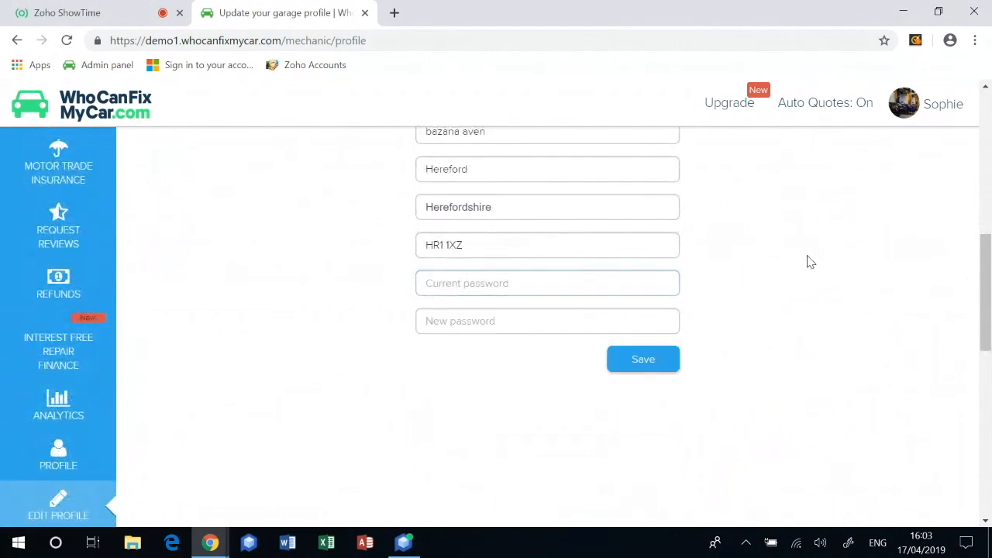
mouse_move(643, 359)
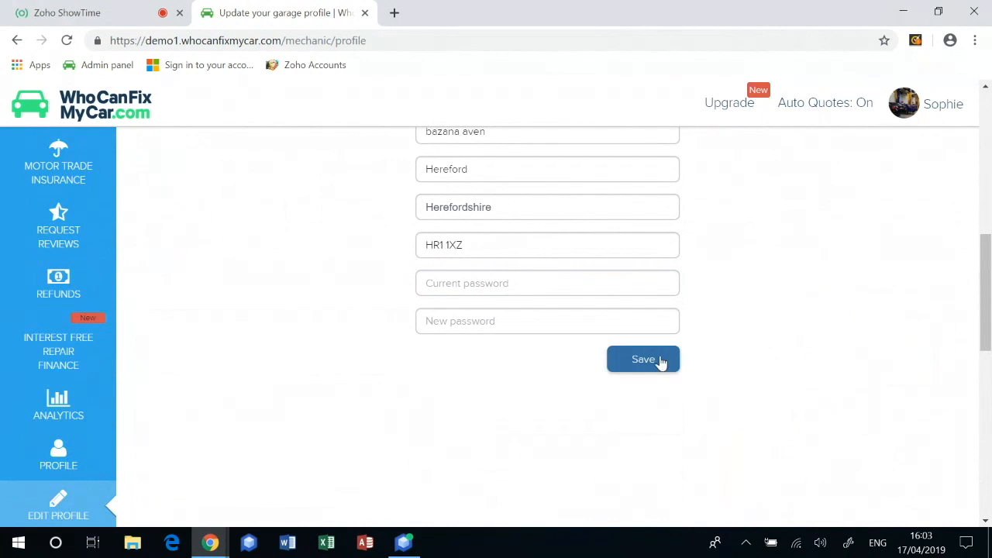
left_click(644, 359)
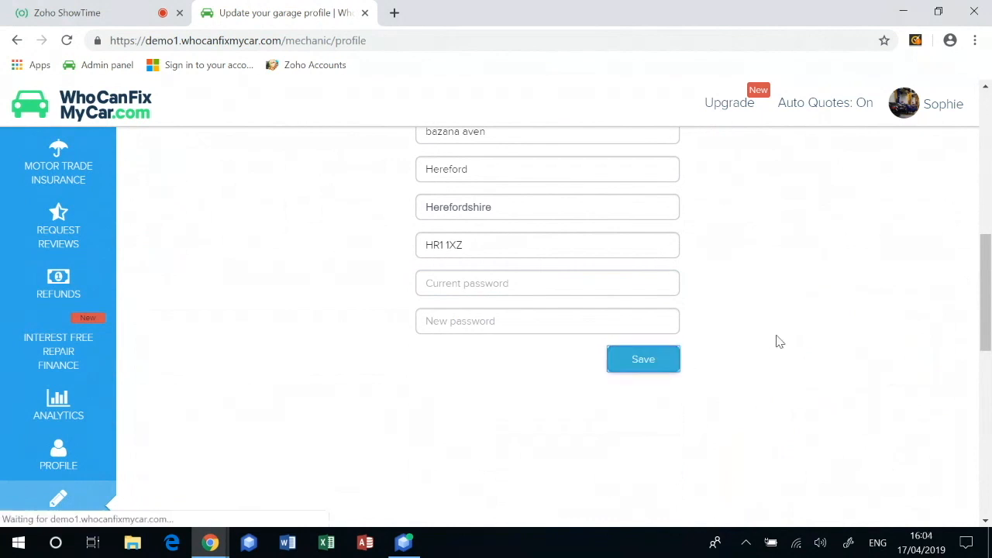
left_click(643, 359)
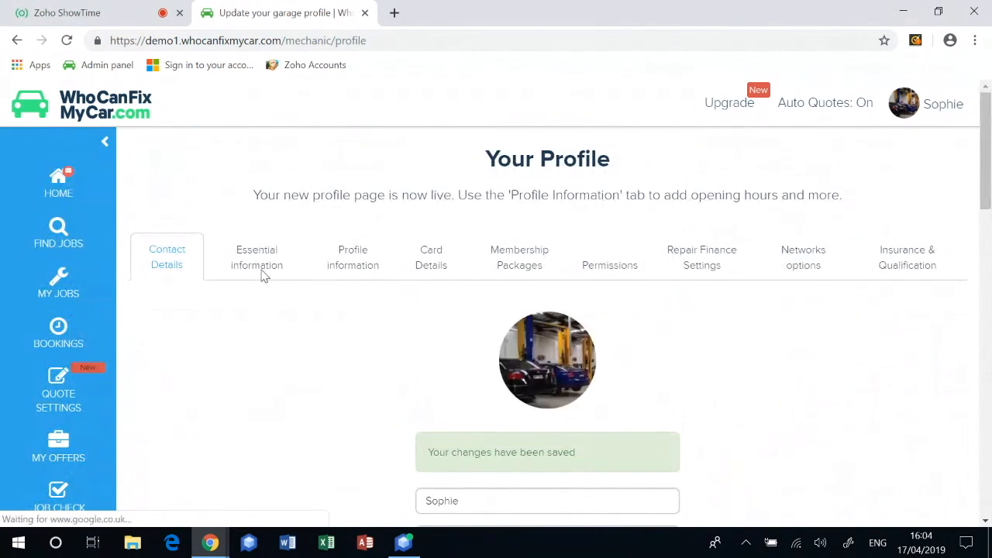
- On Essential information, tick 'Are you VAT registered?' and enter VAT number 4567890
left_click(257, 257)
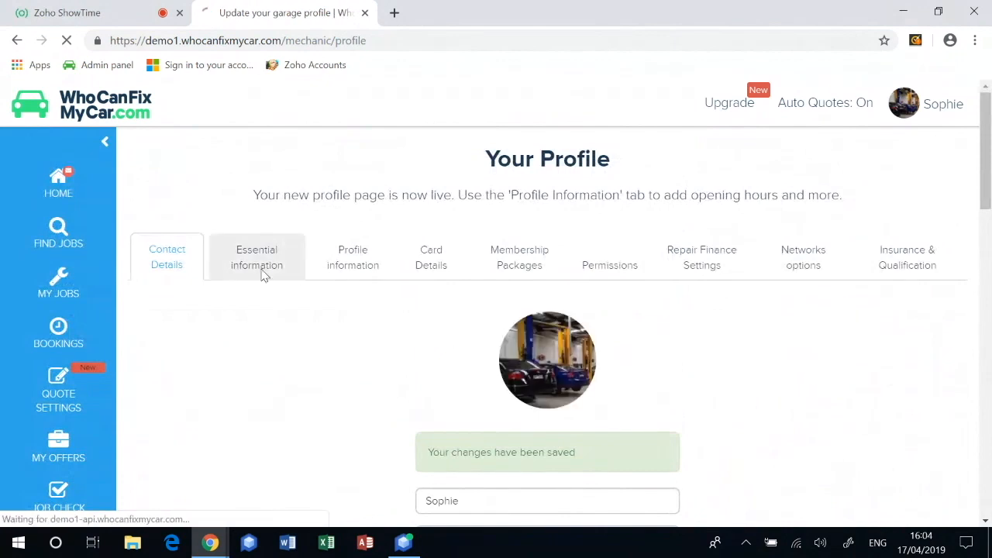
left_click(256, 256)
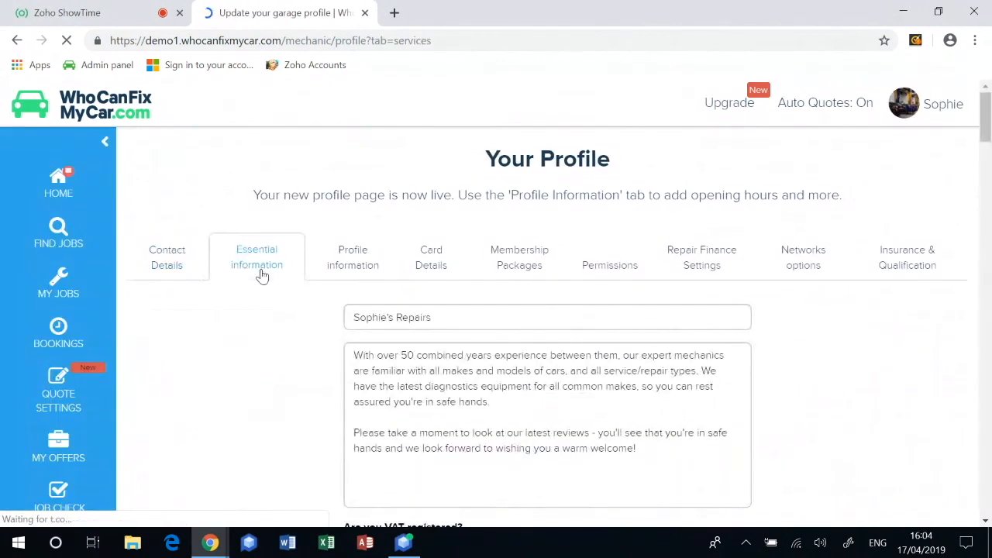
left_click(506, 372)
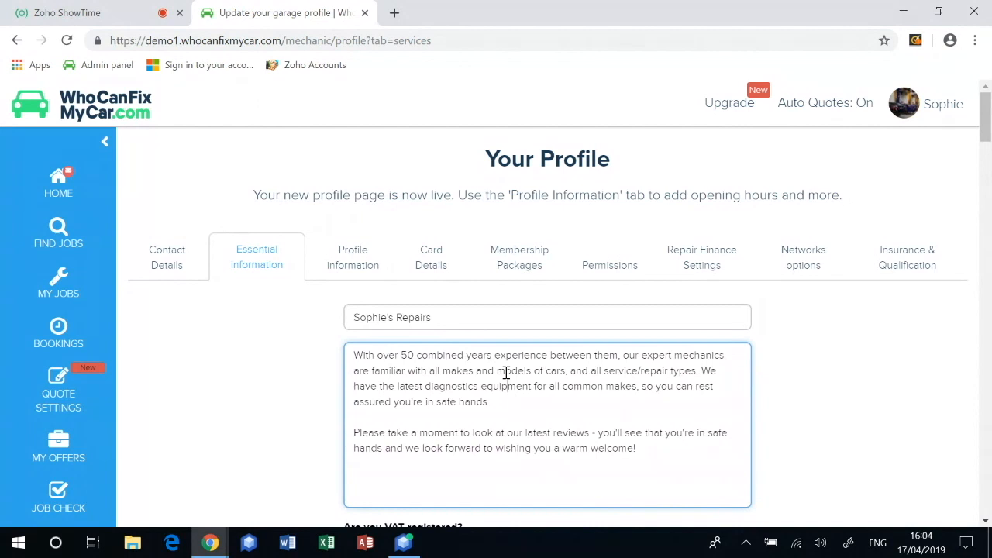
scroll("down", 3)
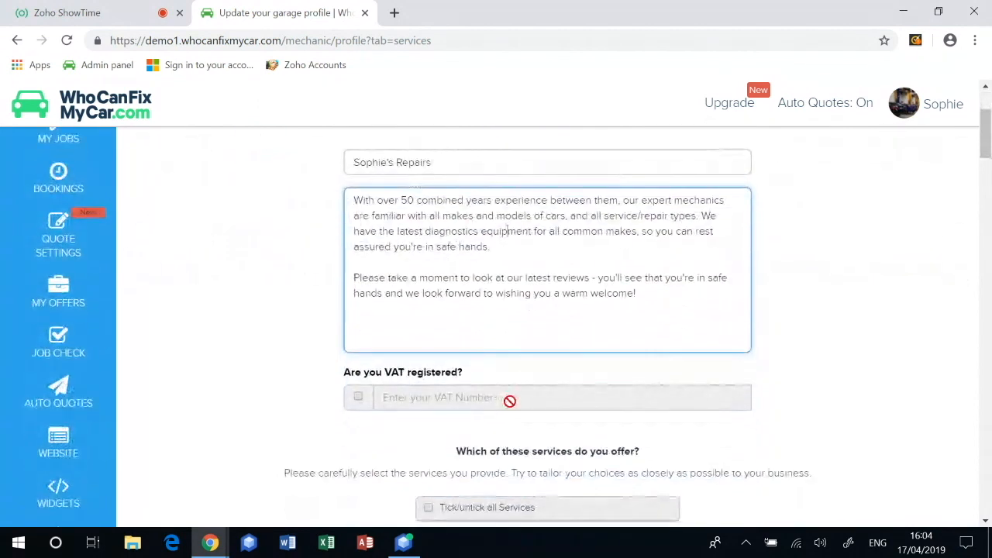
left_click(358, 396)
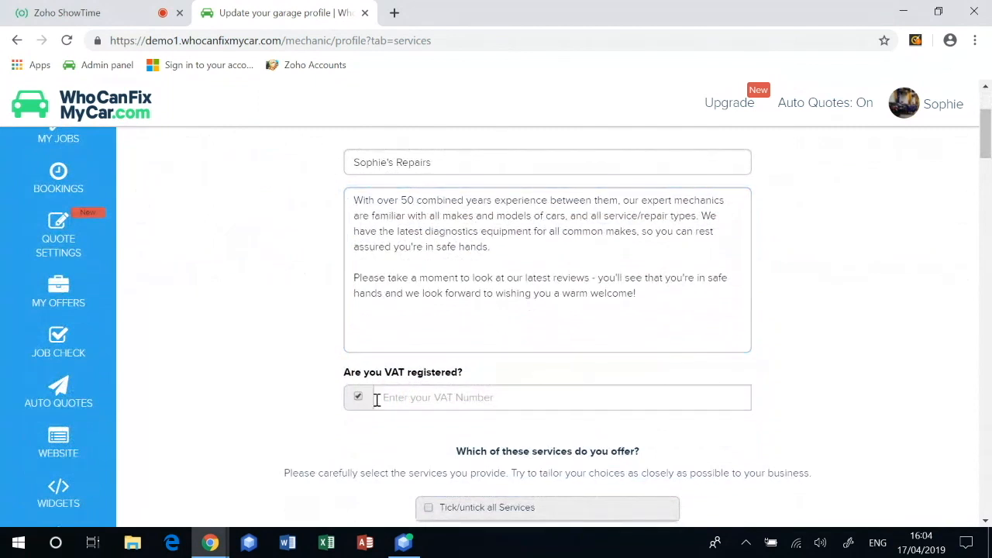
type("4567")
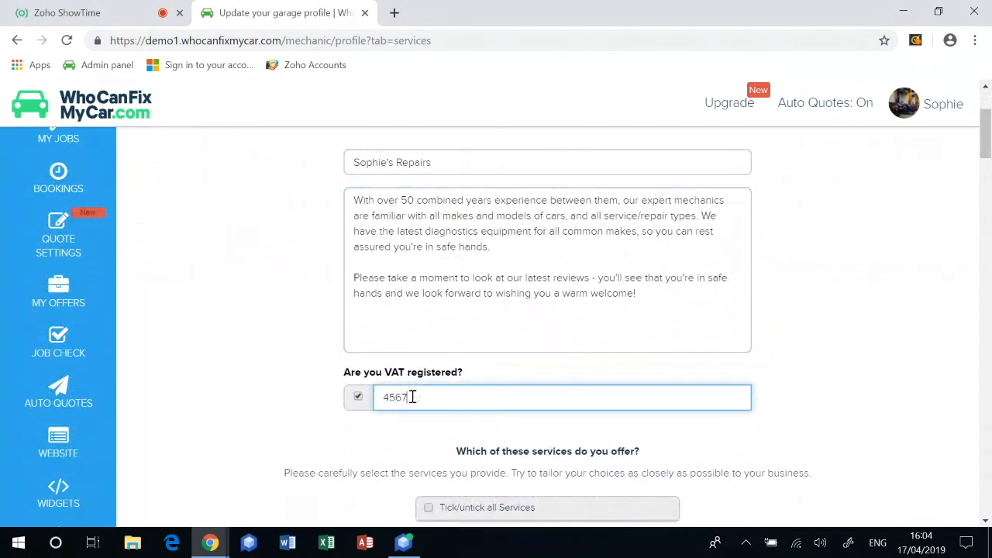
type("890")
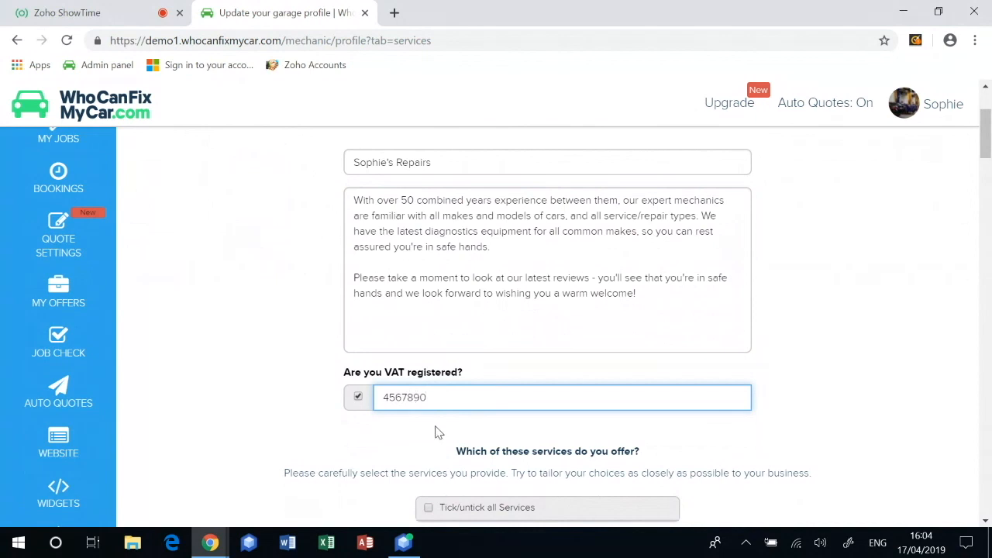
scroll("down", 3)
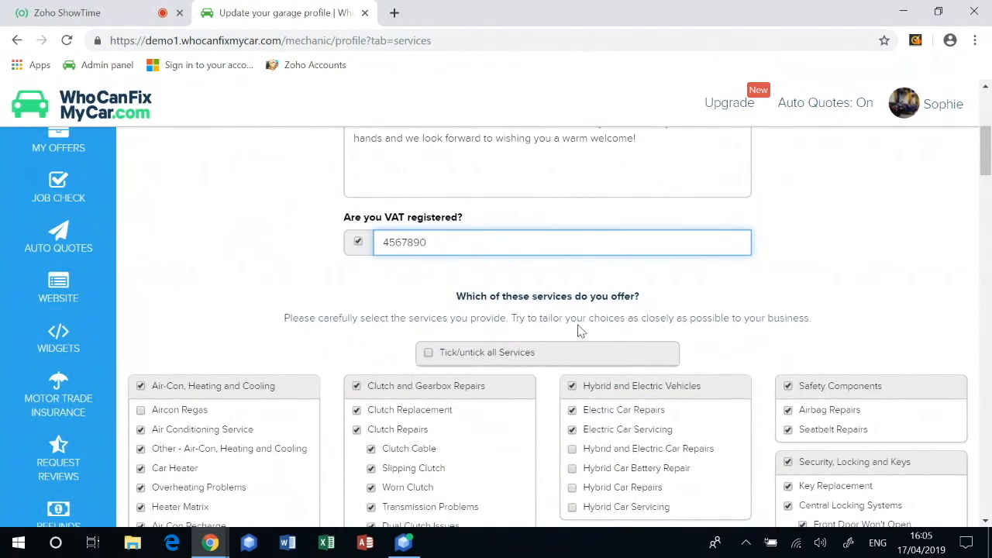
scroll("down", 3)
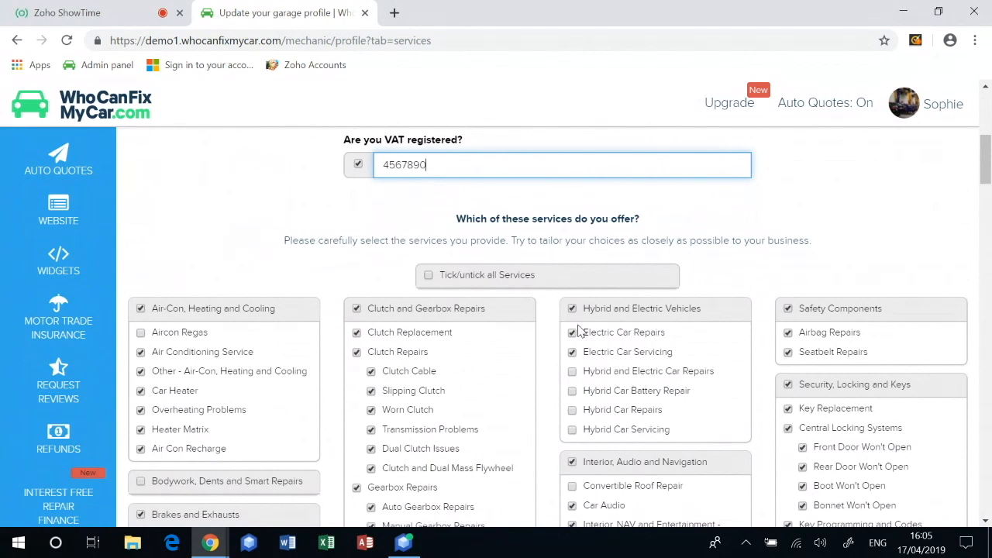
scroll("down", 3)
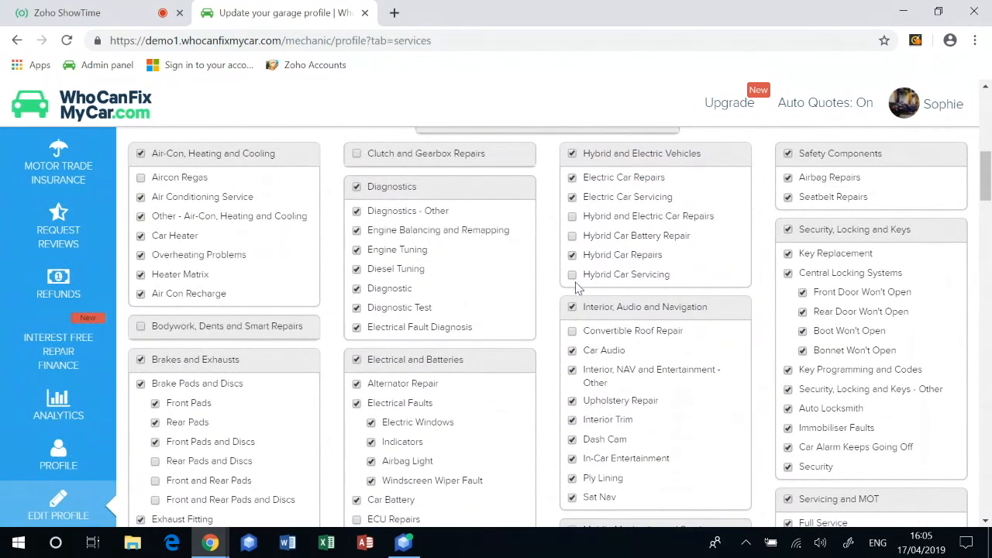
scroll("down", 3)
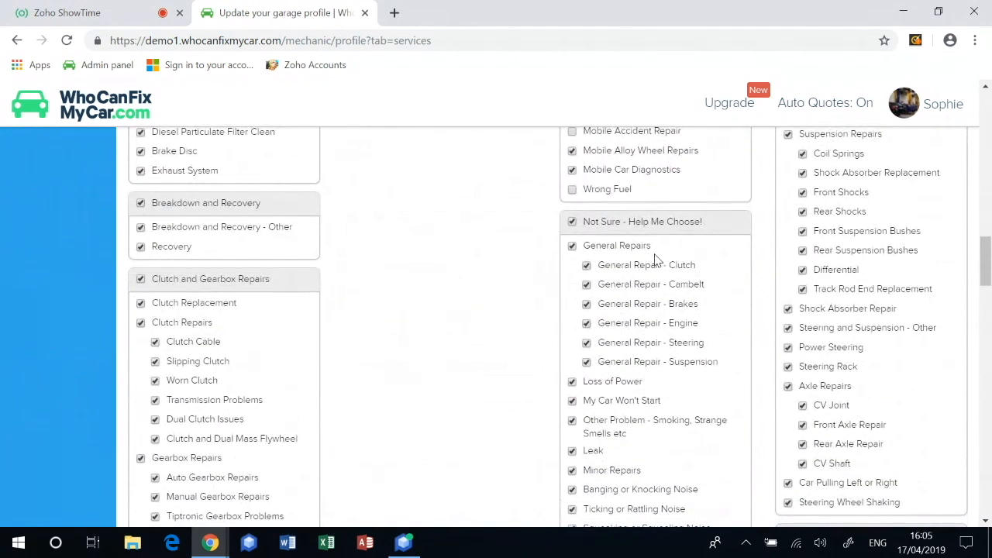
scroll("down", 3)
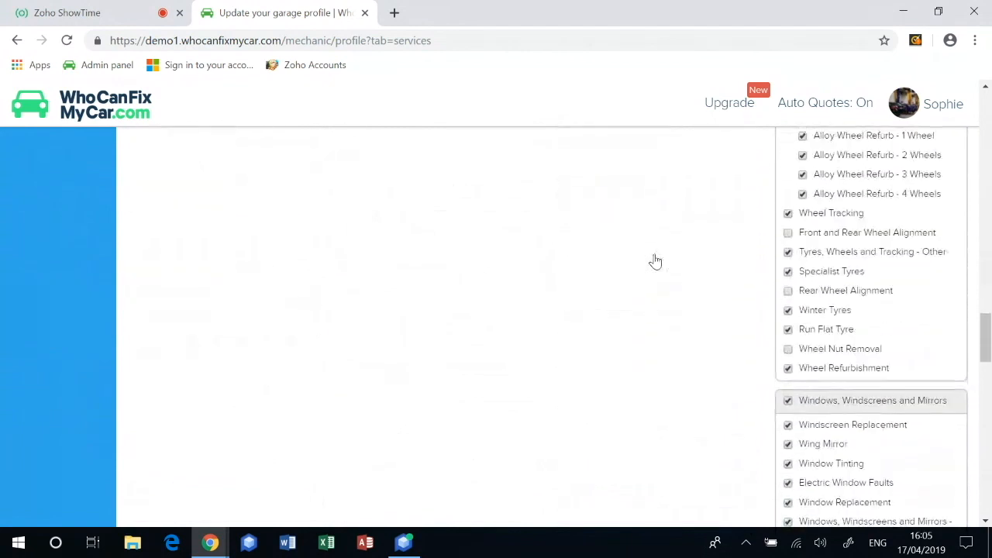
scroll("down", 3)
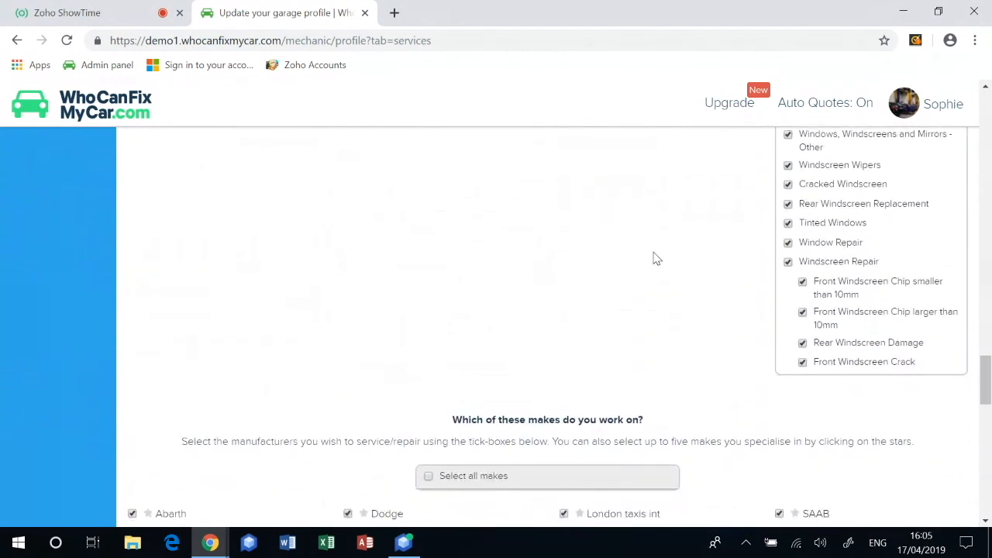
scroll("down", 3)
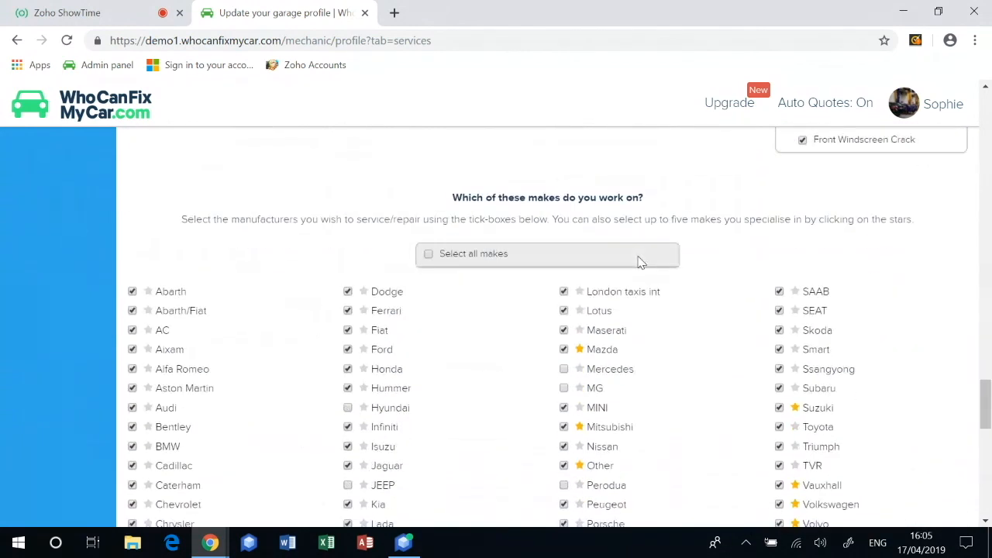
- Star Jaguar as a specialist make and save the makes list
scroll("down", 3)
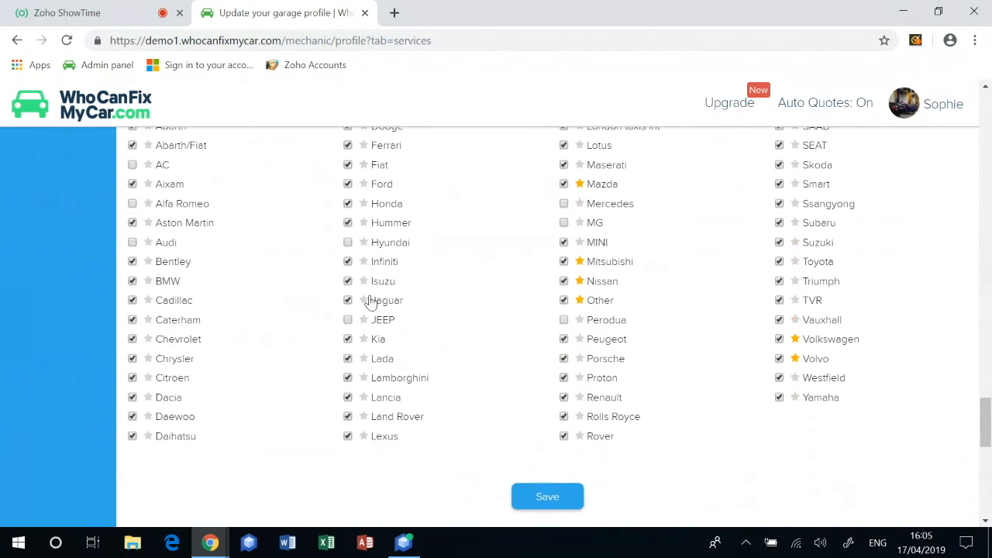
left_click(363, 300)
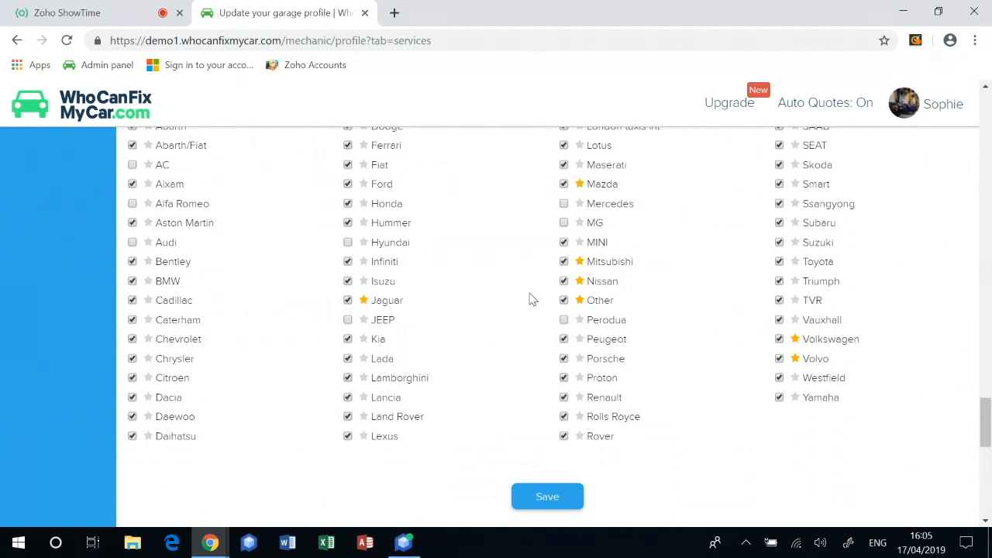
left_click(547, 496)
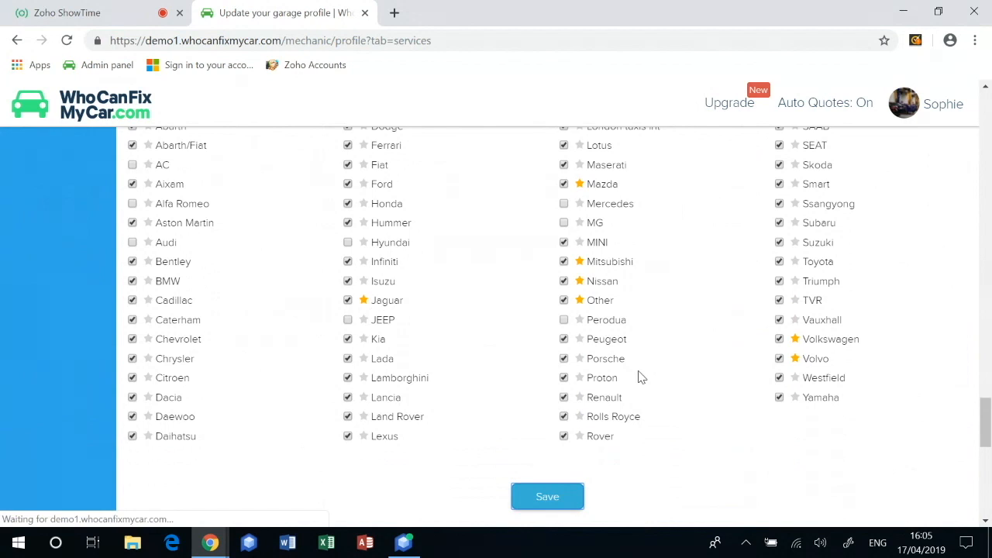
left_click(548, 497)
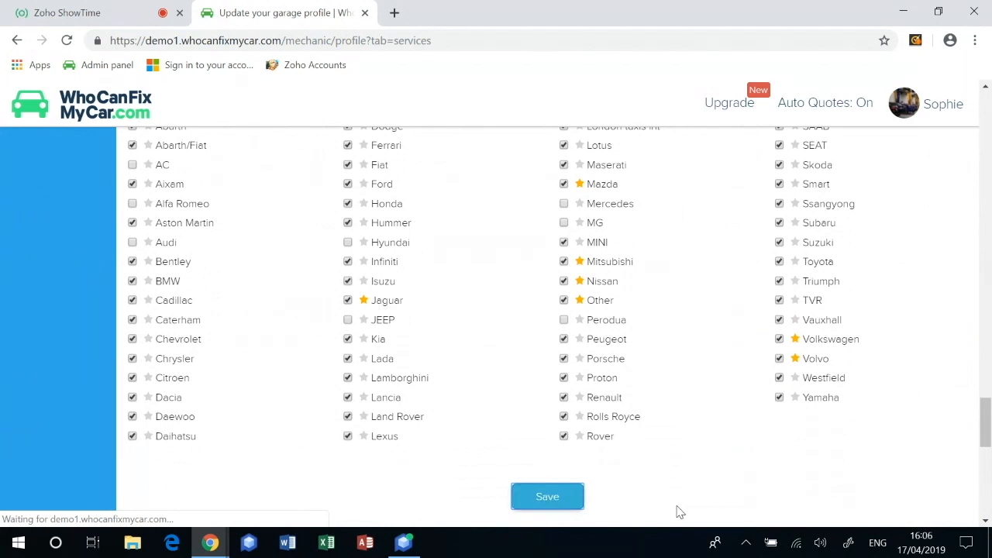
left_click(547, 496)
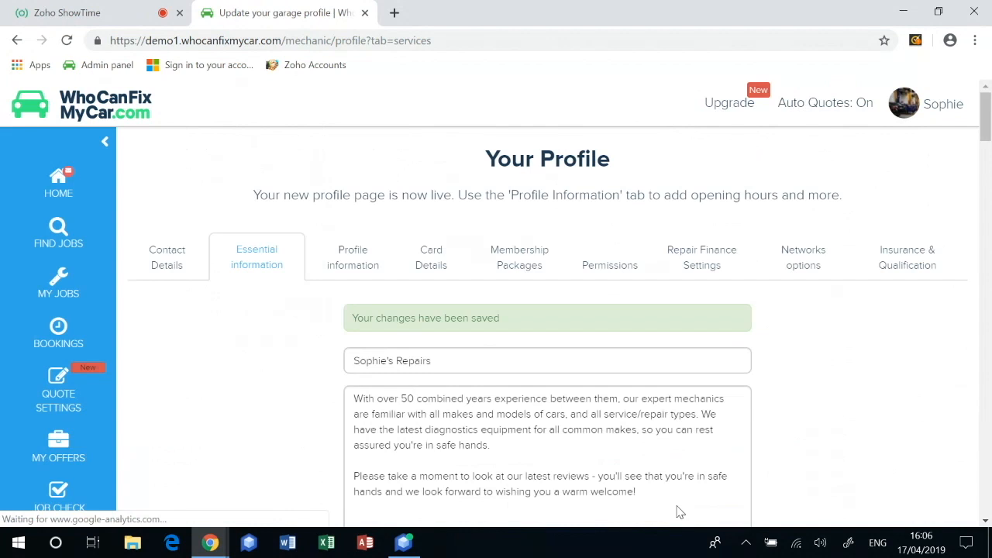
mouse_move(674, 491)
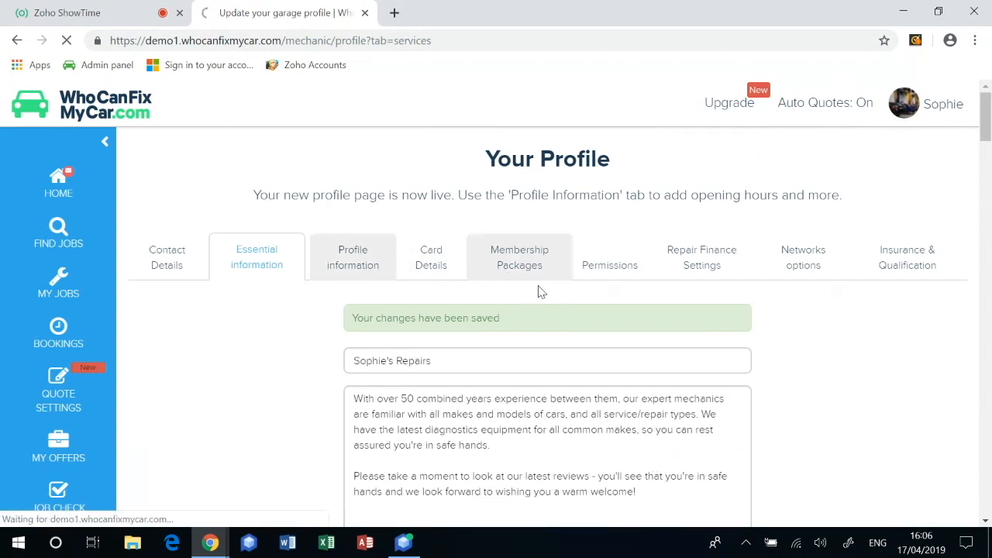
- Enter established 1990, 7 ramps, and collection and delivery within 5 miles, then save
left_click(352, 257)
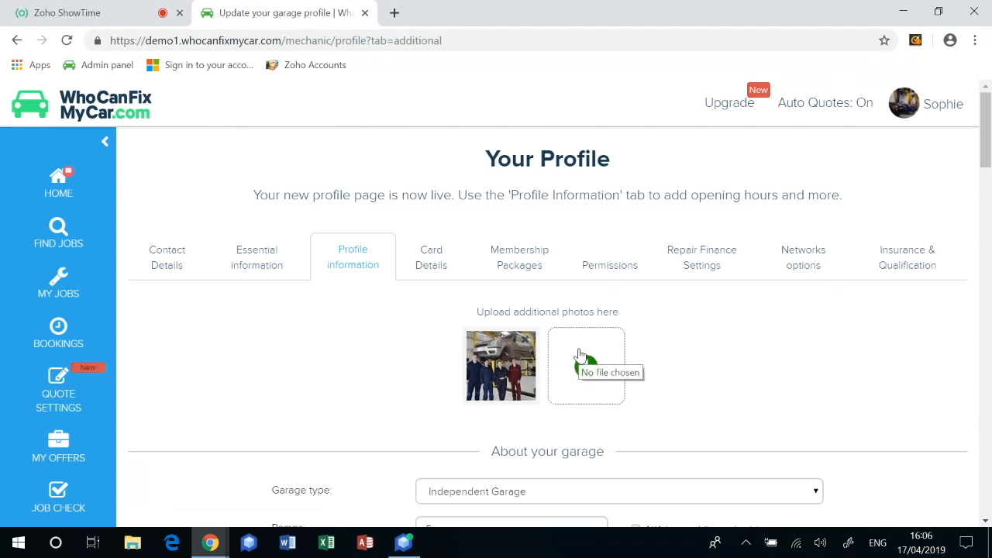
mouse_move(581, 358)
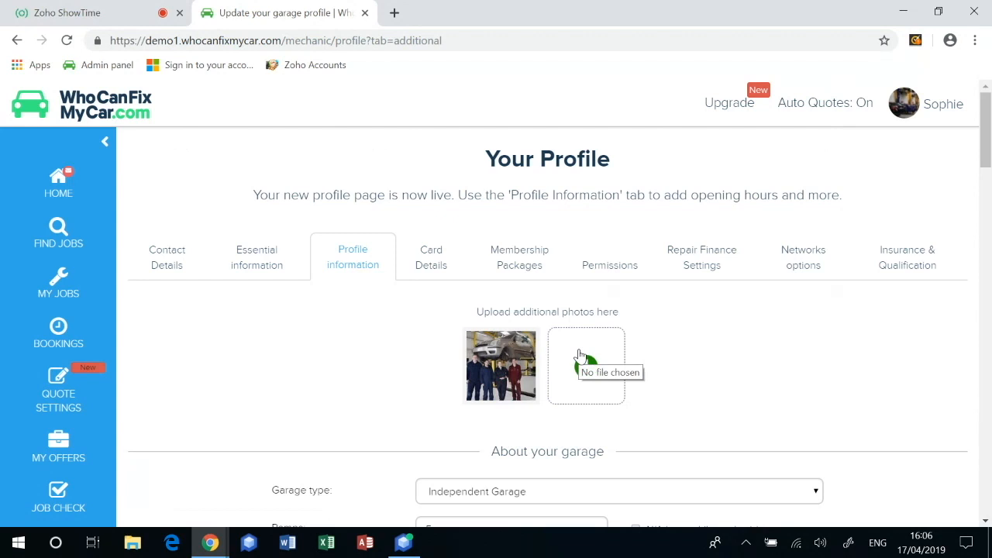
scroll("down", 3)
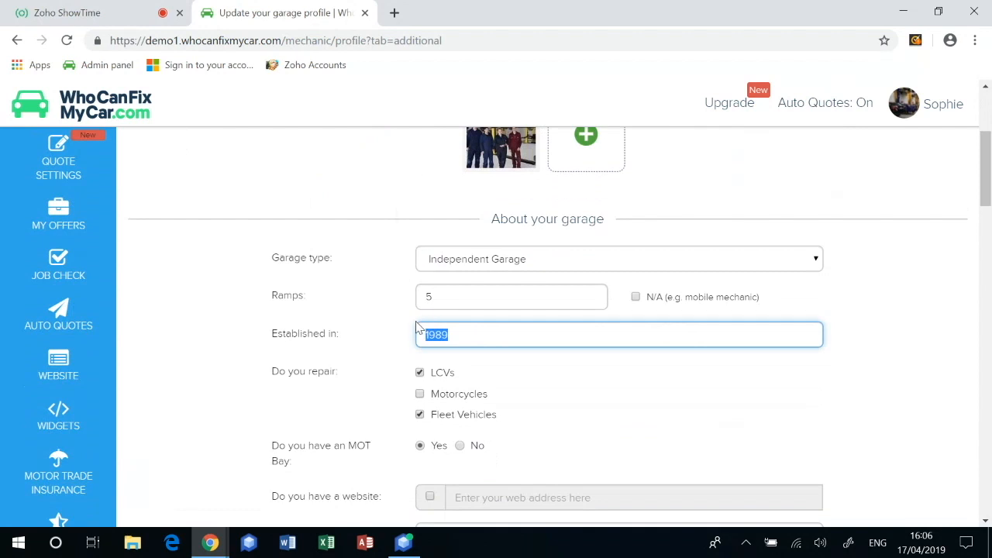
type("1990")
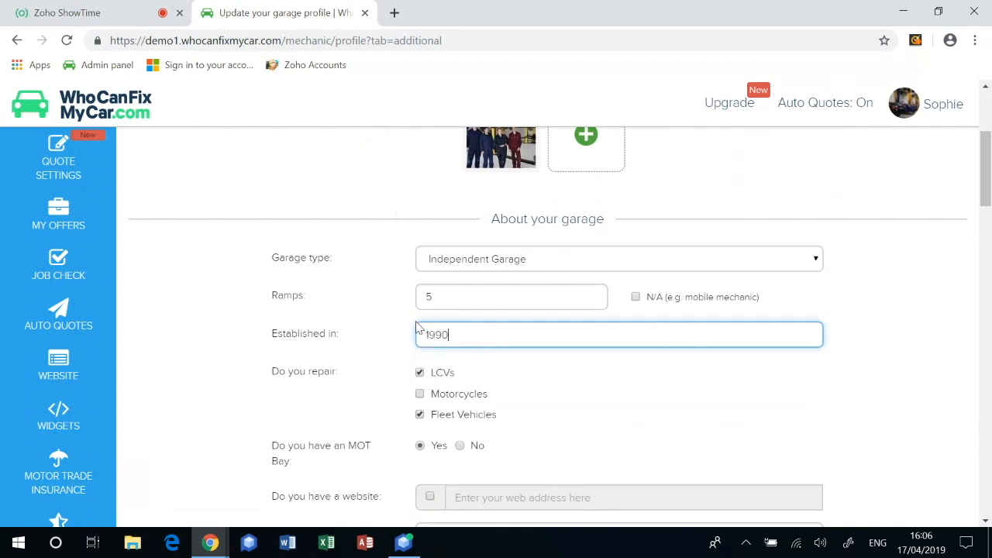
scroll("down", 3)
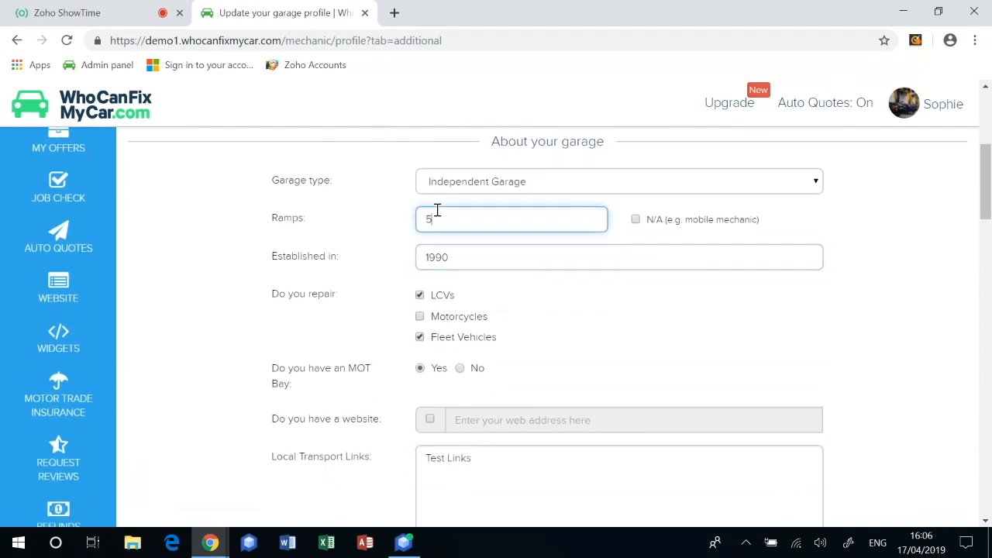
type("7")
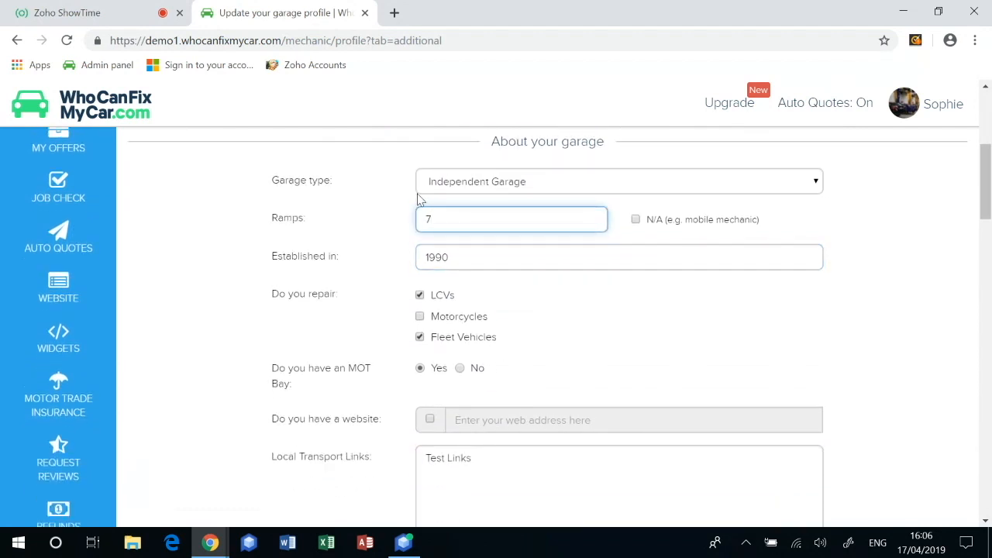
scroll("down", 3)
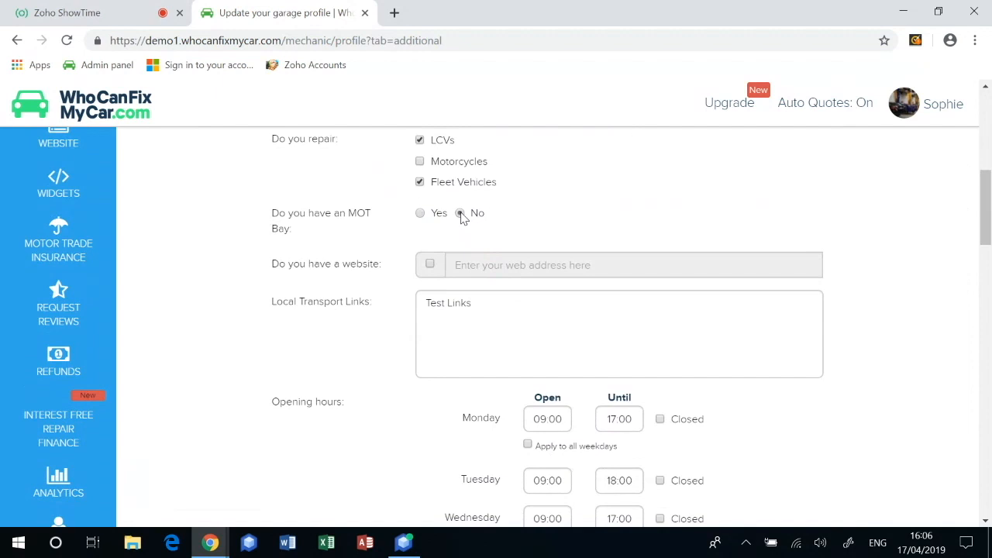
scroll("down", 3)
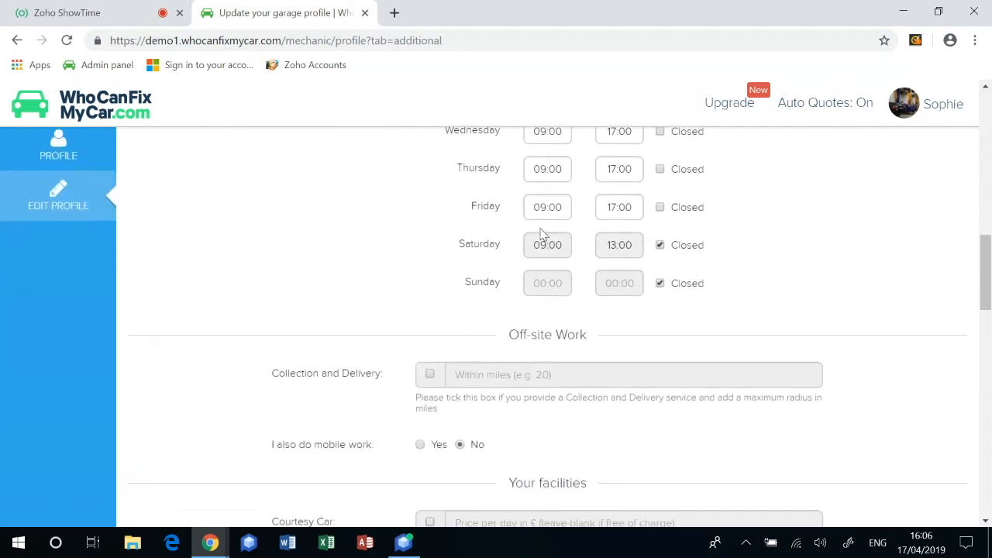
scroll("down", 3)
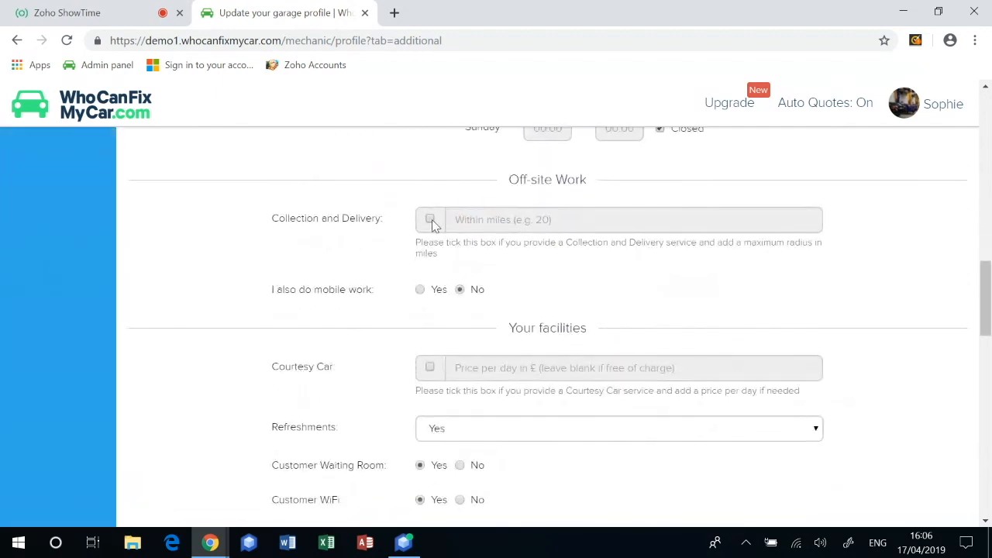
type("5")
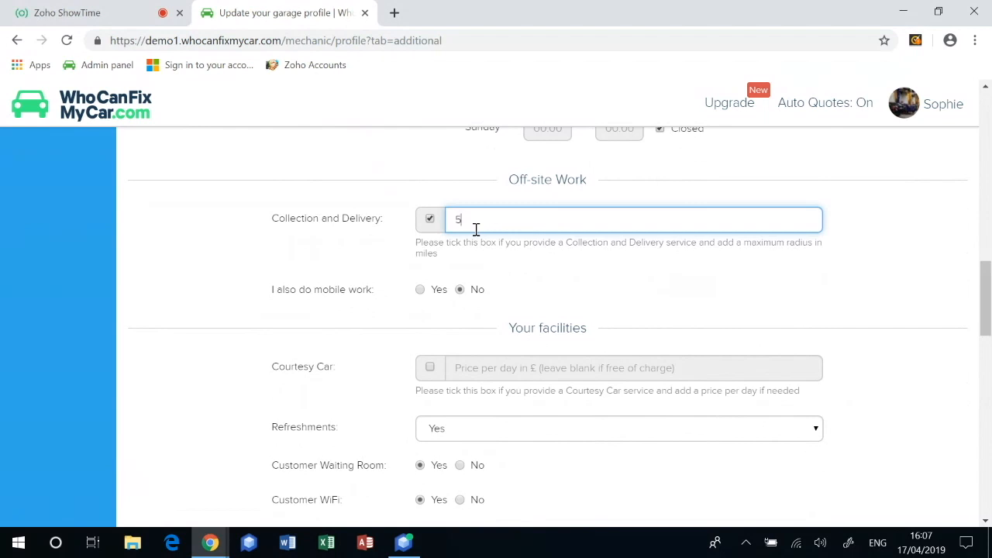
scroll("down", 3)
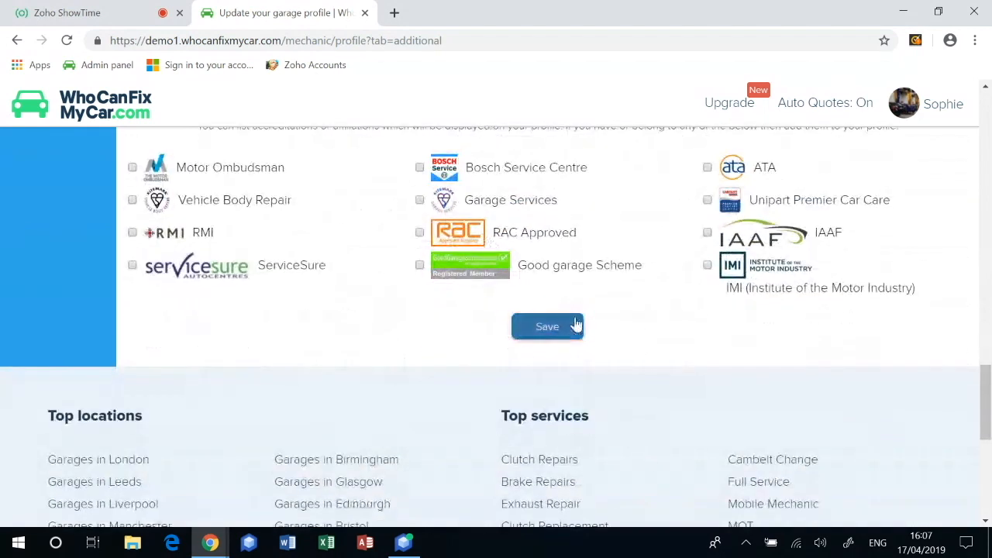
left_click(547, 326)
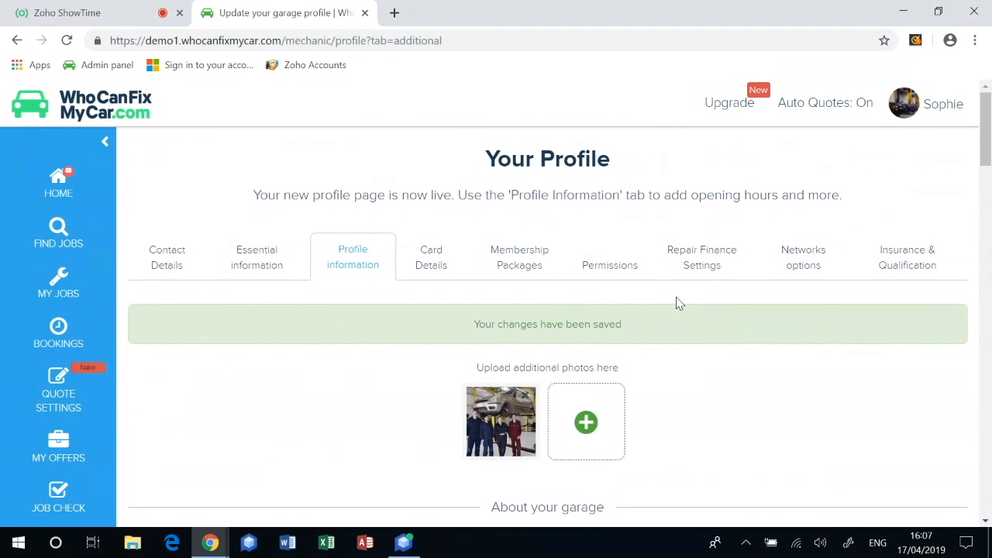
- Open Card Details and submit Update My Card Details with the form left empty
left_click(431, 256)
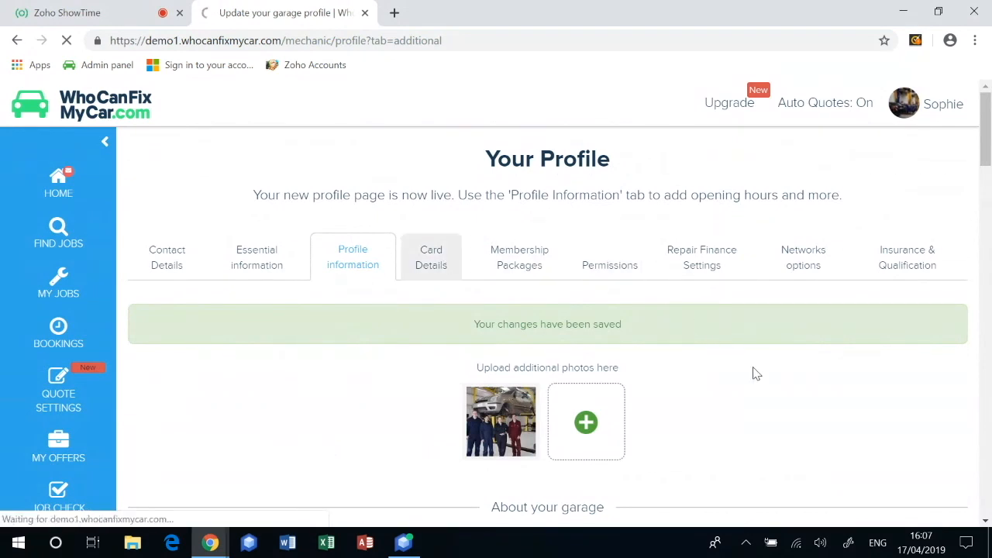
left_click(431, 256)
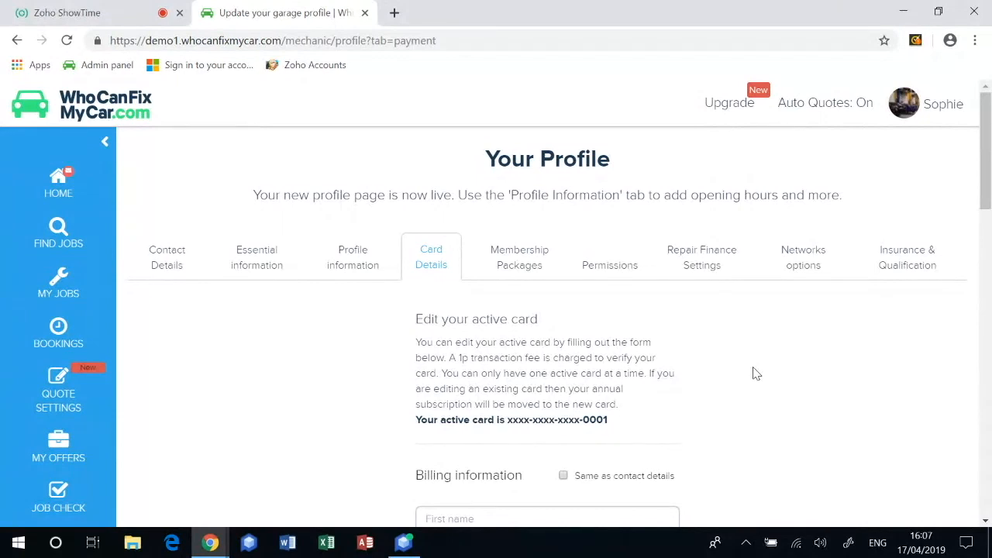
scroll("down", 3)
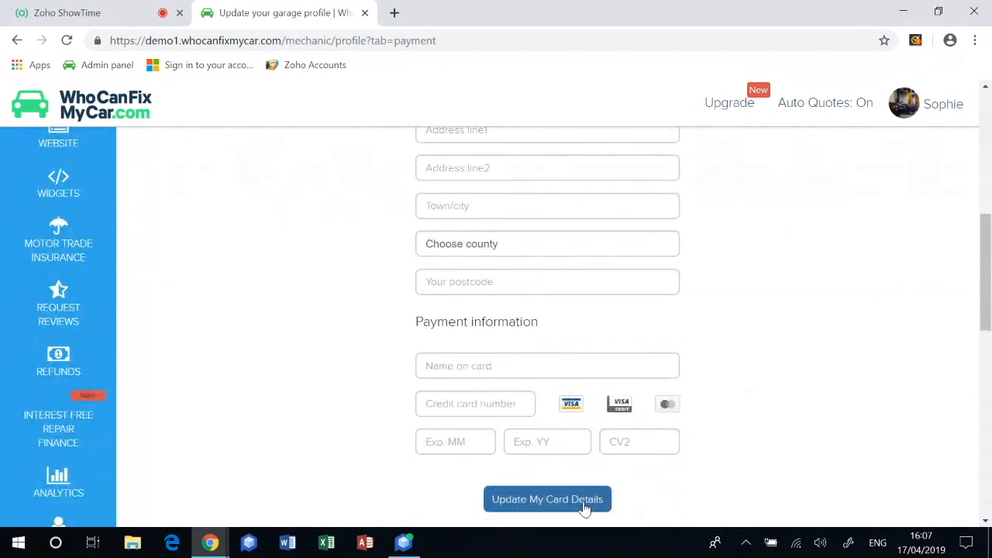
left_click(548, 499)
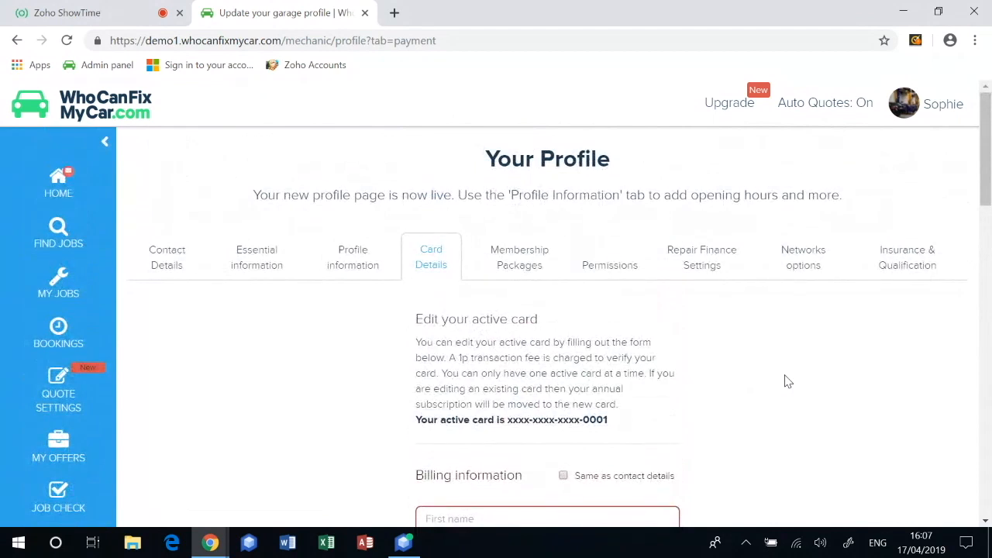
mouse_move(610, 264)
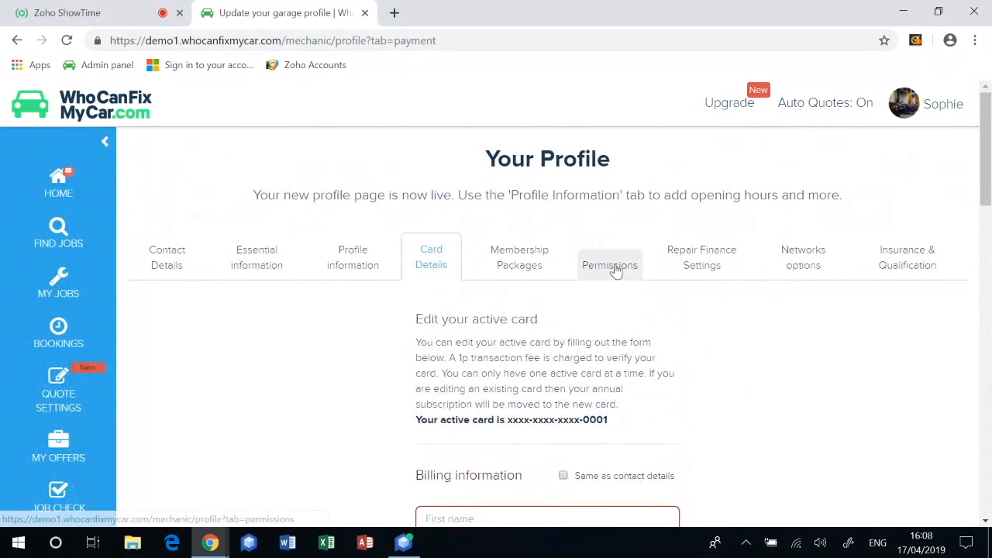
- On the Permissions tab, choose No for email alerts about new jobs
left_click(609, 257)
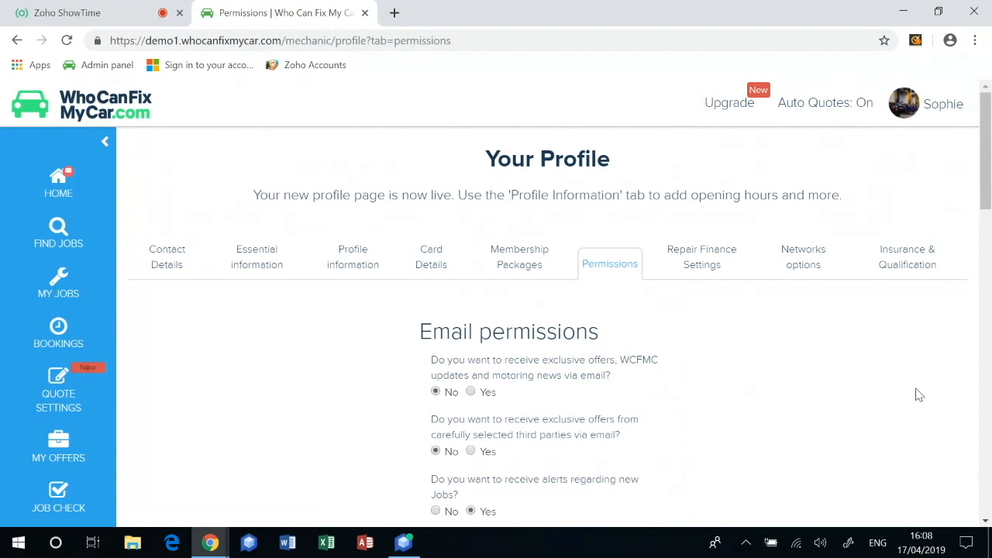
scroll("down", 3)
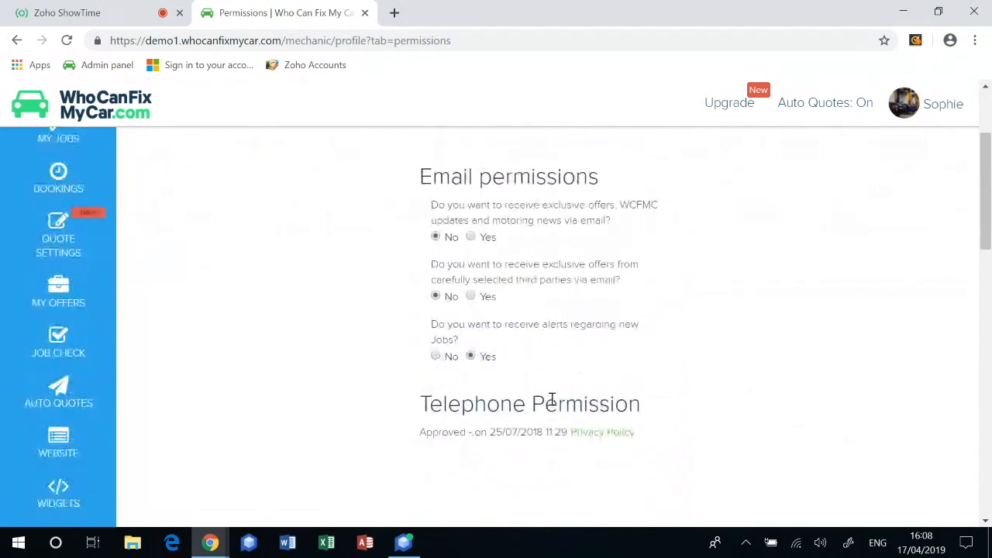
left_click(436, 356)
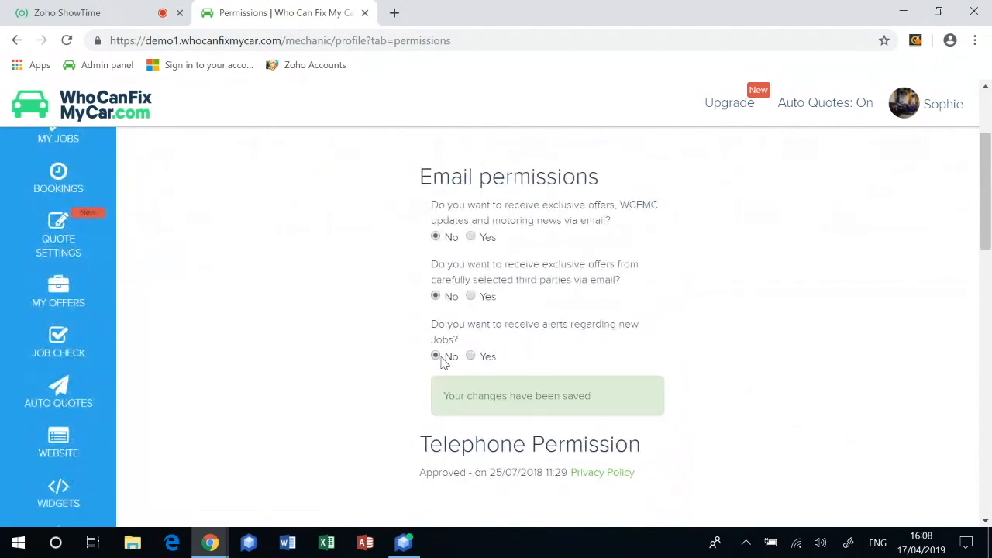
left_click(471, 356)
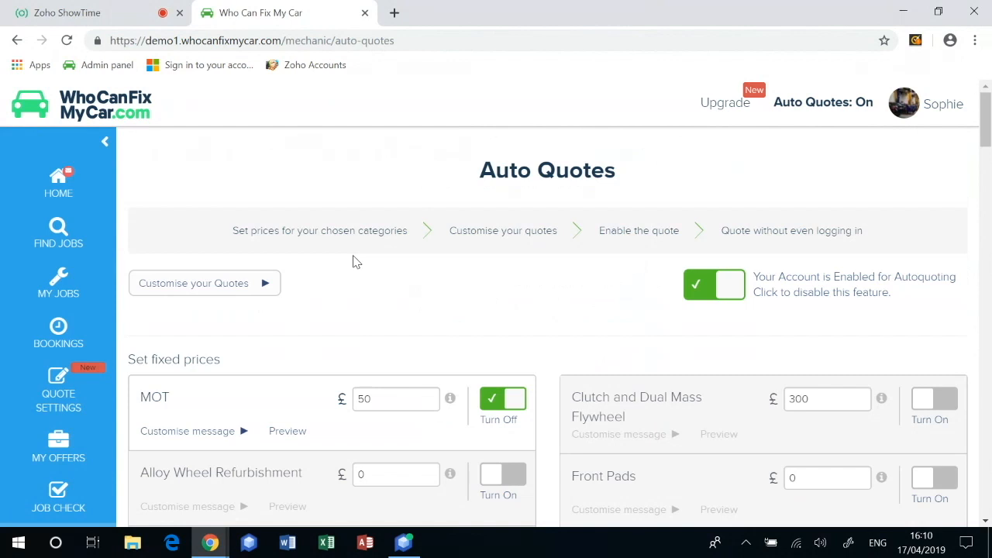
mouse_move(593, 280)
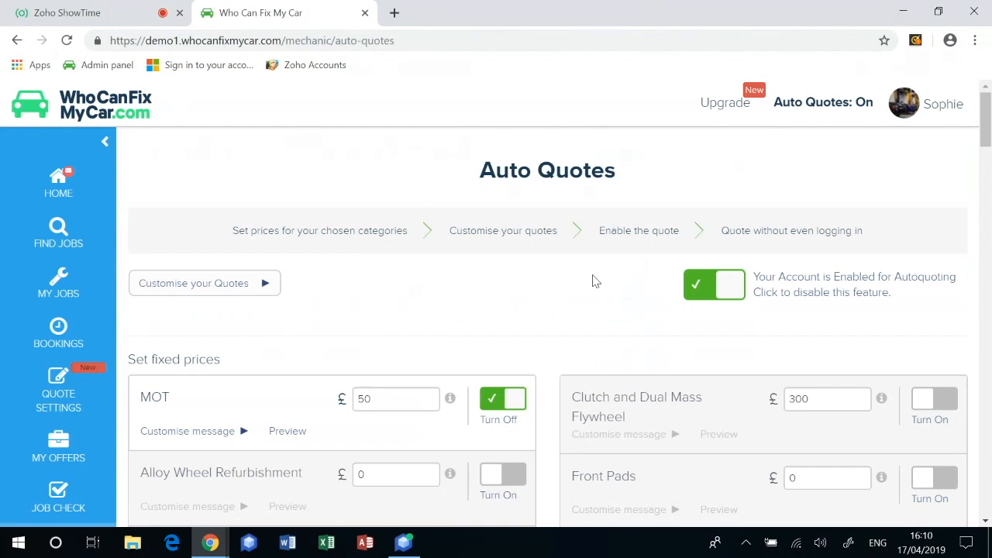
- Turn on the account autoquoting toggle on the Auto Quotes page
left_click(714, 284)
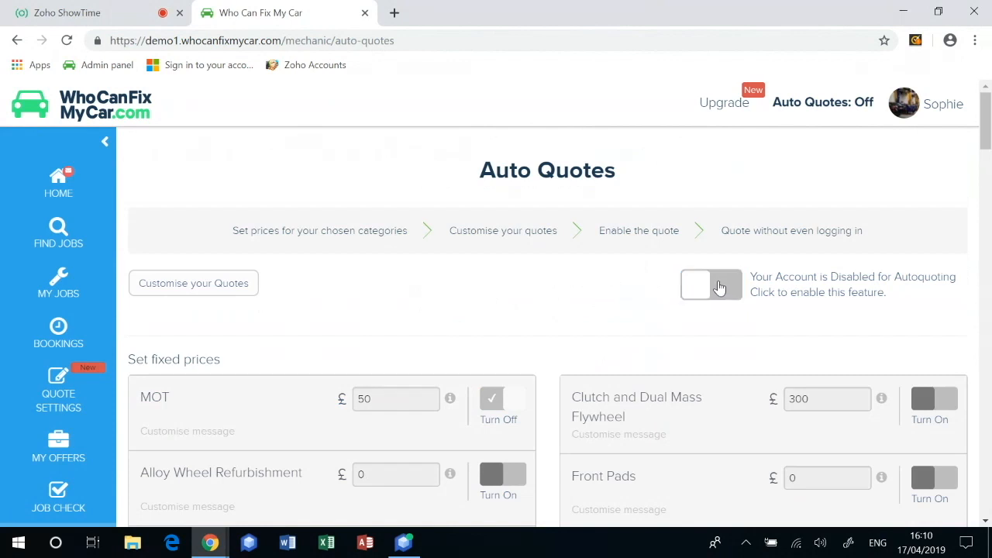
left_click(711, 285)
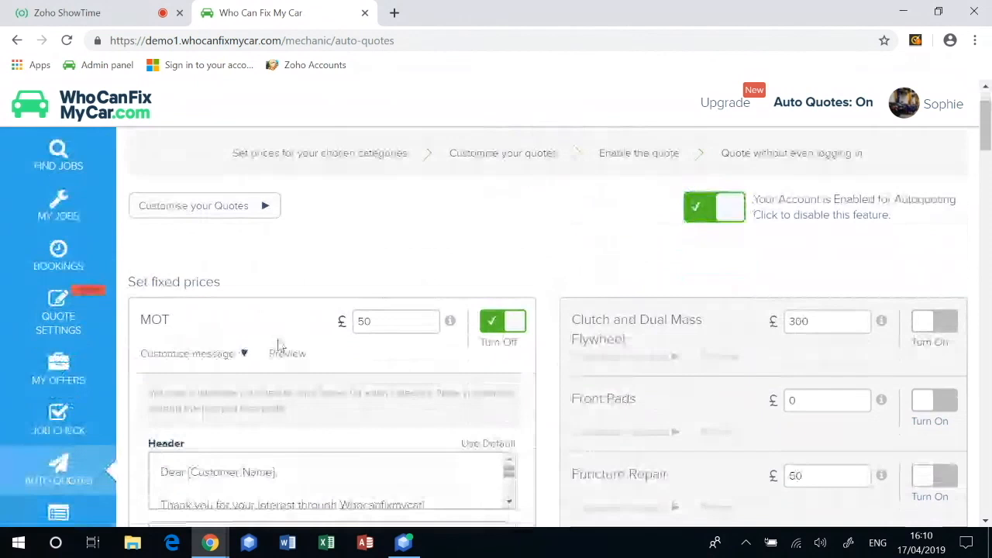
scroll("down", 3)
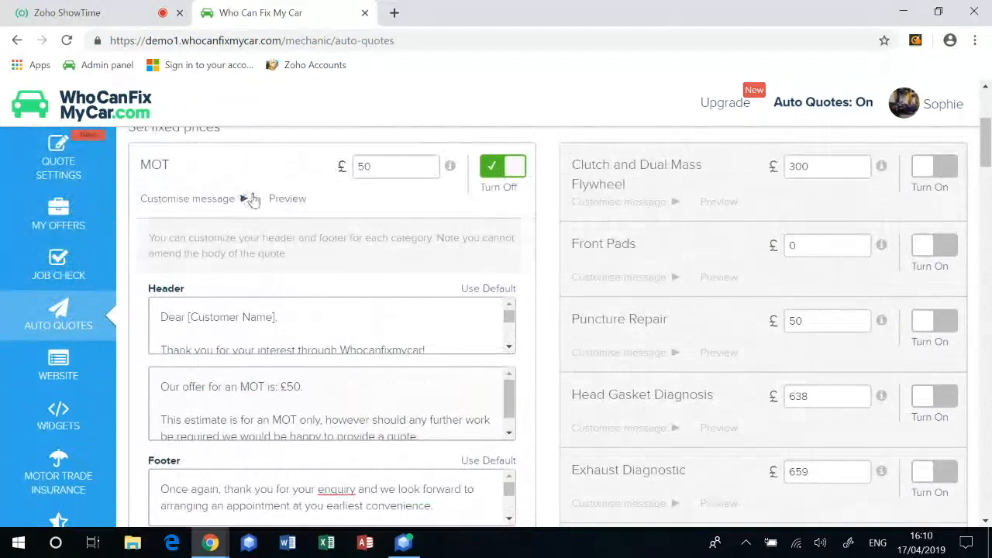
scroll("down", 3)
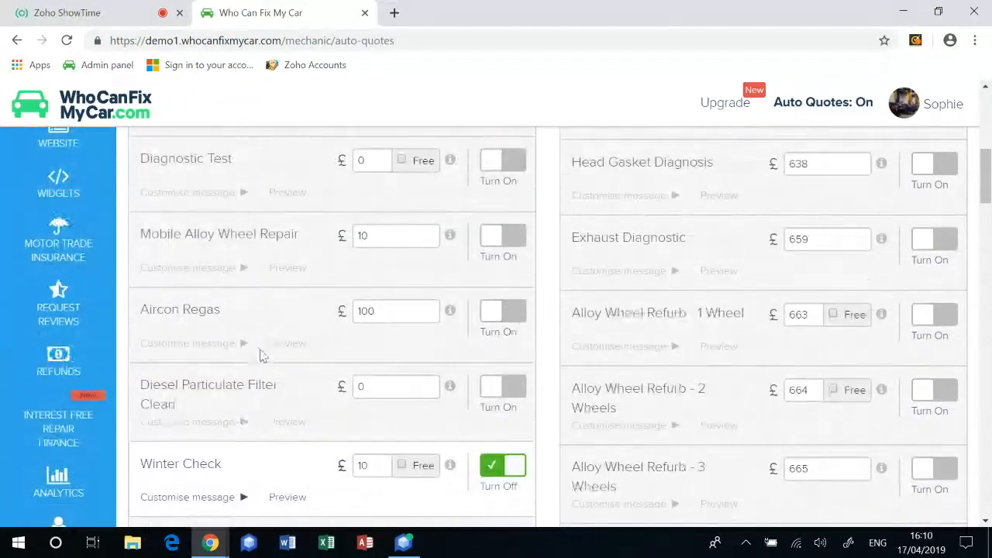
left_click(288, 343)
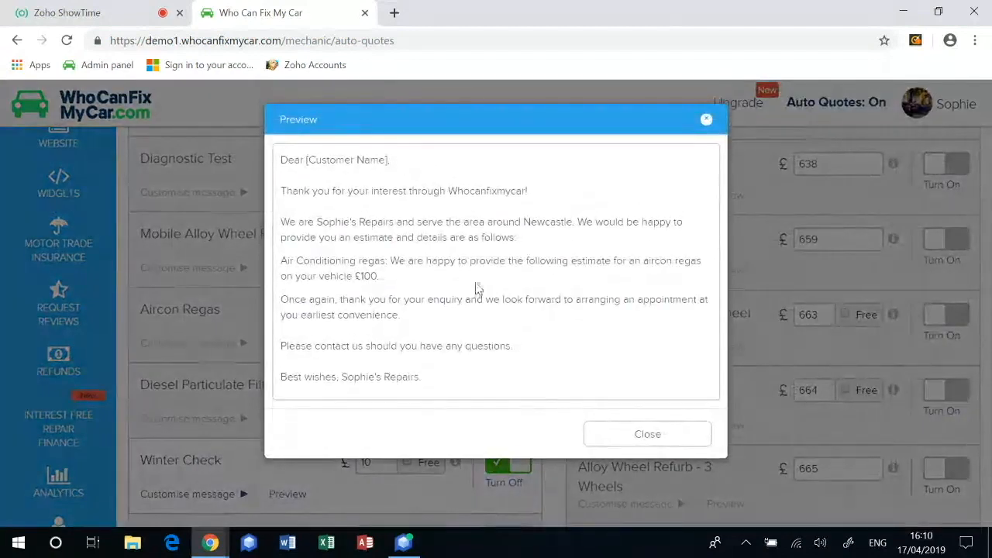
left_click(707, 119)
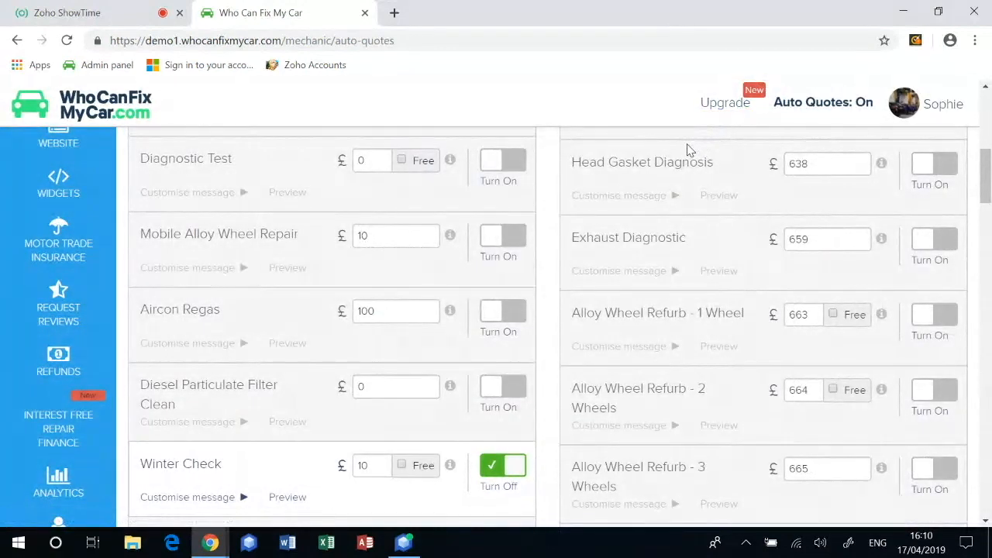
mouse_move(620, 217)
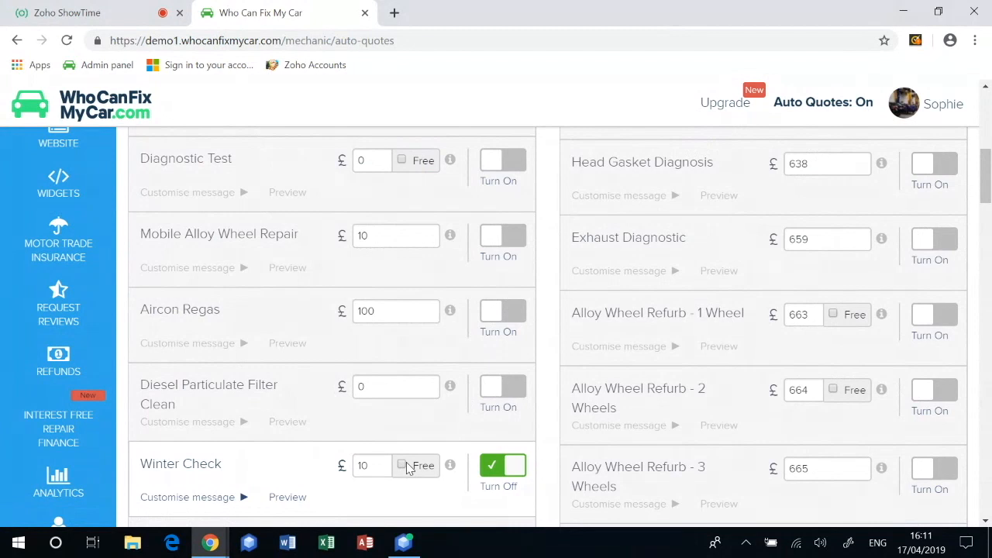
mouse_move(409, 466)
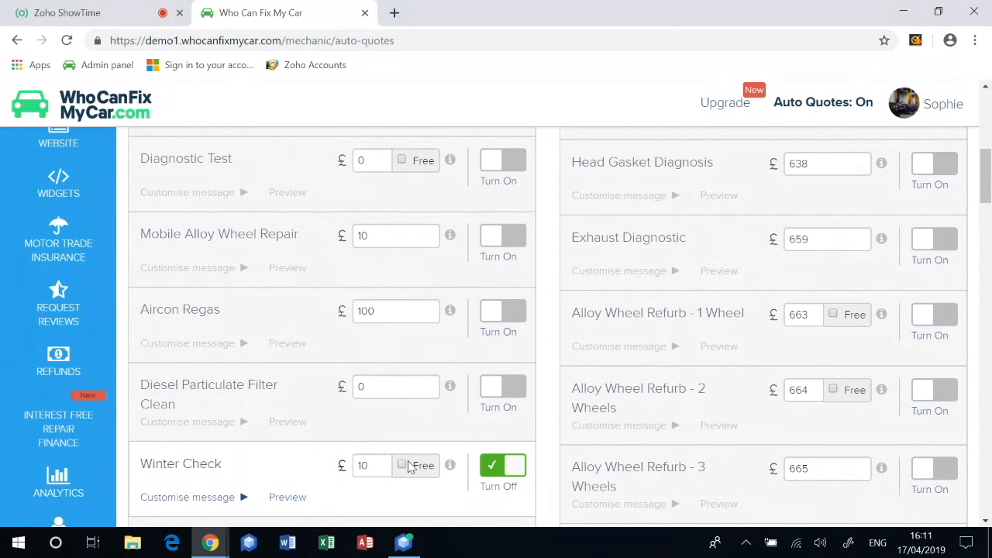
mouse_move(406, 469)
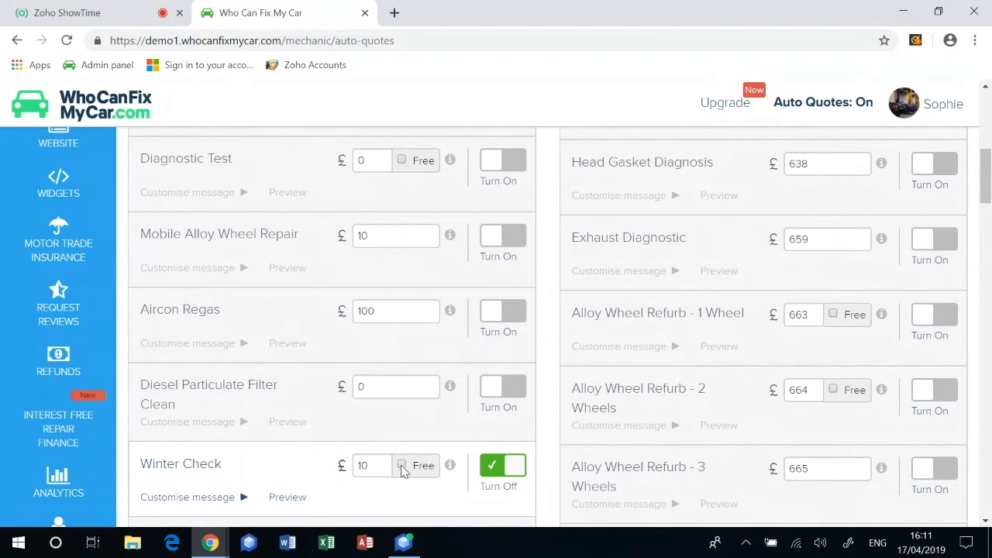
- Price Test 1 at £10 and switch its automatic quote on
scroll("down", 3)
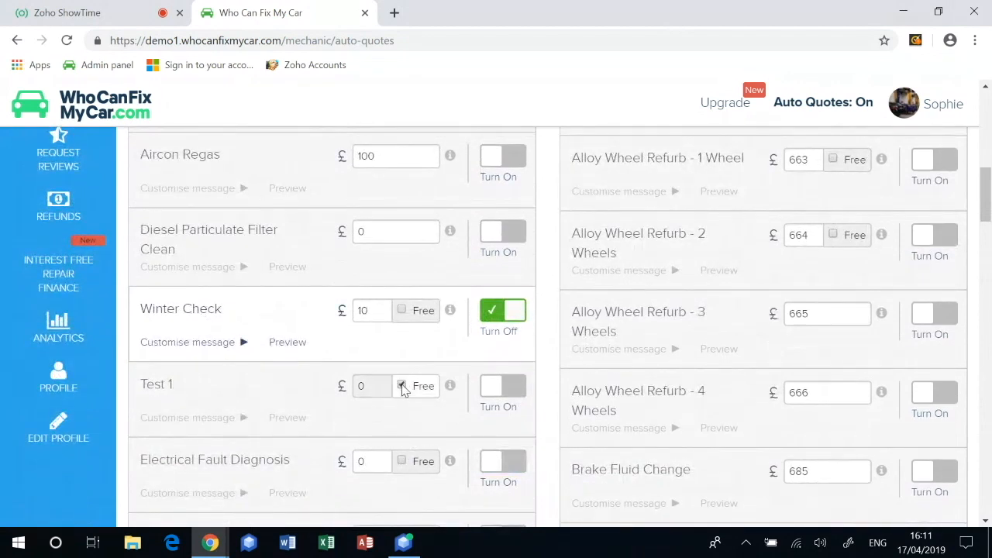
type("1")
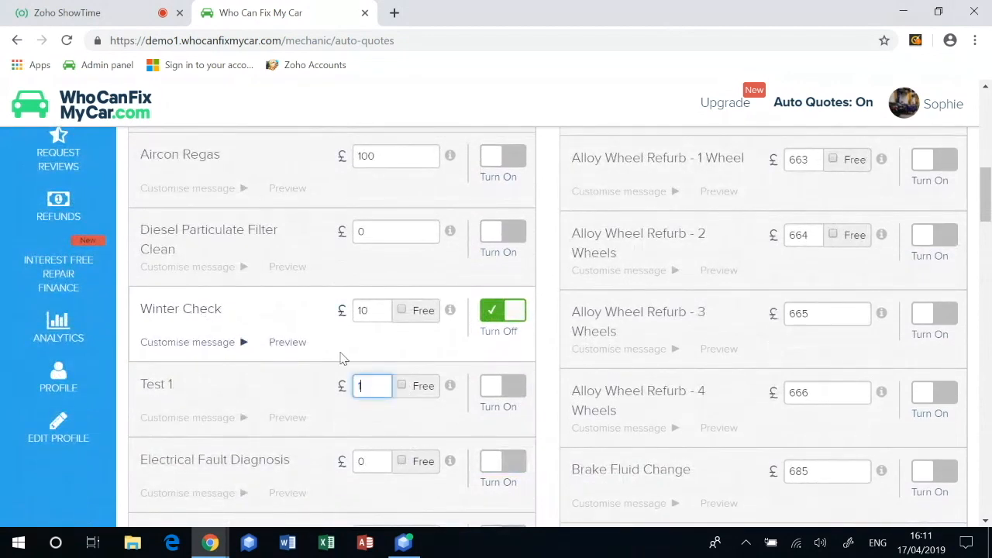
type("0")
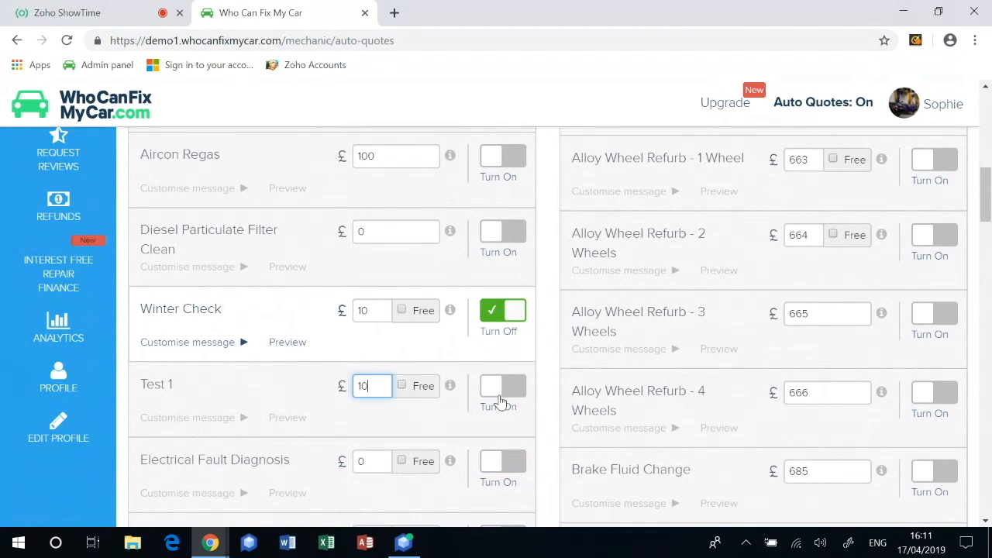
left_click(503, 387)
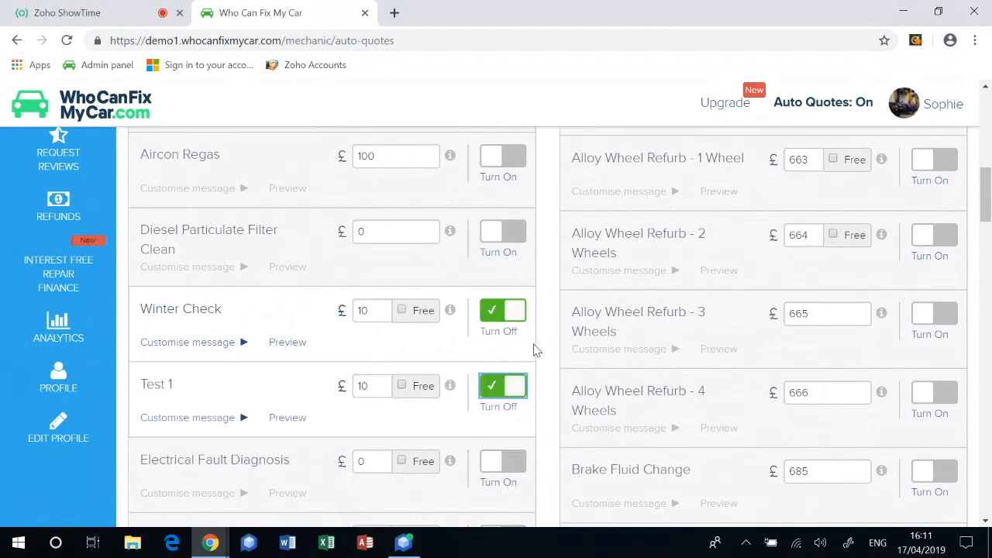
scroll("down", 3)
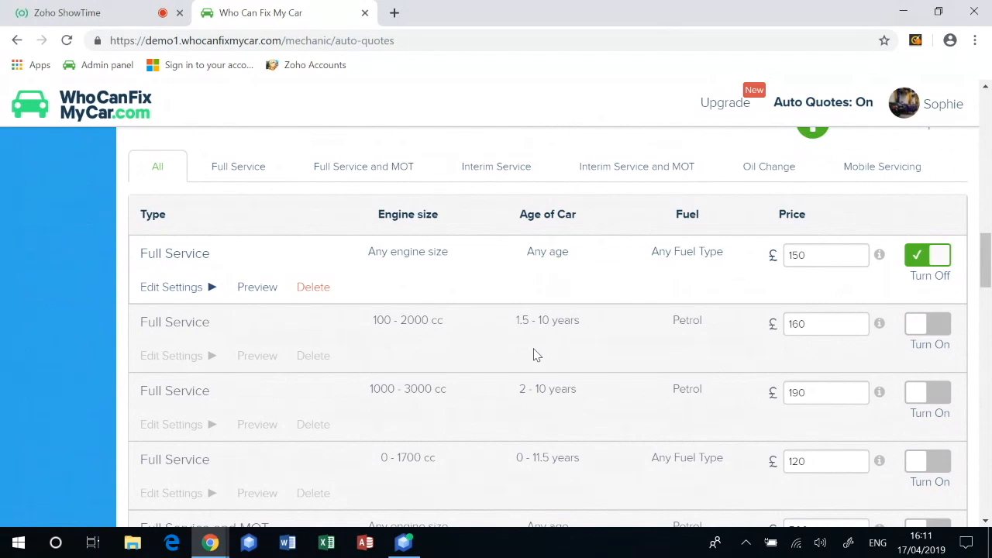
mouse_move(225, 332)
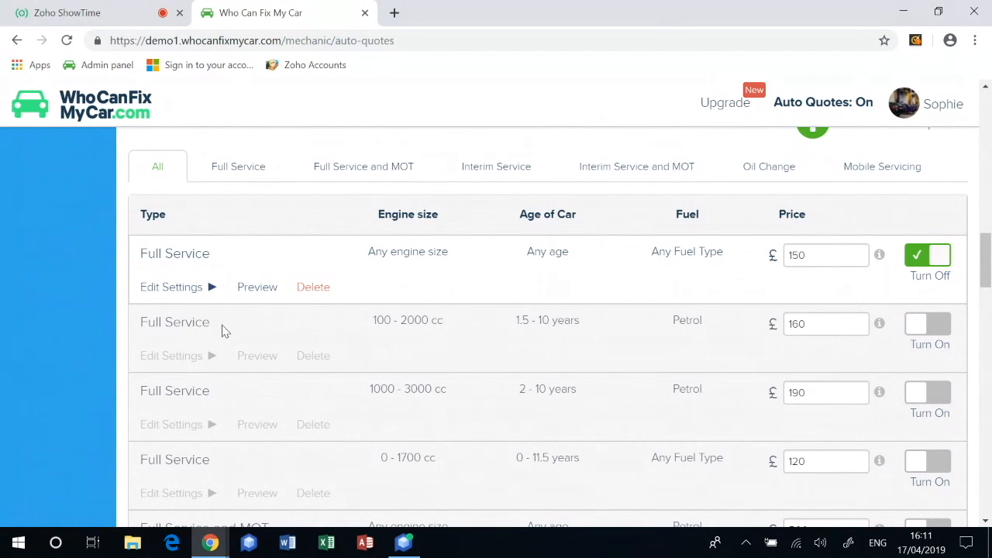
- Set the second Full Service template to 1200–2900 cc, 5–10 year diesel at £180, and save
left_click(172, 356)
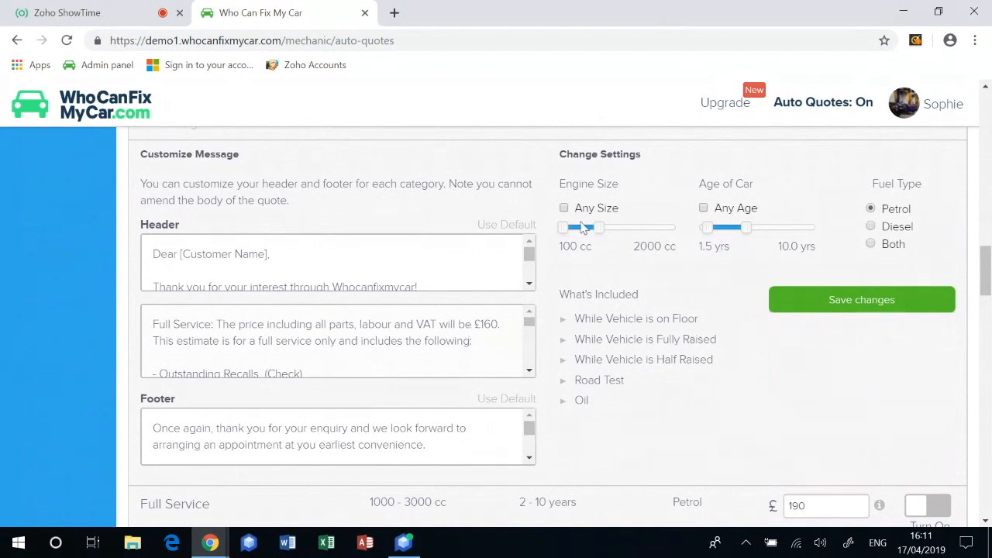
left_click_drag(564, 227, 584, 227)
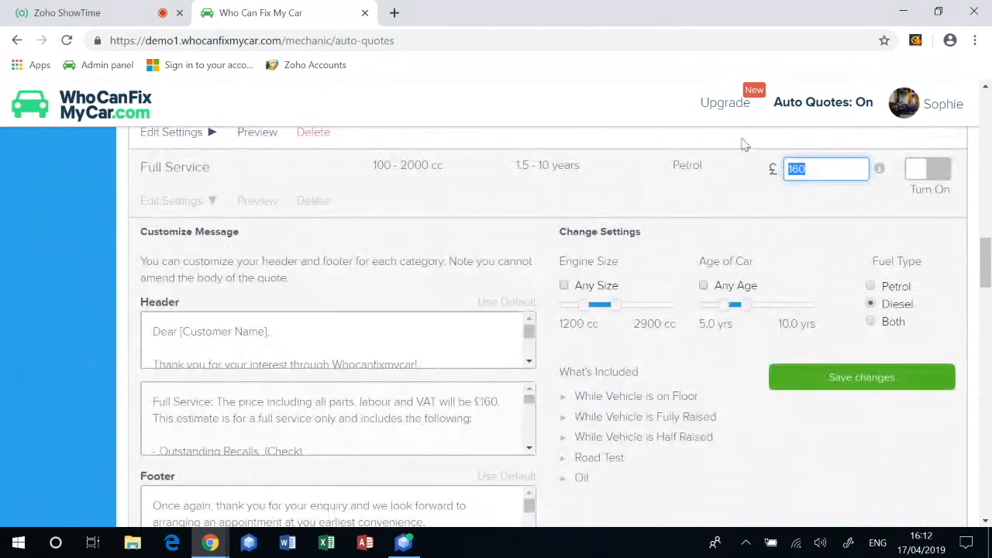
type("180")
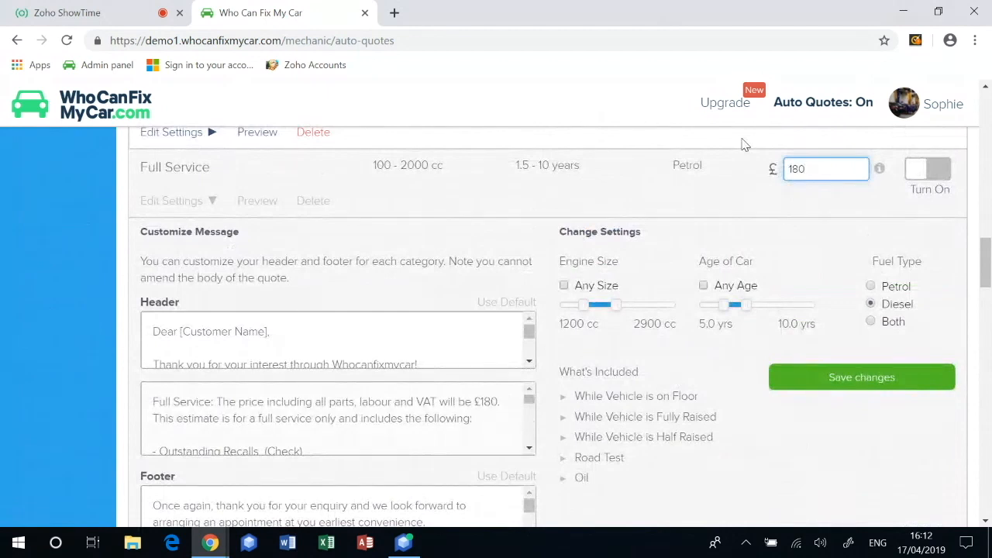
scroll("down", 3)
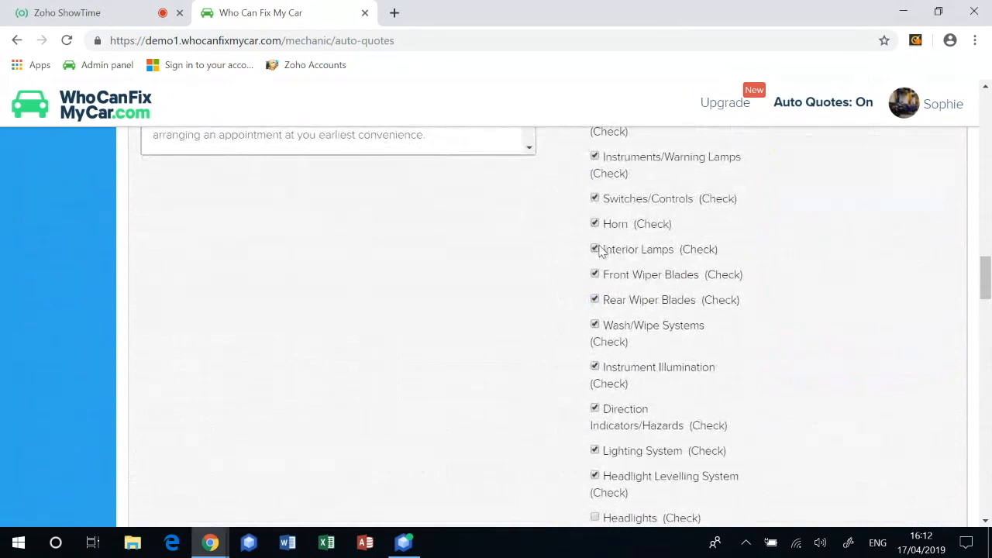
scroll("down", 3)
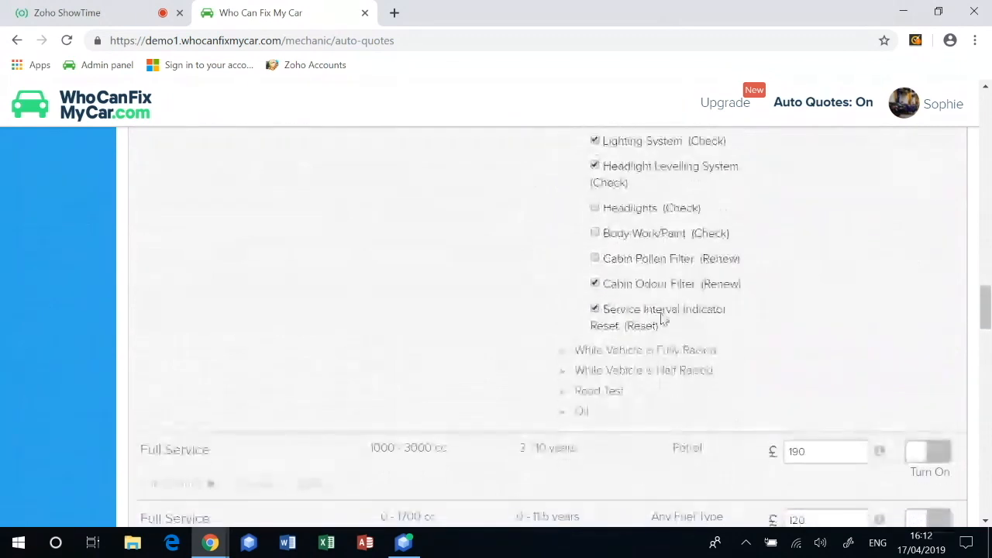
left_click(565, 371)
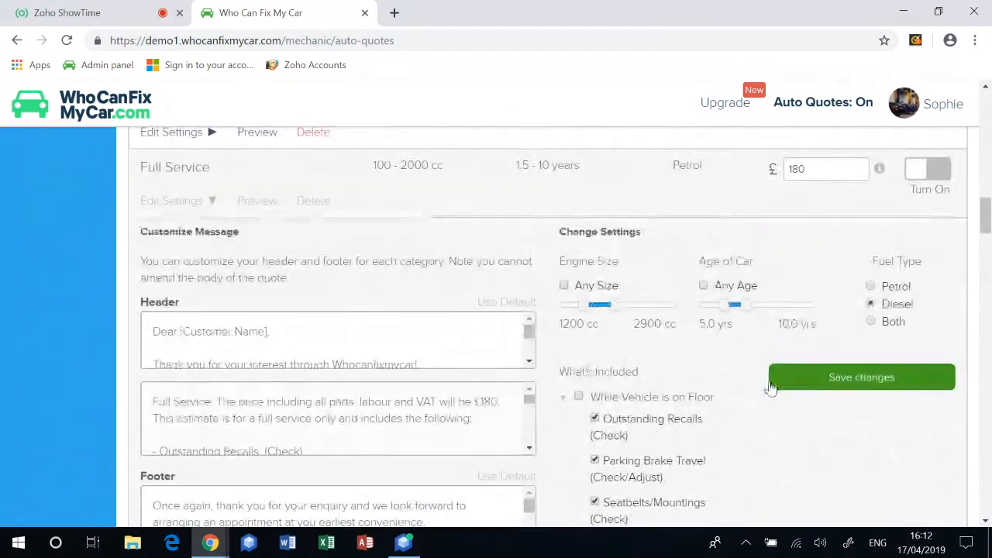
left_click(861, 377)
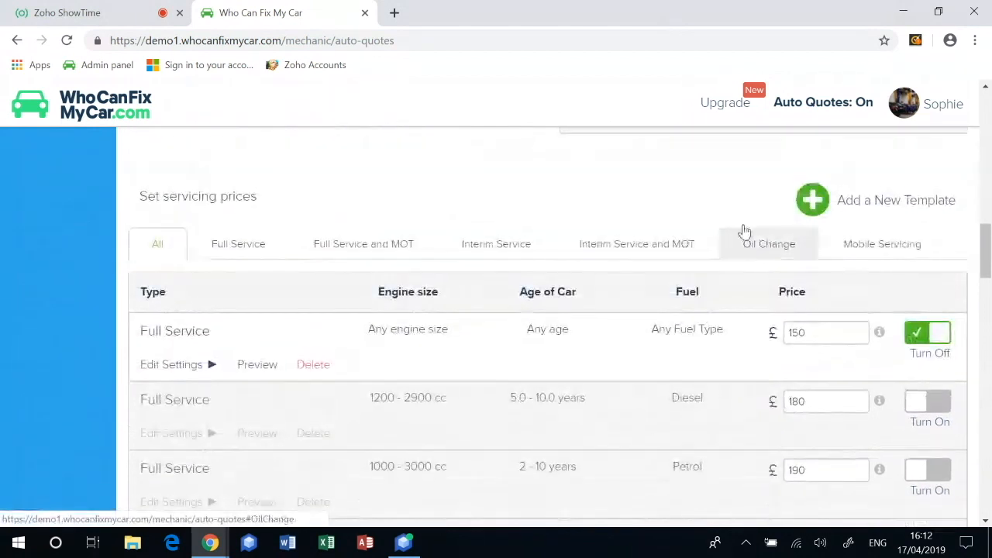
- Start a new servicing template importing settings from the 1200–2900 cc Full Service
left_click(813, 200)
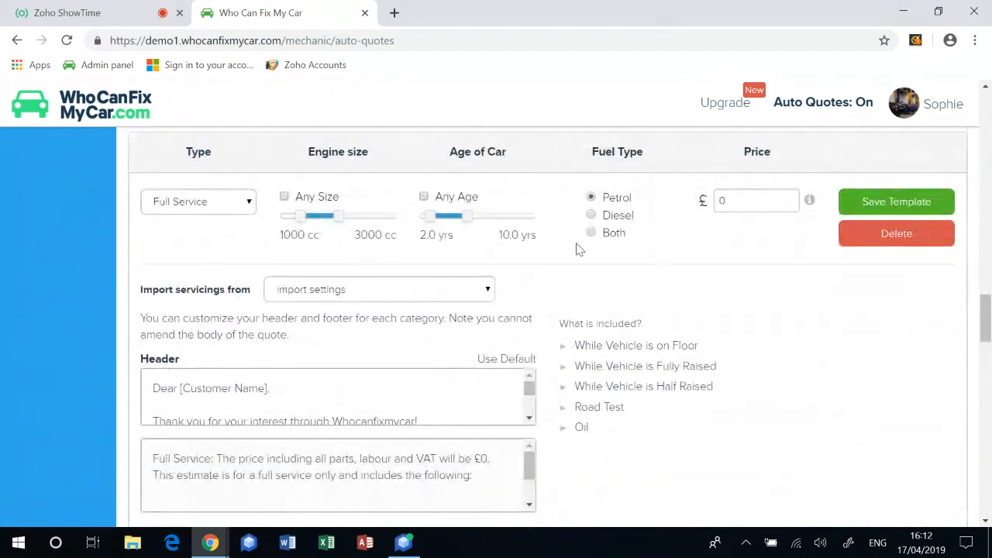
scroll("down", 3)
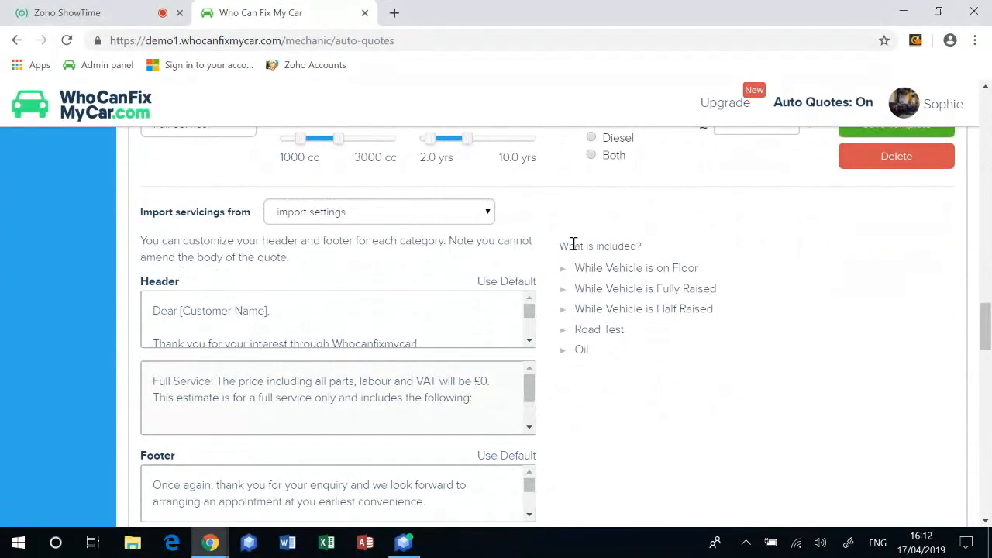
mouse_move(539, 242)
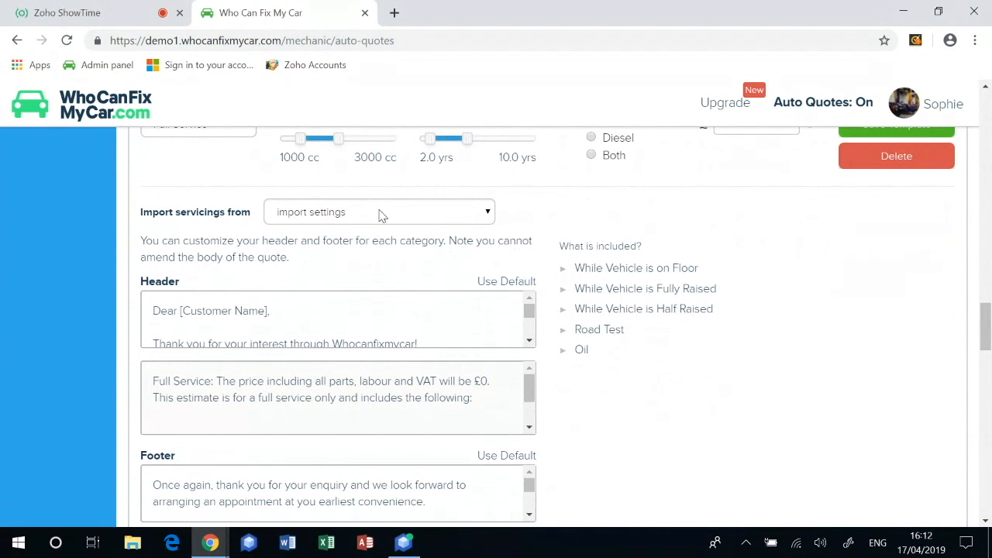
left_click(379, 212)
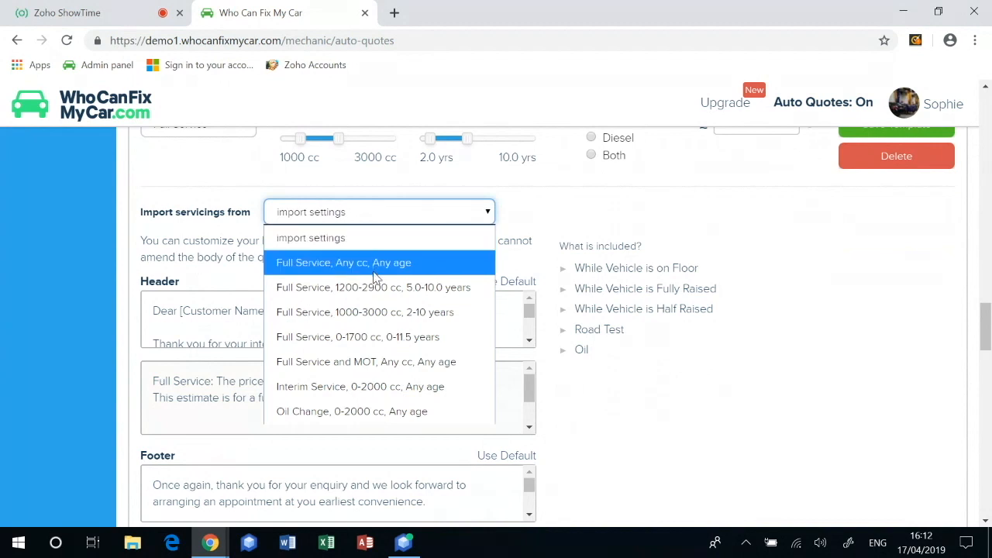
left_click(372, 287)
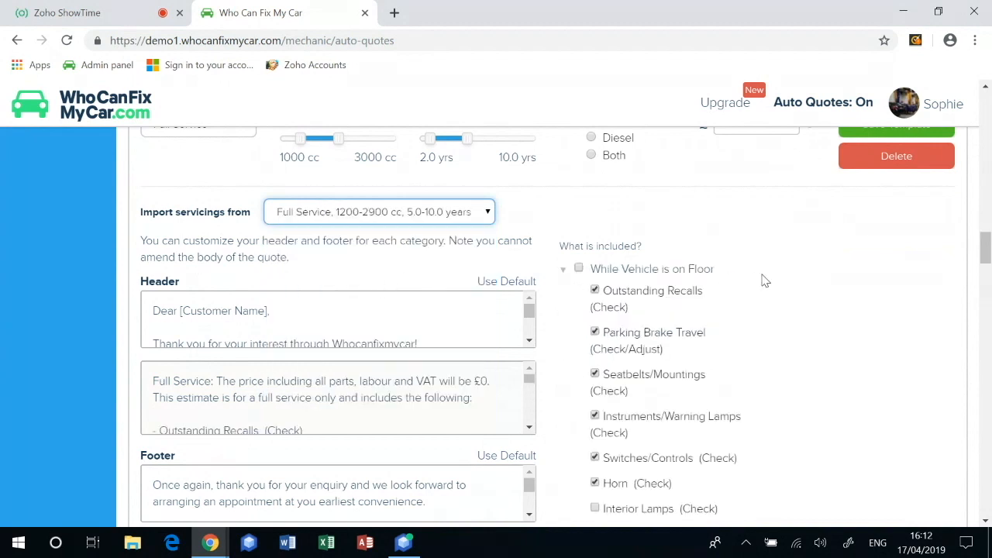
- Enter a price of £200 and save the new diesel Full Service template
scroll("up", 3)
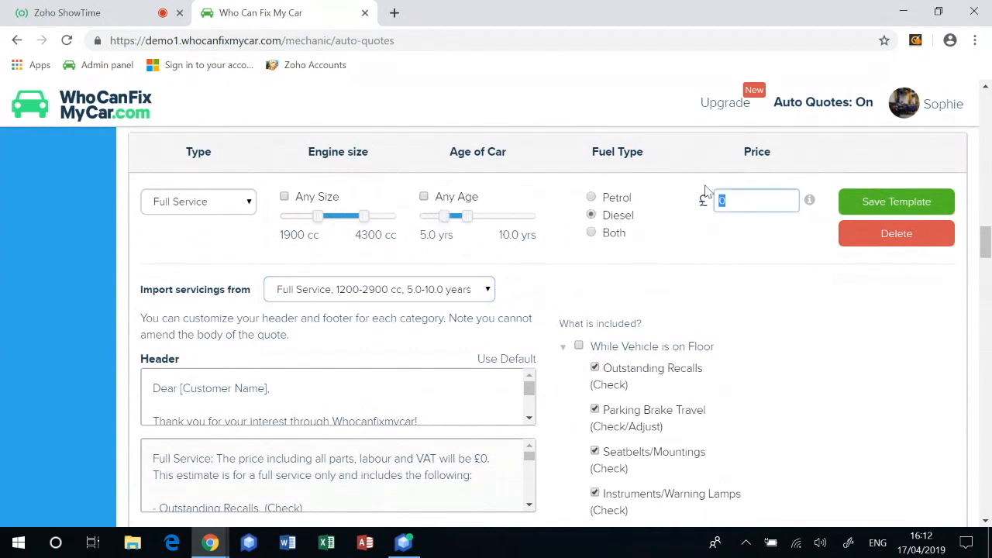
type("200")
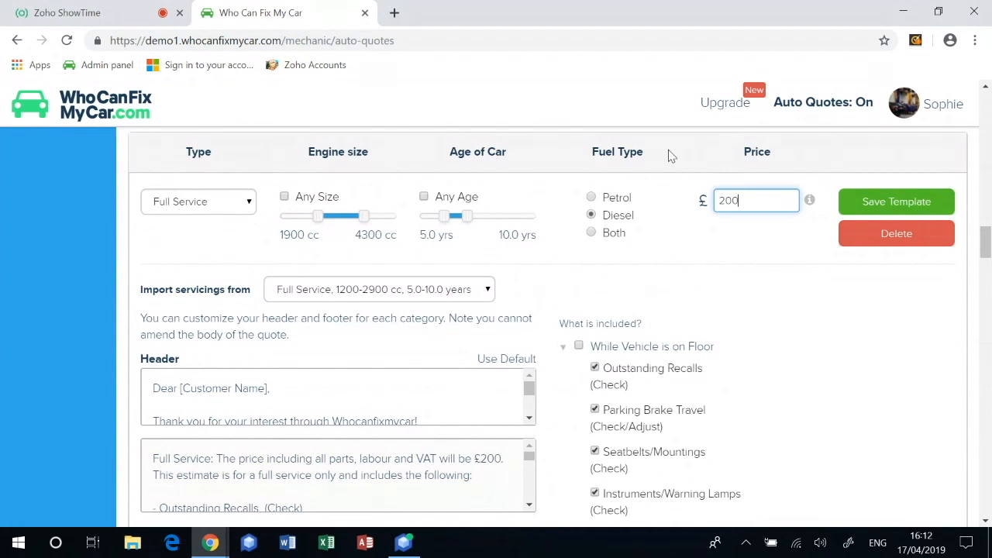
mouse_move(897, 202)
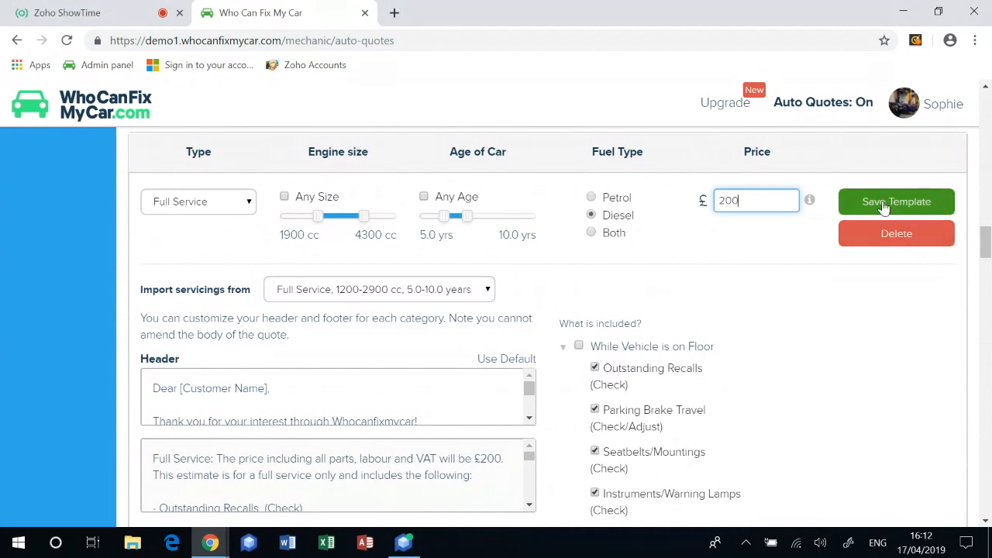
left_click(896, 202)
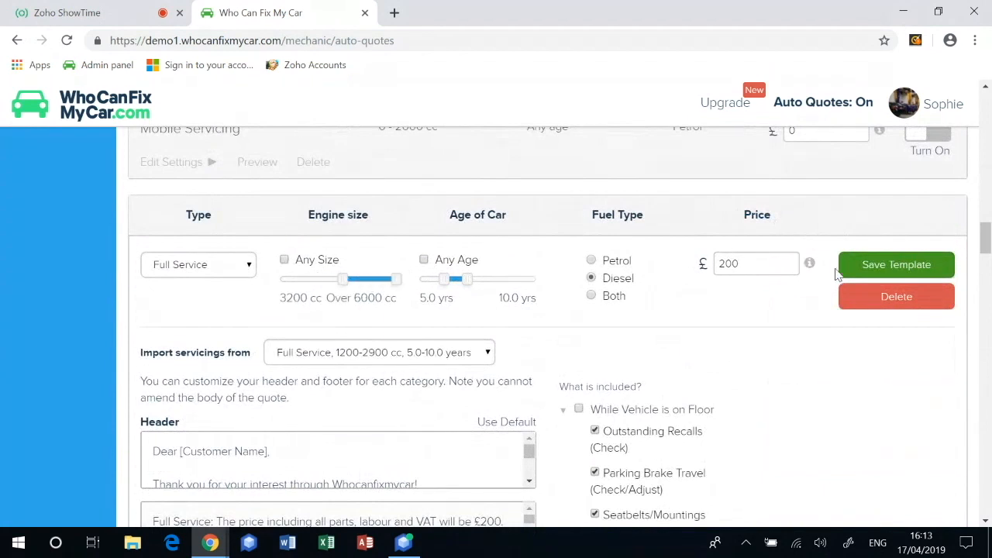
left_click(896, 264)
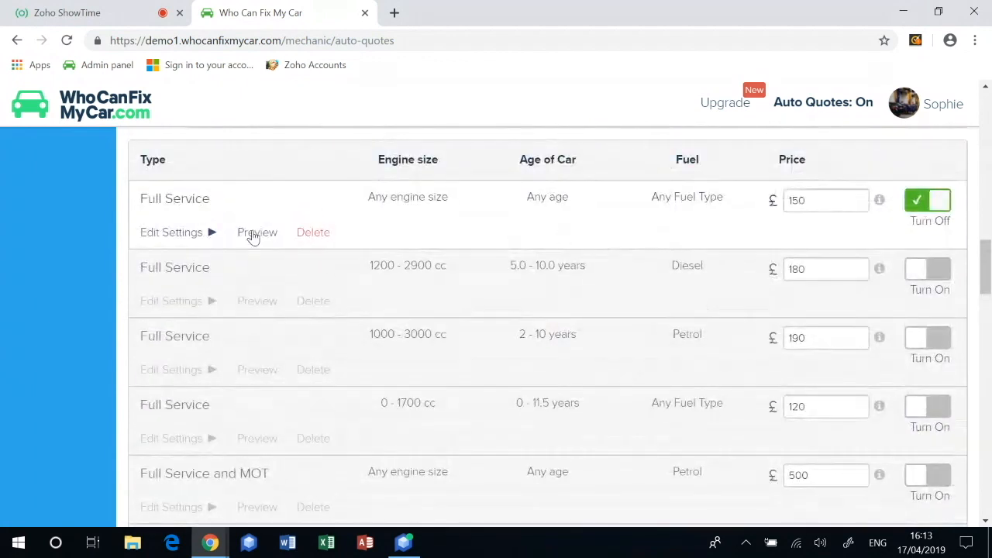
left_click(257, 231)
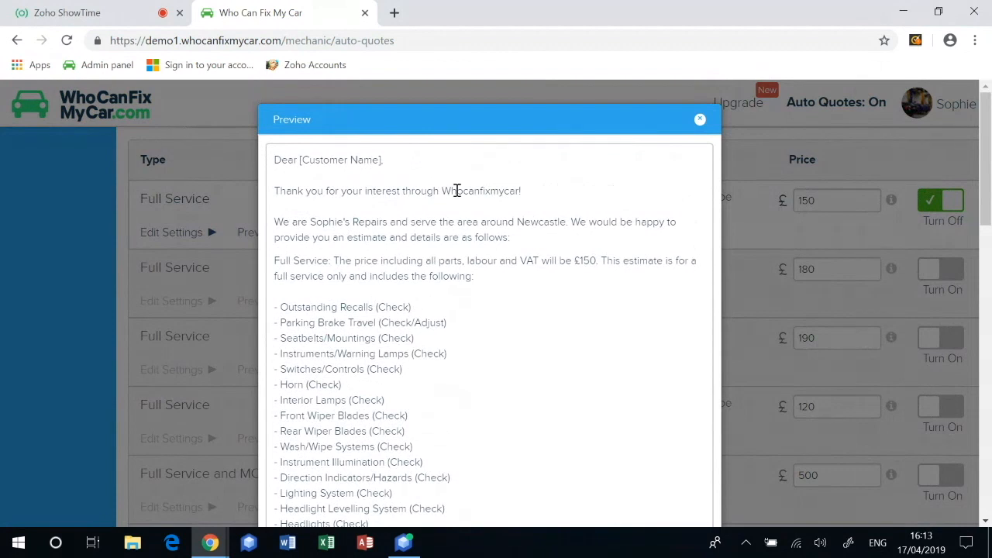
mouse_move(468, 193)
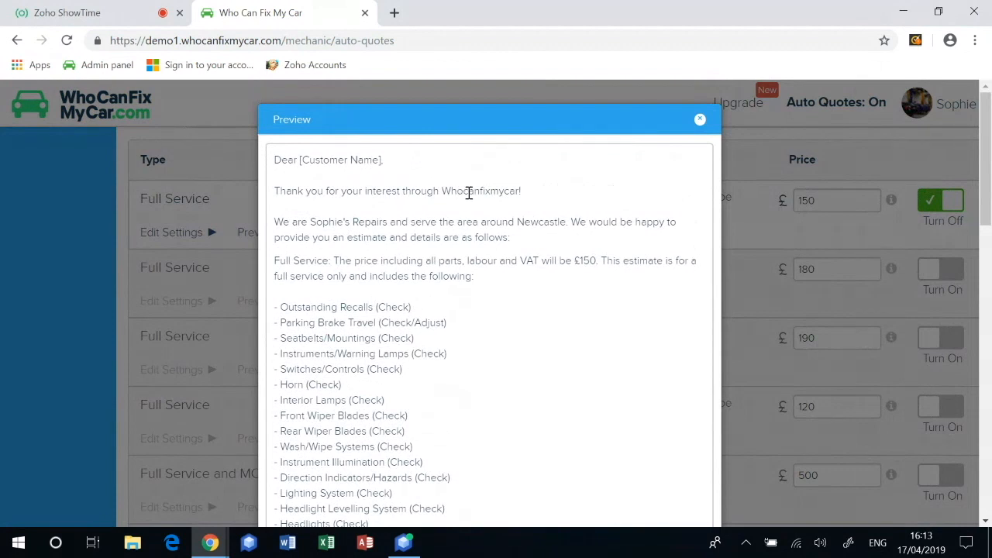
scroll("down", 3)
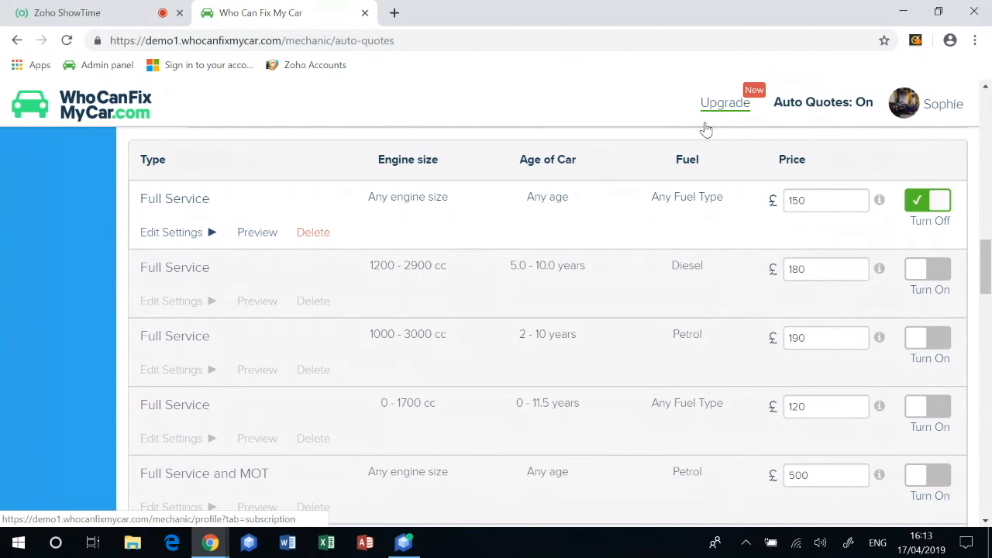
- Add a £500 diesel Clutch Replacement template under Vauxhall Astra and save it
scroll("down", 3)
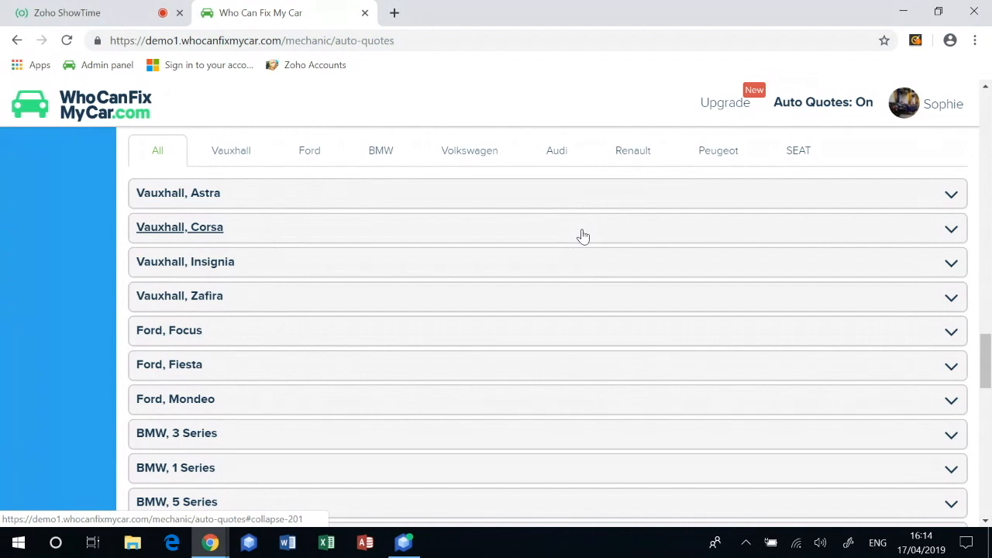
mouse_move(332, 193)
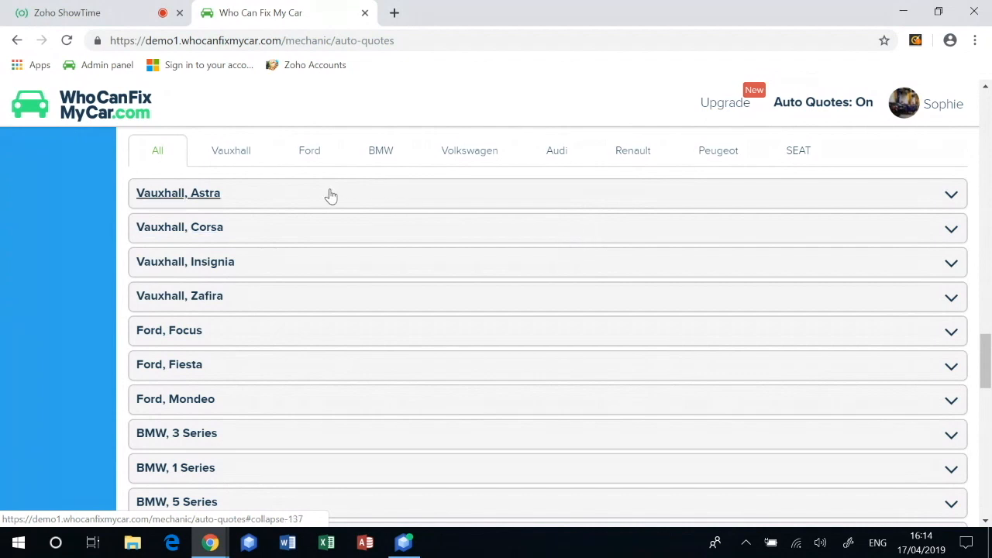
left_click(178, 192)
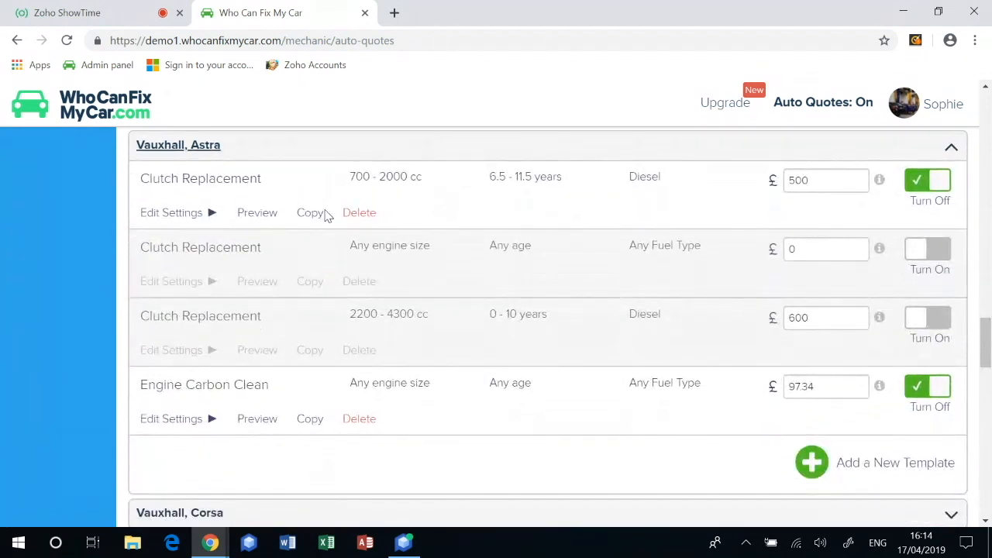
left_click(171, 213)
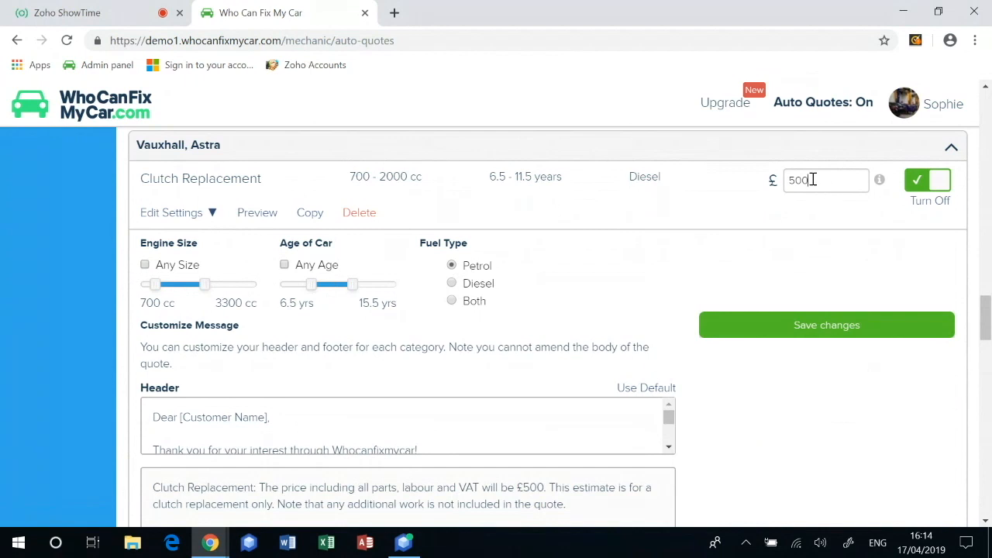
type("600")
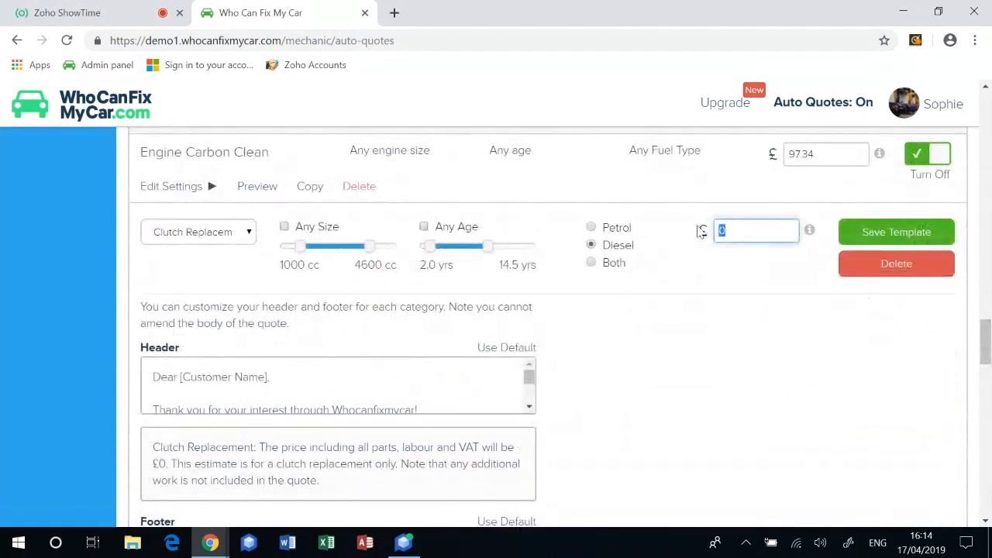
type("500")
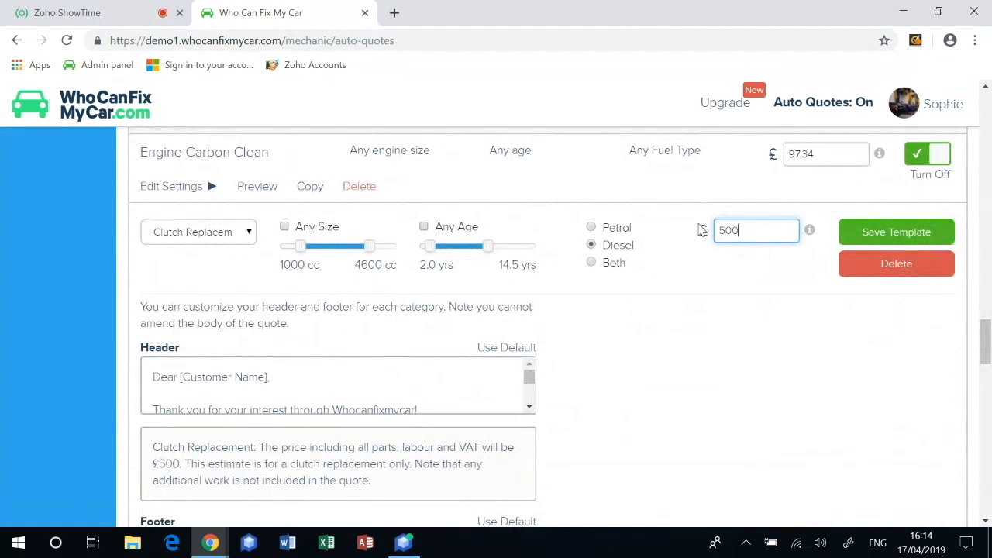
left_click(896, 232)
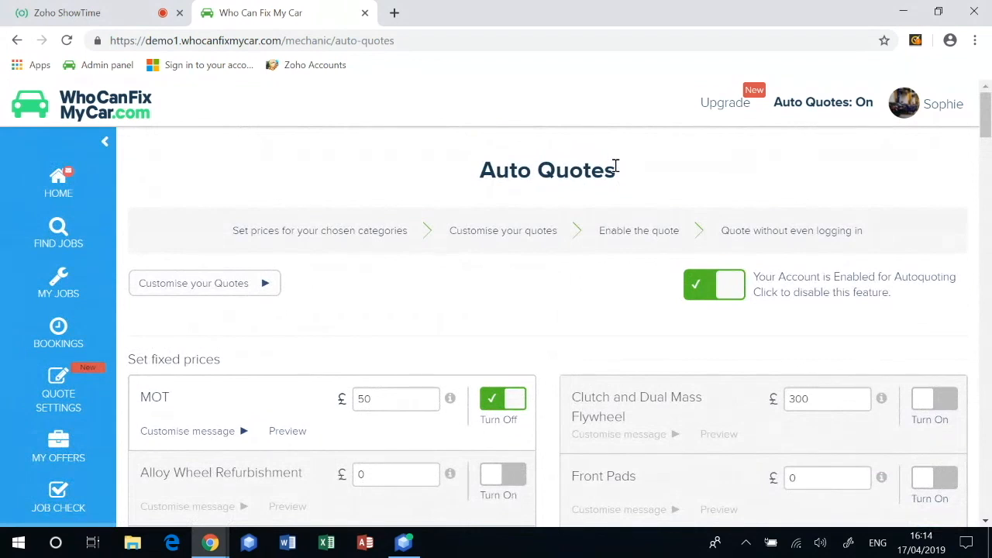
mouse_move(58, 183)
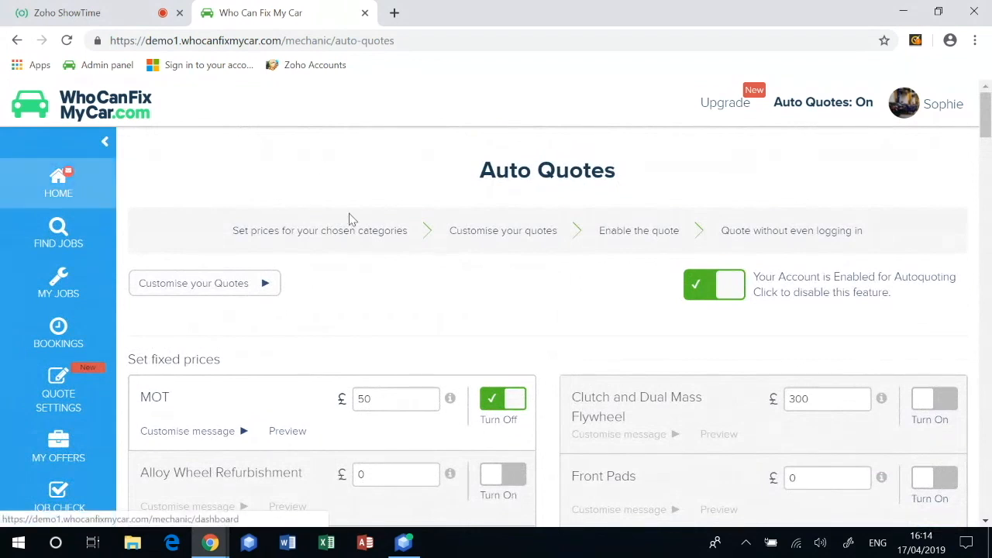
mouse_move(137, 190)
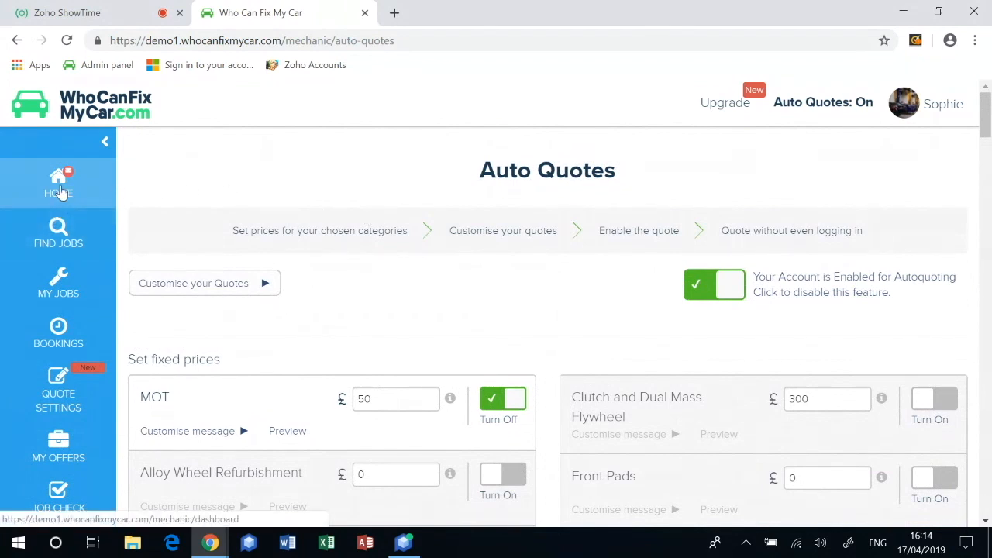
- Return to the garage dashboard home to see the job alerts
left_click(58, 182)
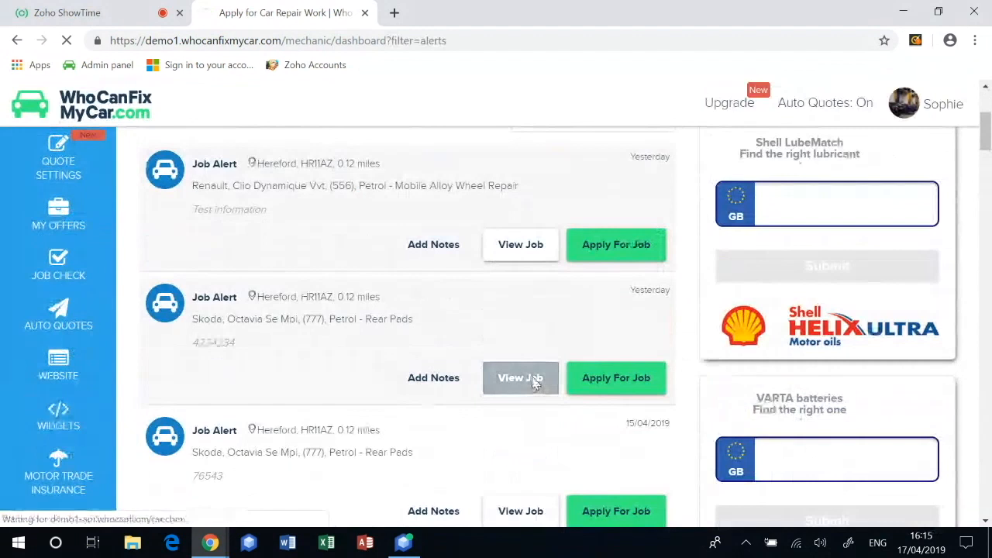
- View the Skoda Octavia rear pads job and highlight the number 4234234 in its description
left_click(520, 377)
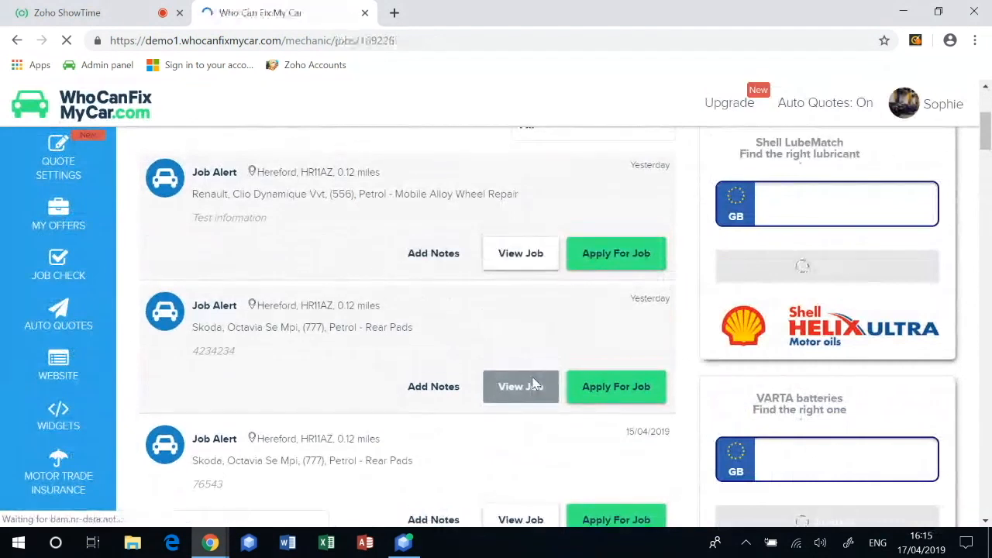
left_click(521, 386)
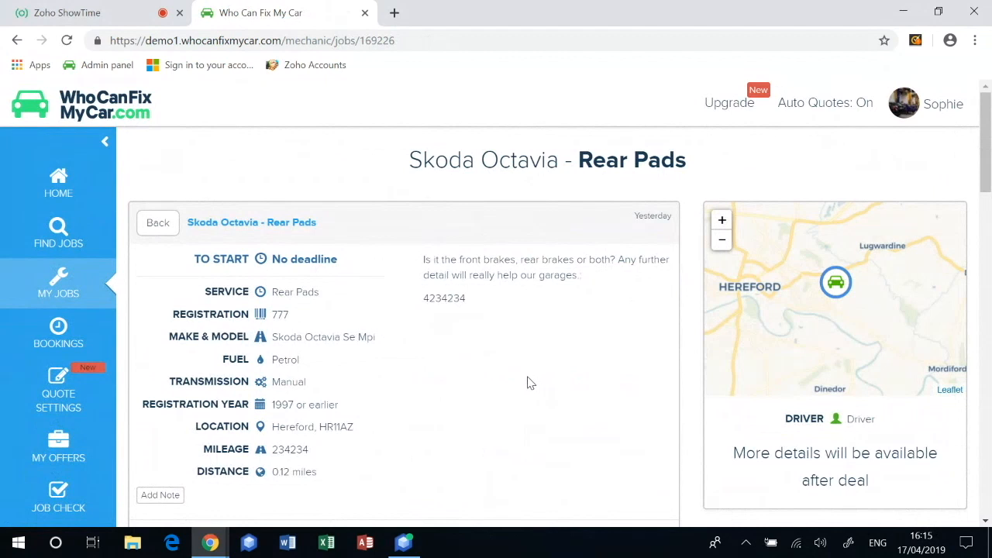
double_click(445, 298)
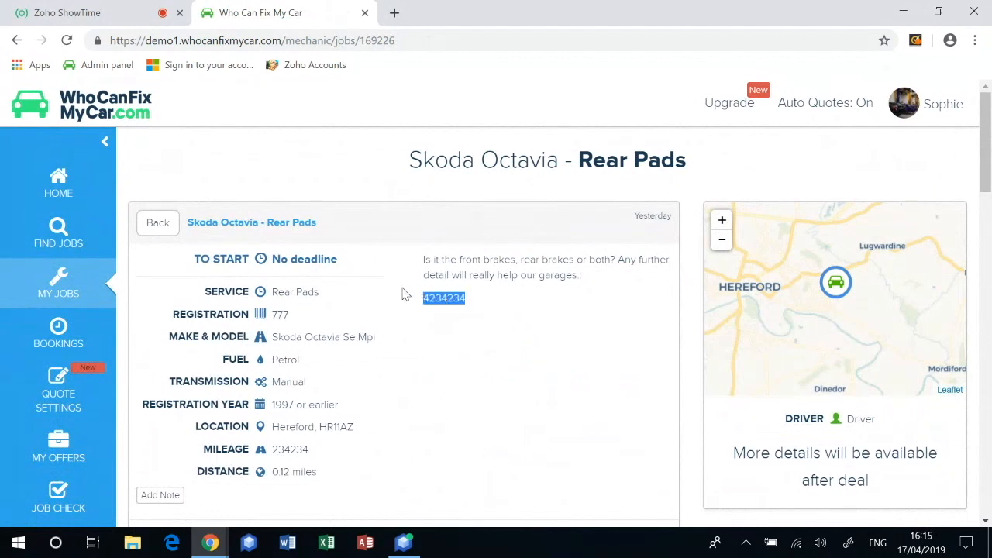
mouse_move(545, 345)
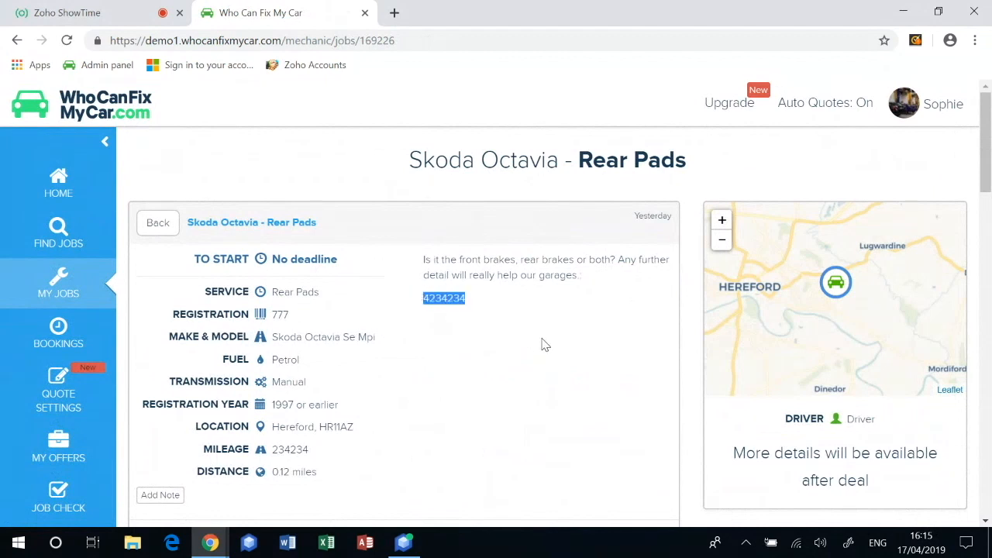
mouse_move(544, 350)
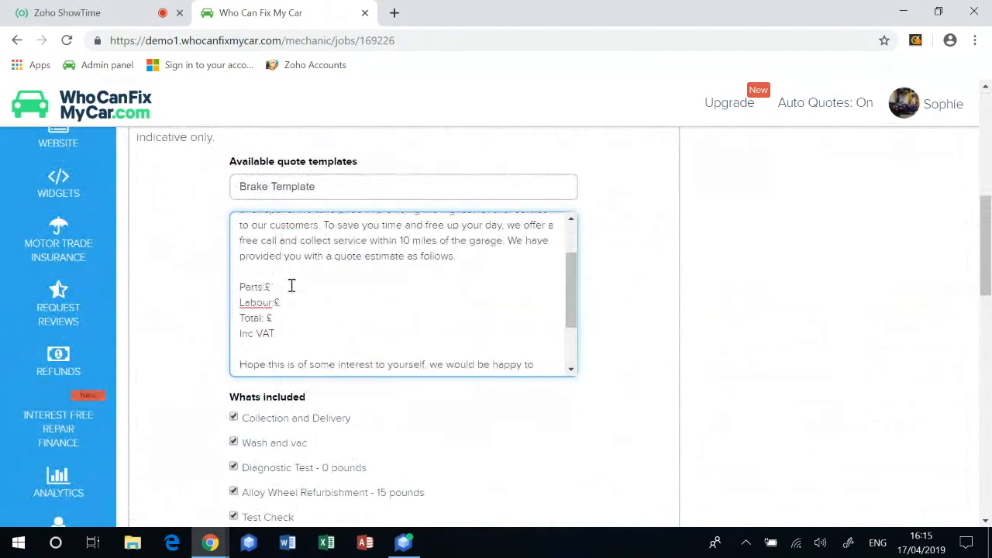
- Enter a £200 quote for the Skoda Octavia rear pads job and submit the application
type("100")
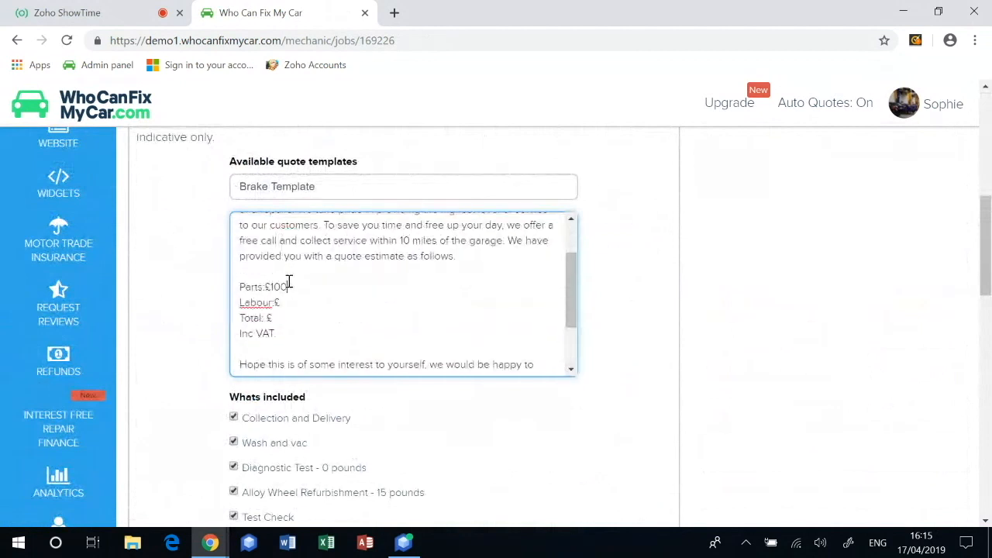
type("100")
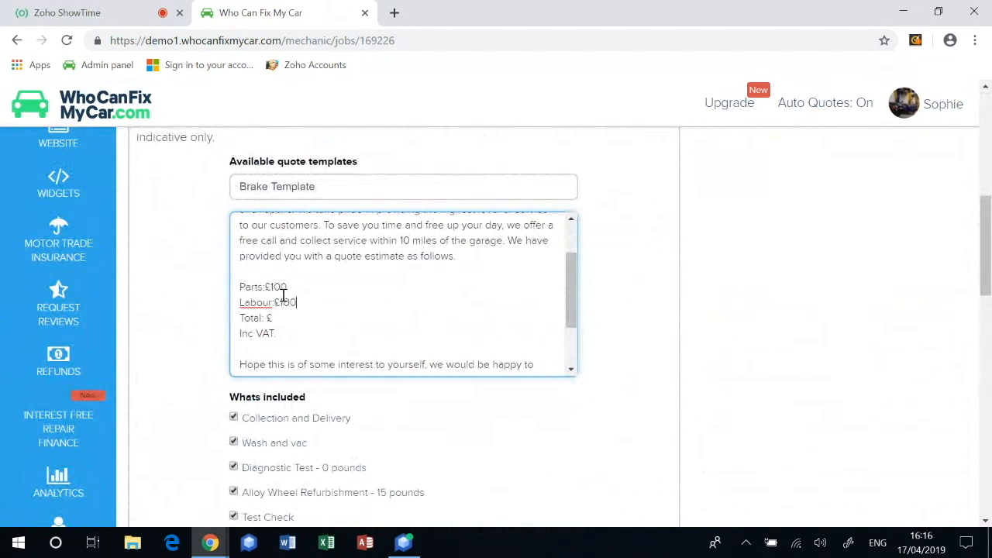
type("2")
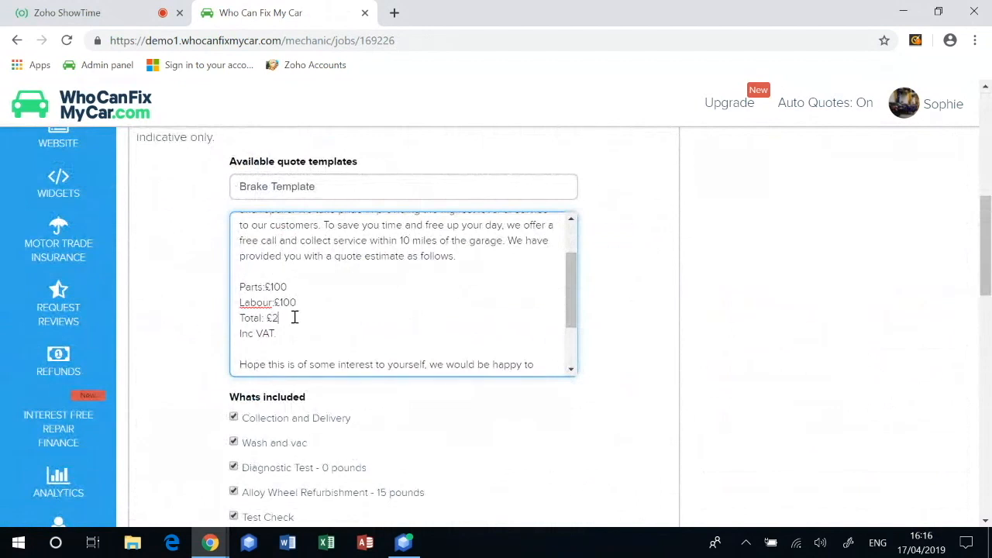
type("00")
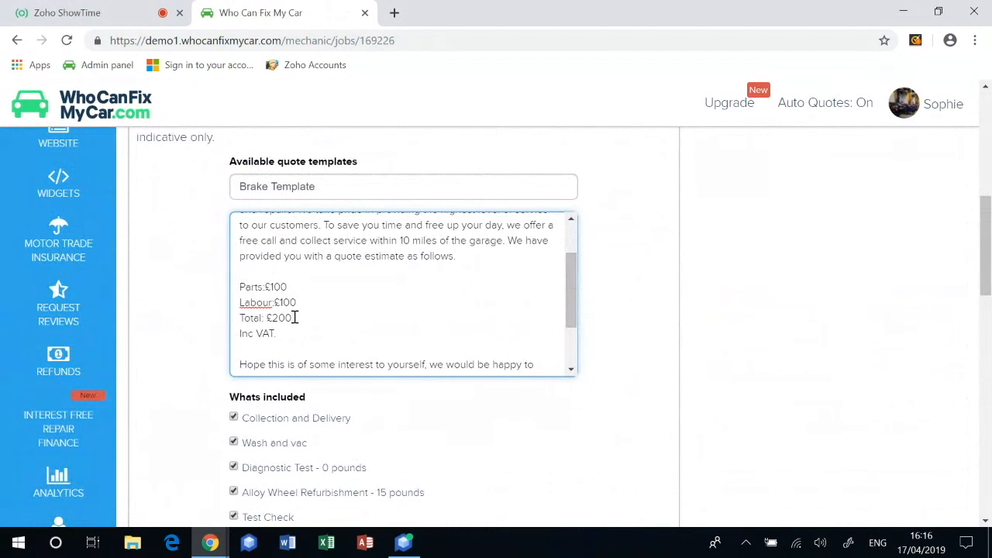
left_click(294, 318)
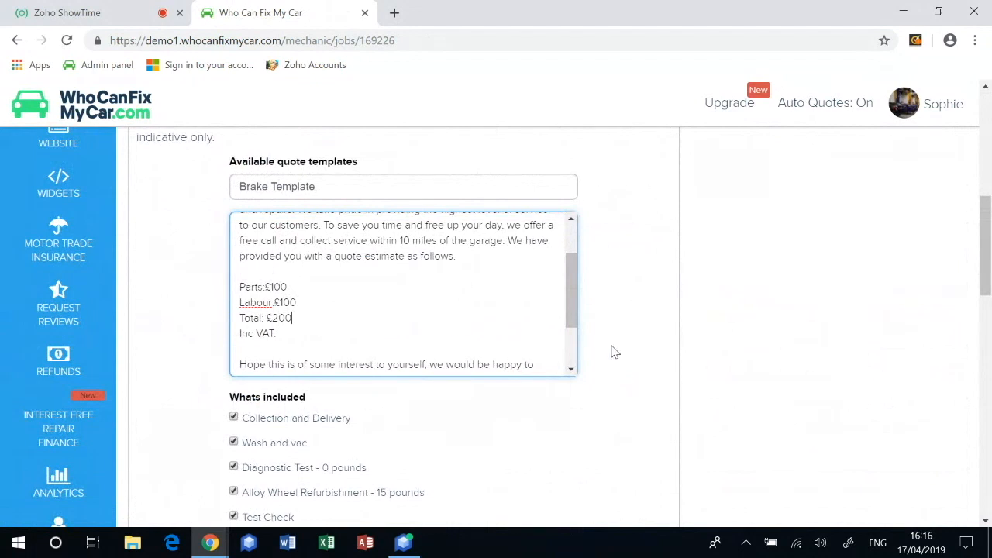
scroll("down", 3)
type("2")
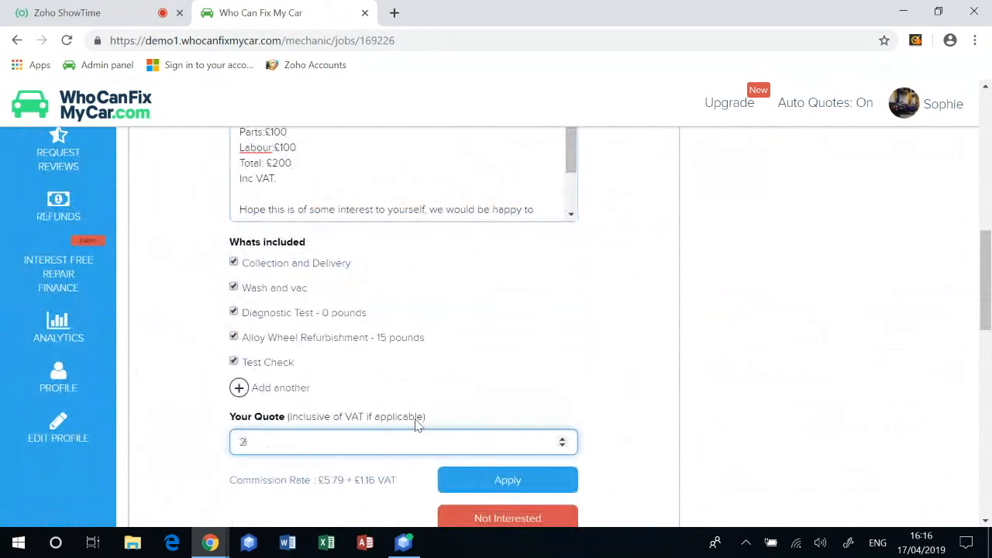
type("00")
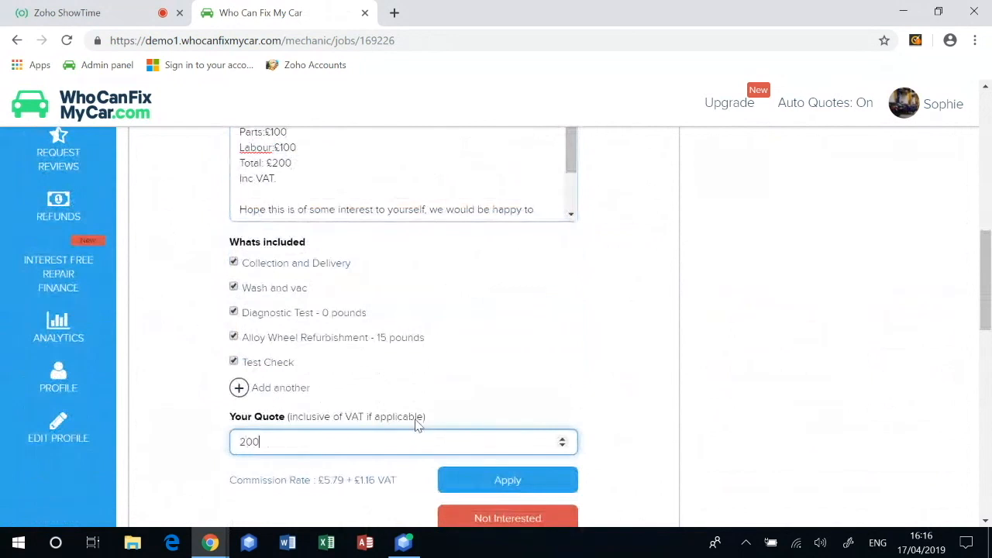
mouse_move(585, 384)
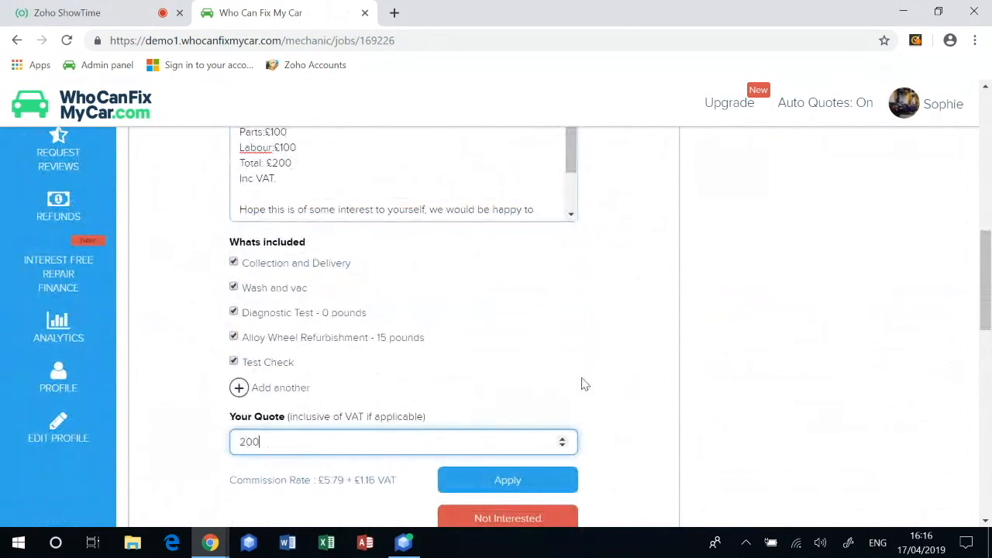
scroll("down", 3)
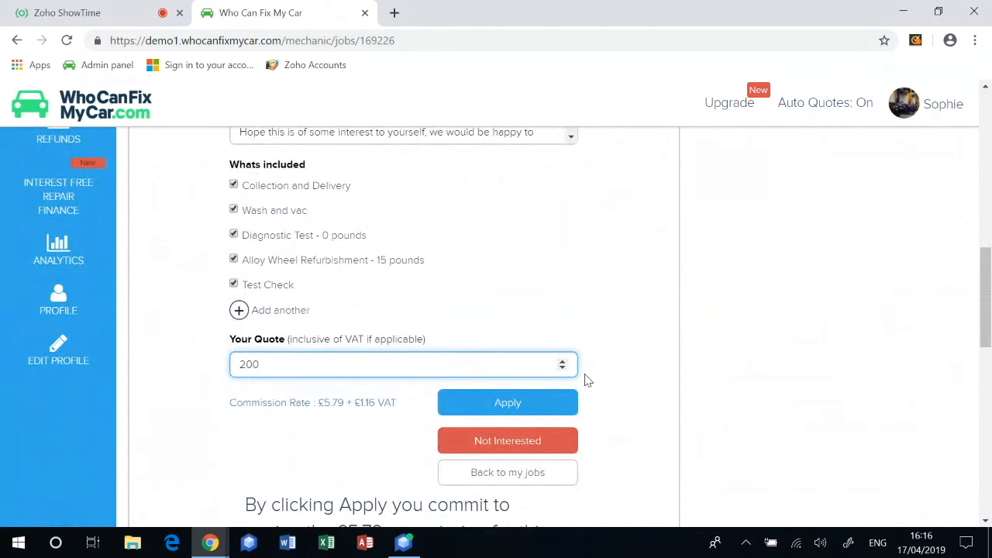
mouse_move(573, 389)
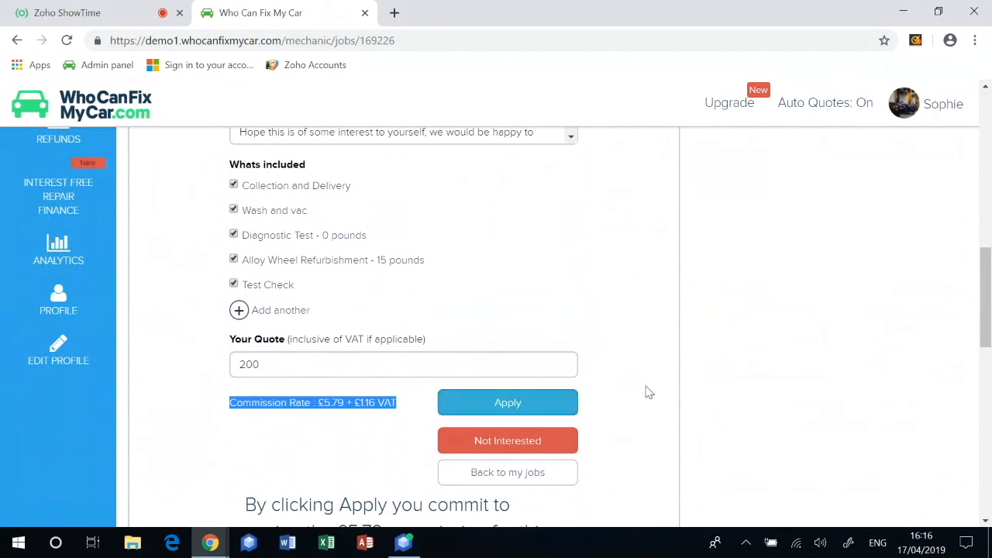
left_click(507, 403)
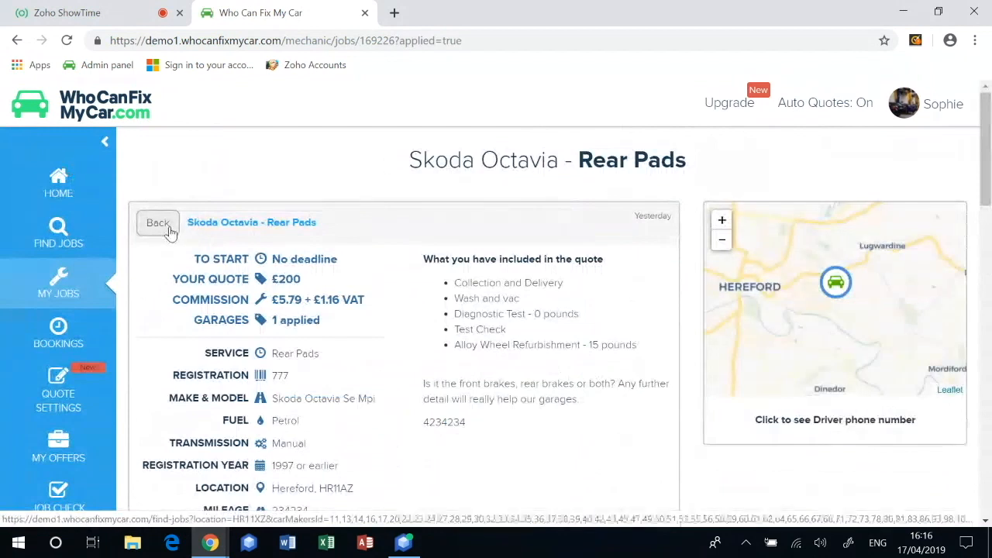
- Leave the job, return to the dashboard home and list the Applied for alerts
left_click(158, 223)
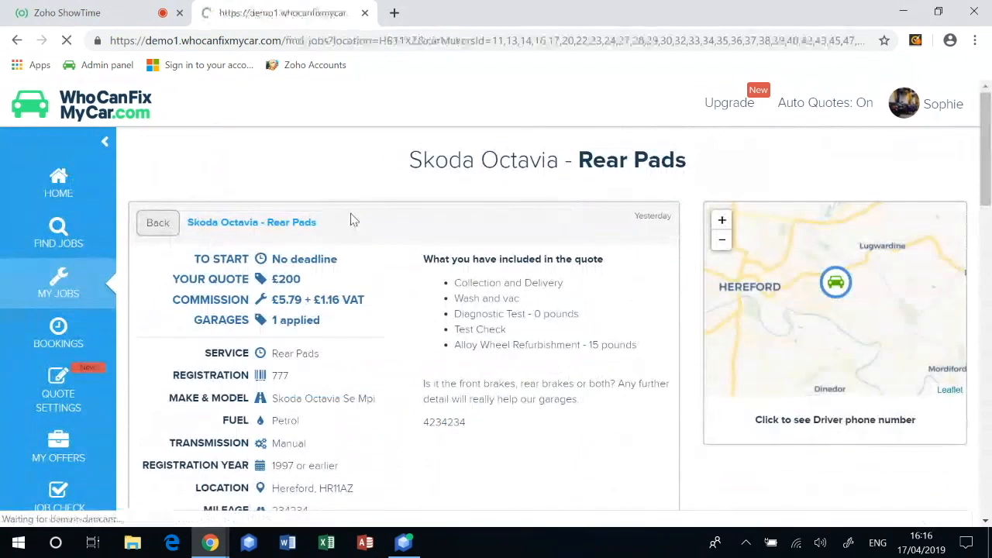
left_click(158, 222)
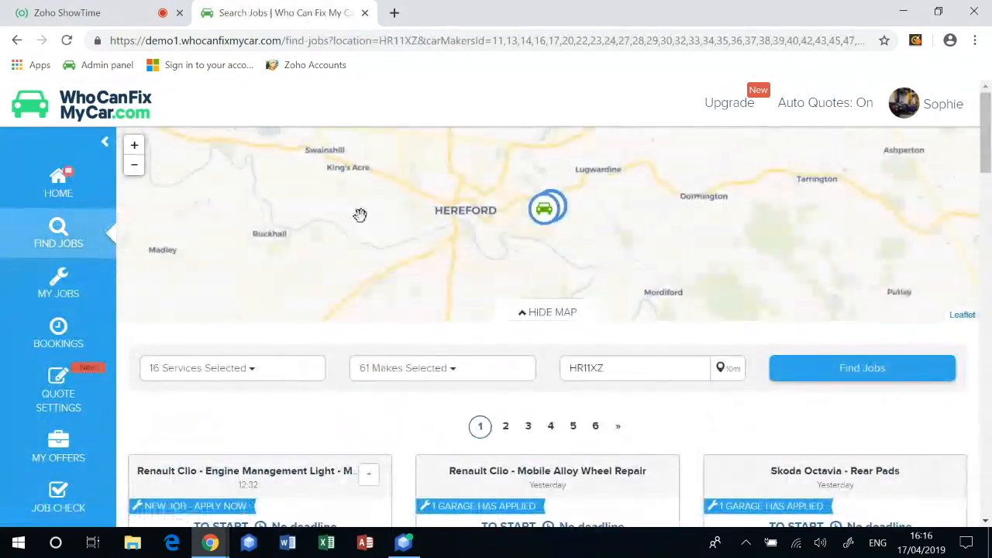
left_click(58, 184)
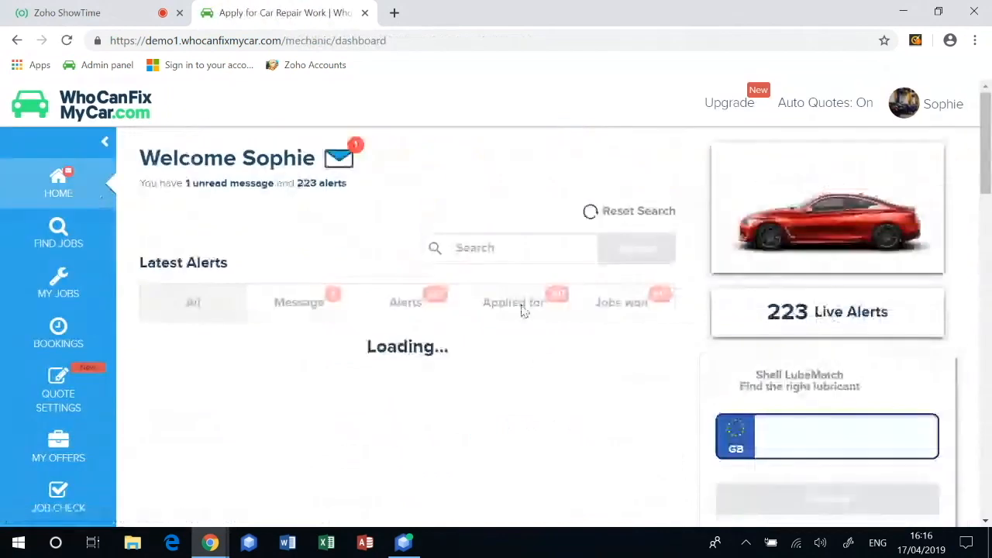
left_click(513, 302)
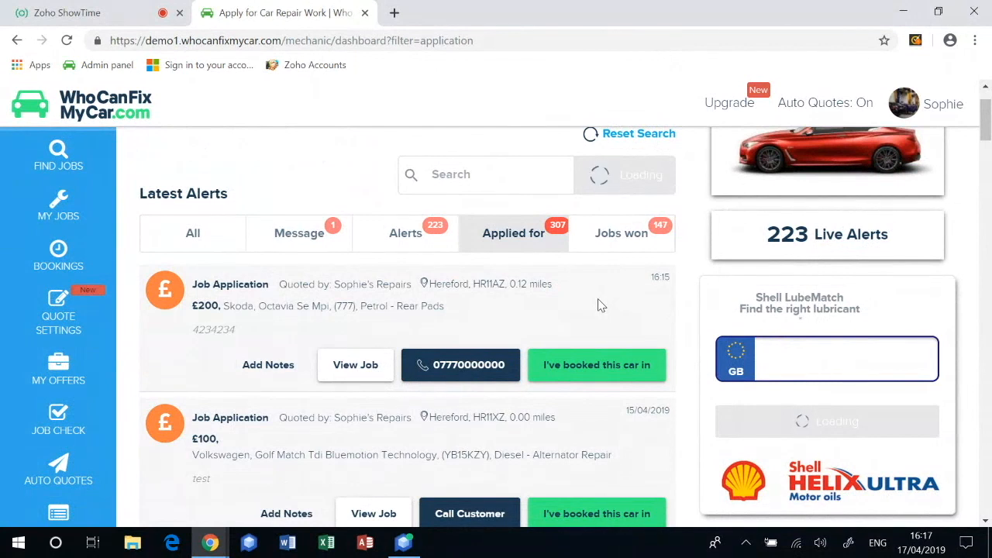
mouse_move(504, 313)
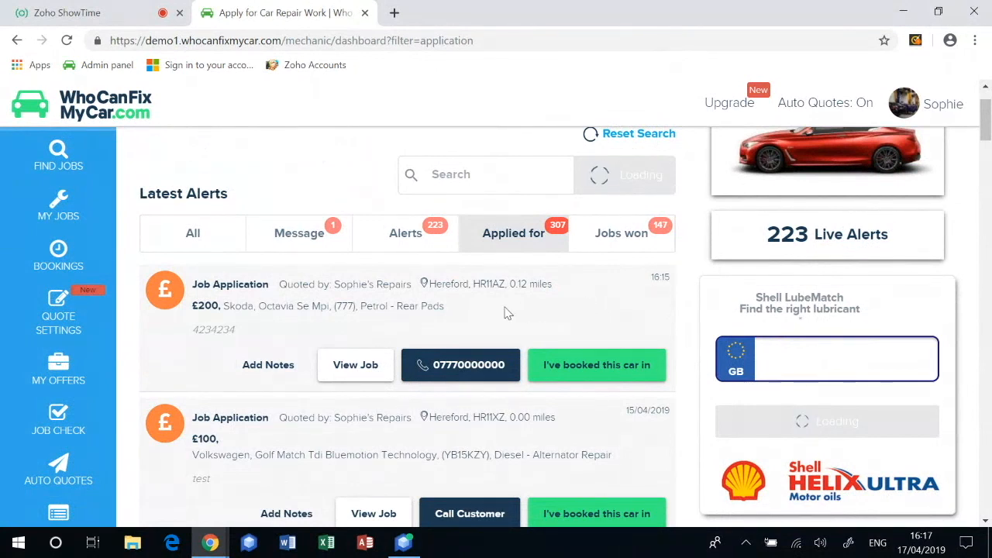
left_click(355, 365)
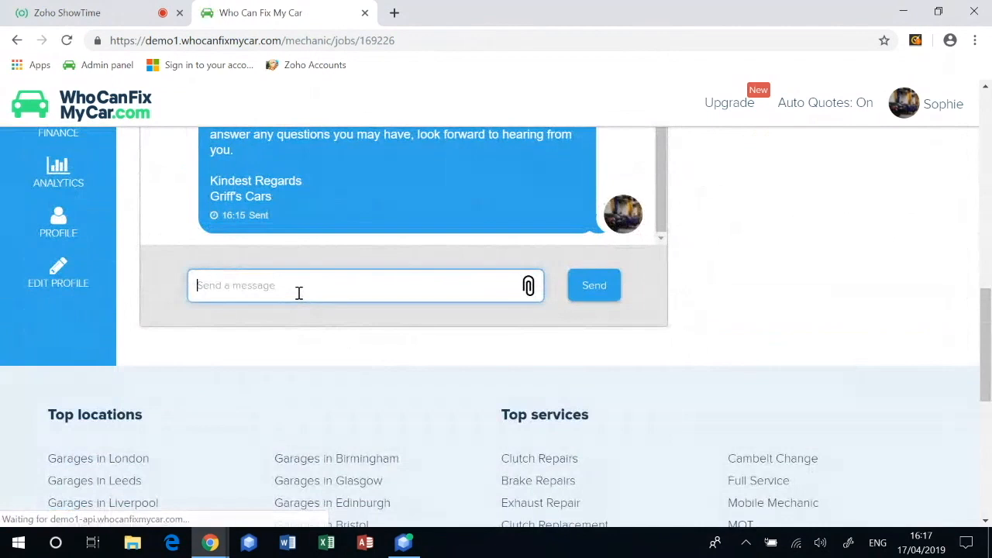
type("Hi")
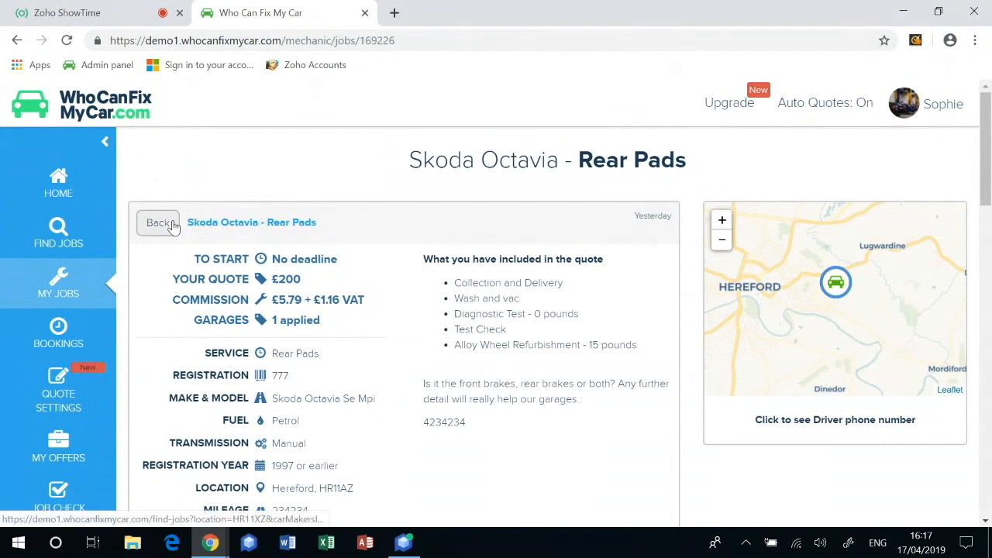
left_click(158, 222)
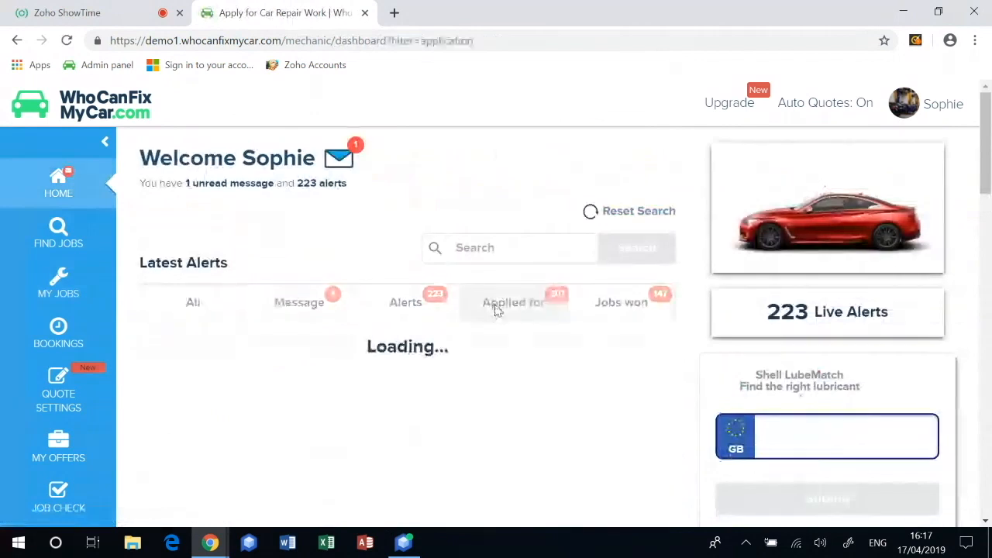
- Confirm the Skoda Octavia application as booked in, then list the Jobs won
left_click(513, 302)
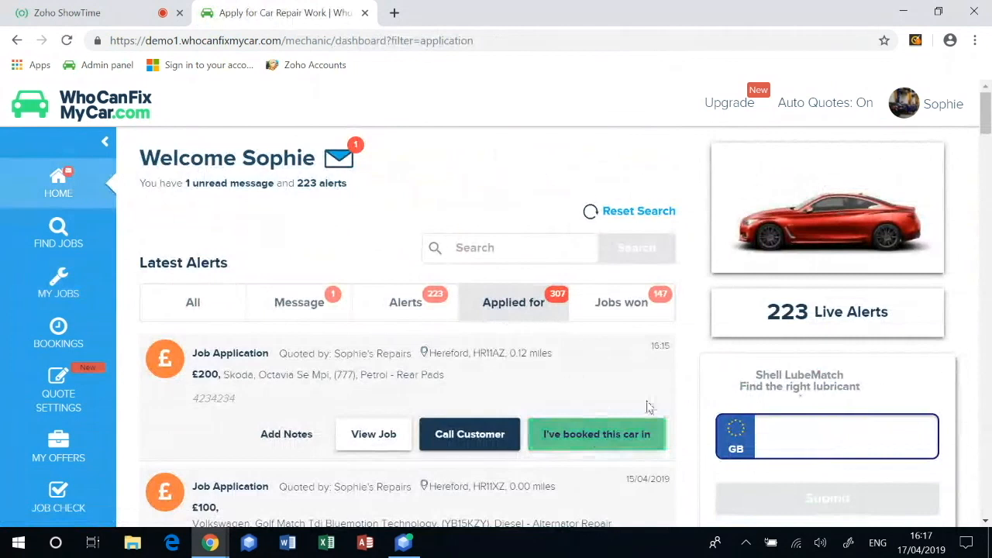
left_click(597, 434)
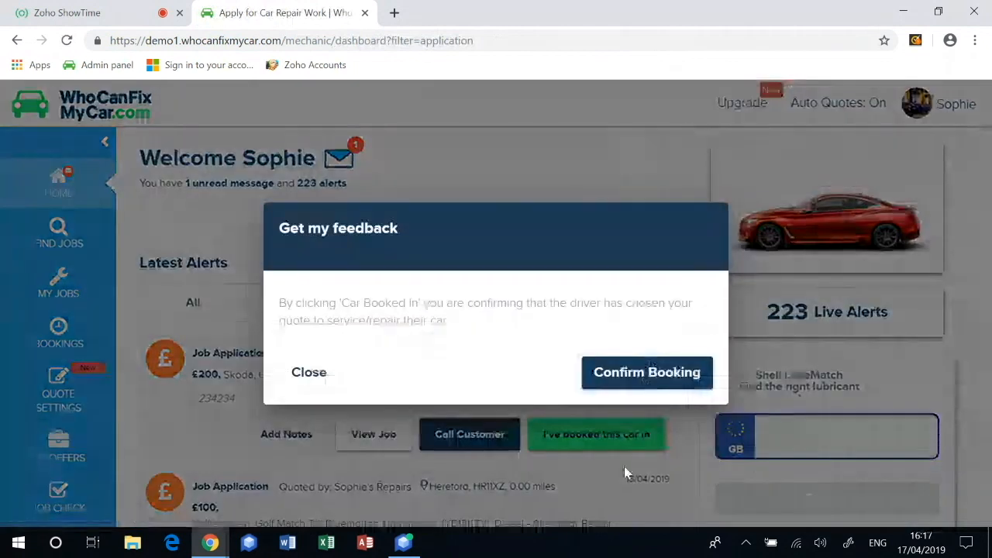
left_click(308, 372)
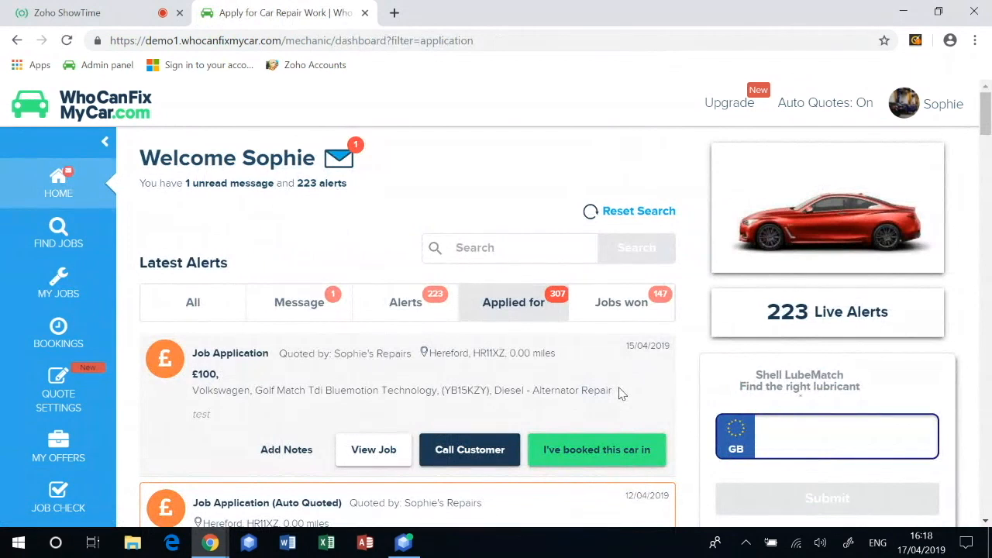
left_click(621, 302)
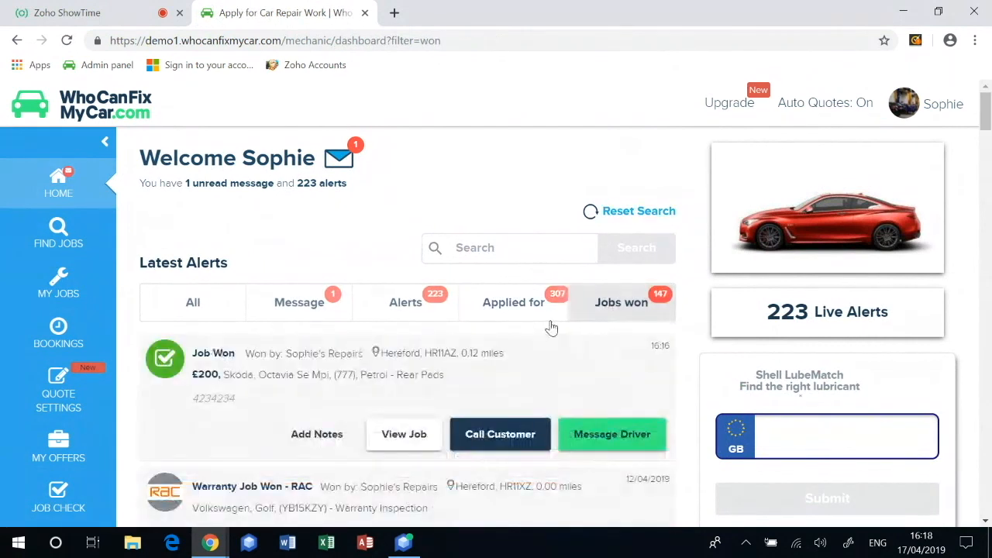
- Request driver feedback on the won Skoda Octavia job and go back to My Jobs
left_click(500, 435)
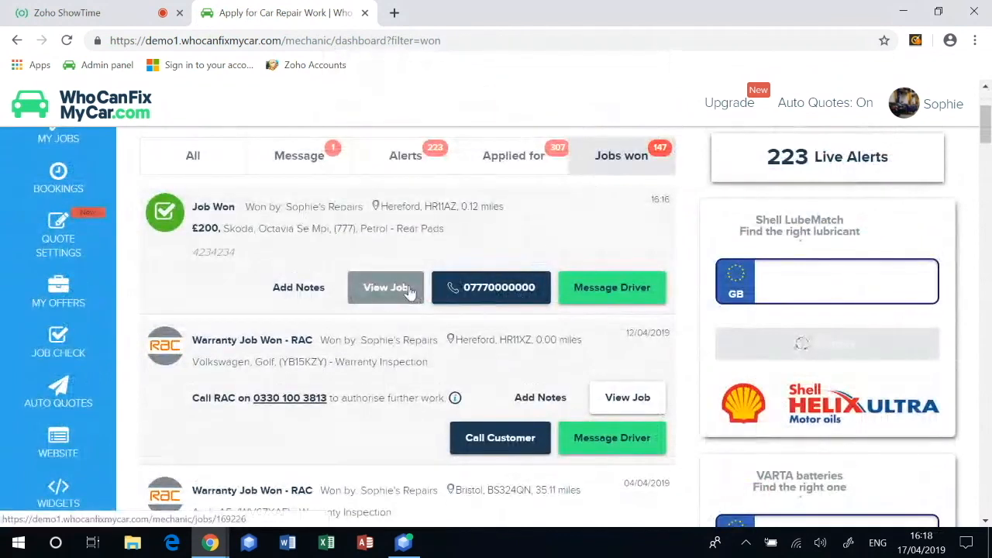
left_click(386, 287)
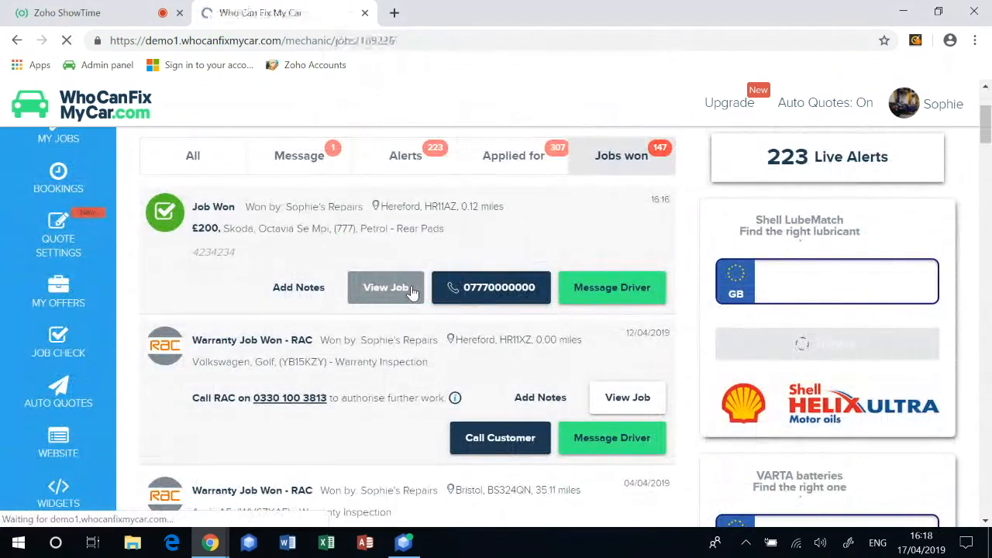
left_click(386, 287)
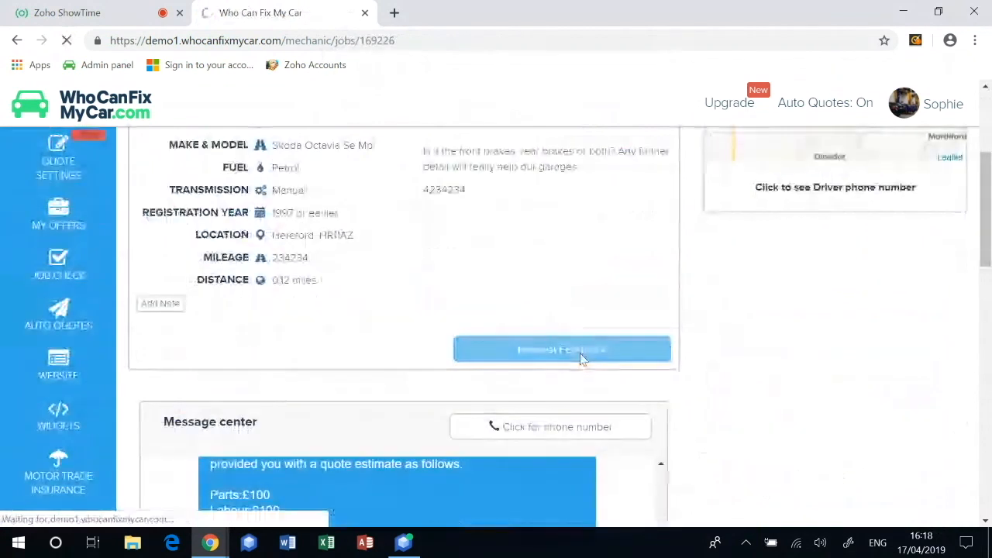
left_click(562, 349)
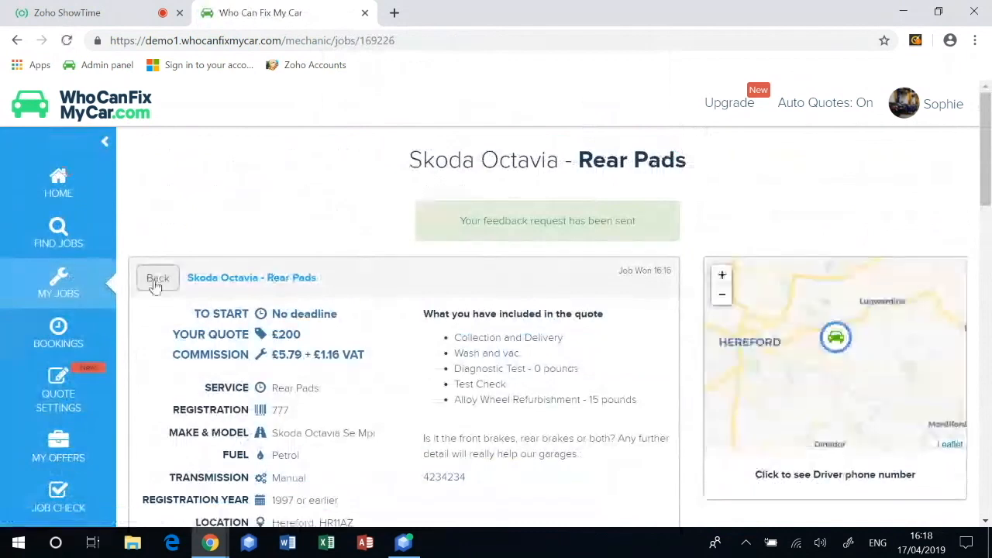
left_click(157, 278)
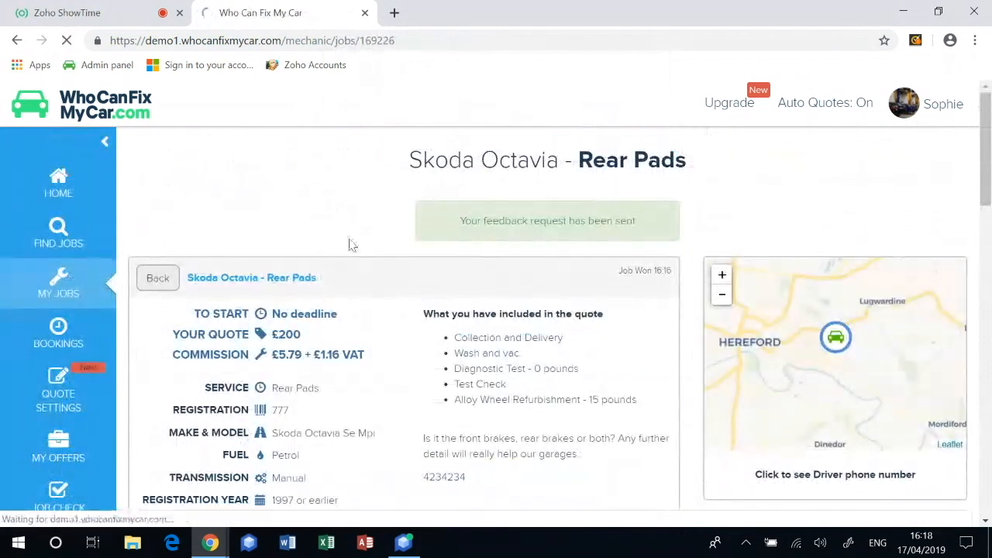
left_click(58, 233)
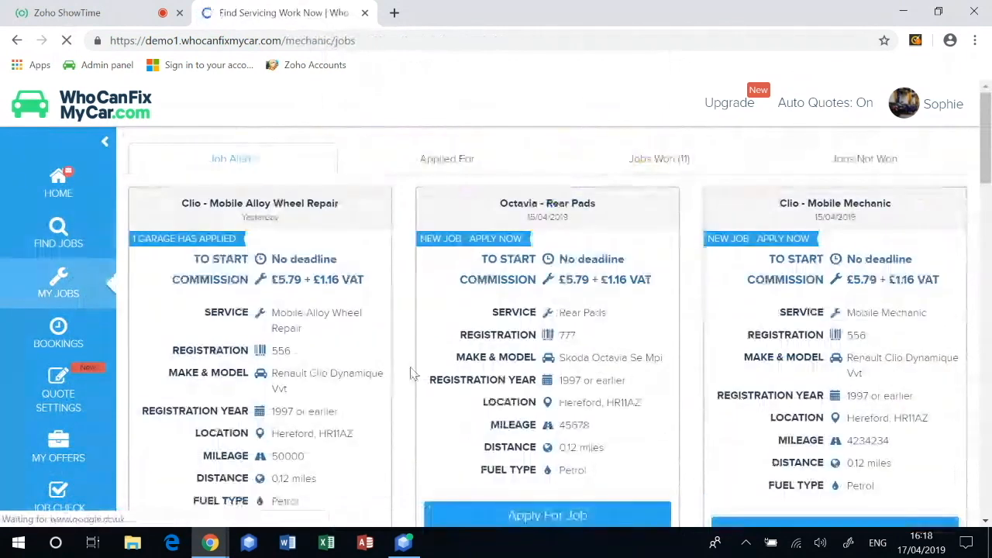
- Scroll through the Clio and Octavia job alert cards and select the Clio job's commission
scroll("down", 3)
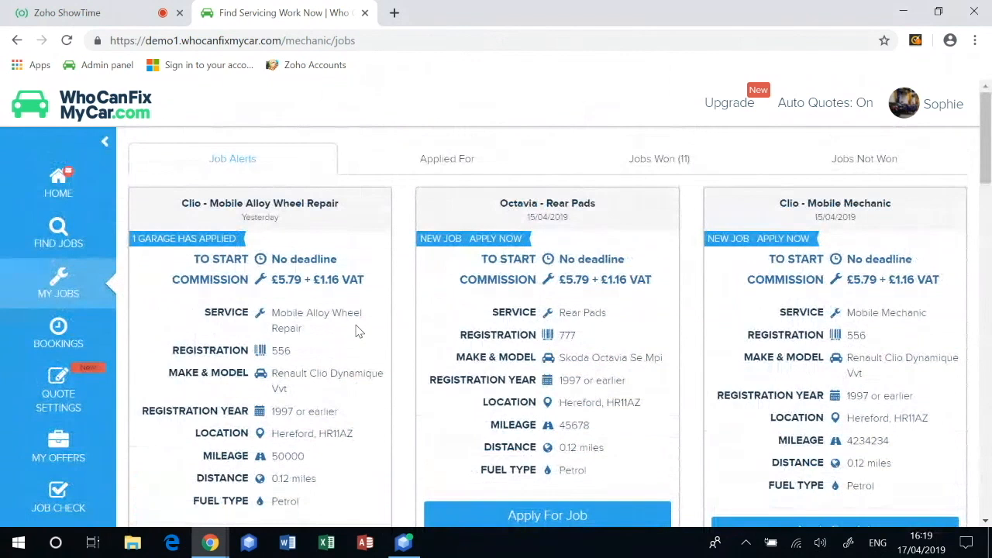
scroll("down", 3)
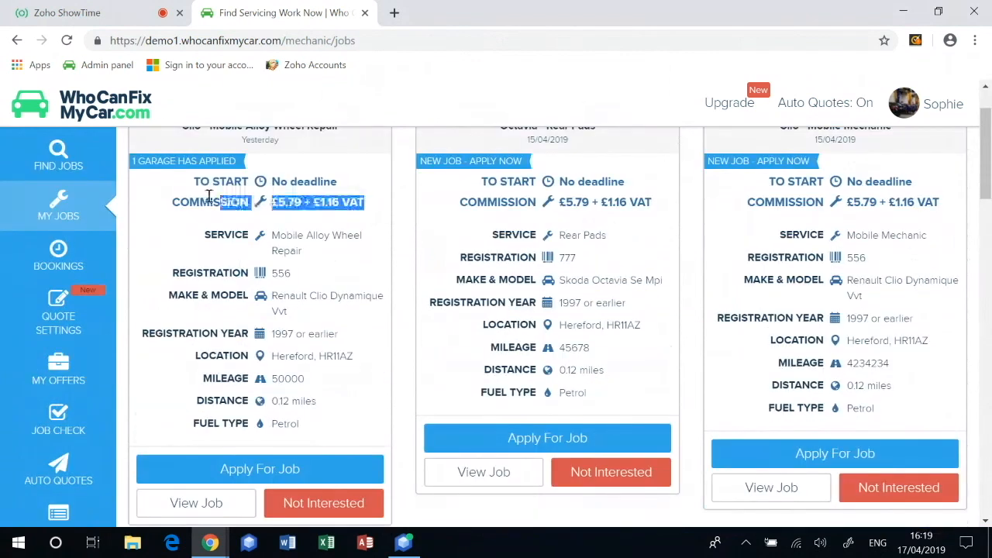
left_click_drag(248, 202, 171, 203)
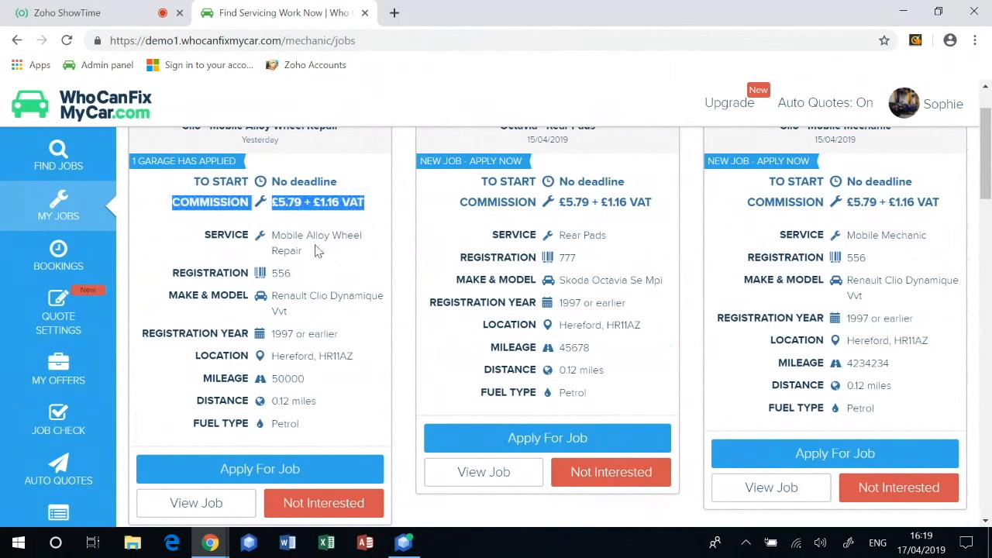
mouse_move(557, 305)
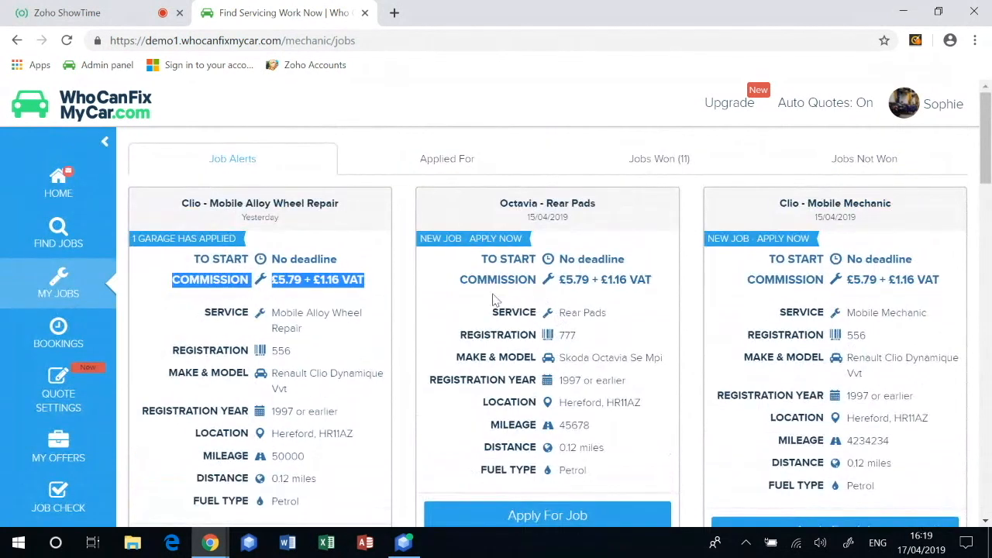
mouse_move(58, 387)
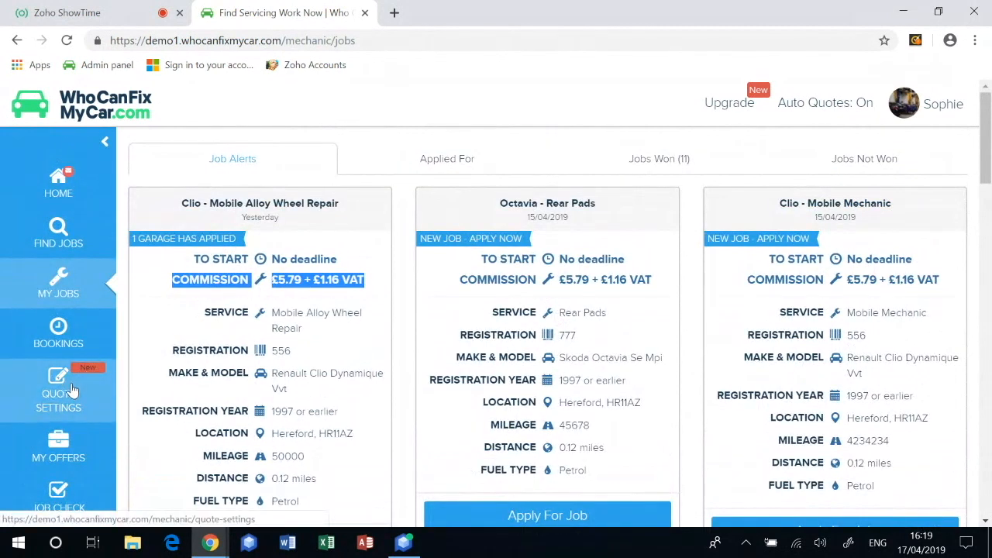
- Create quote template 'Template 1' with the message 'Hi, Test. Thanks' and save it
left_click(58, 392)
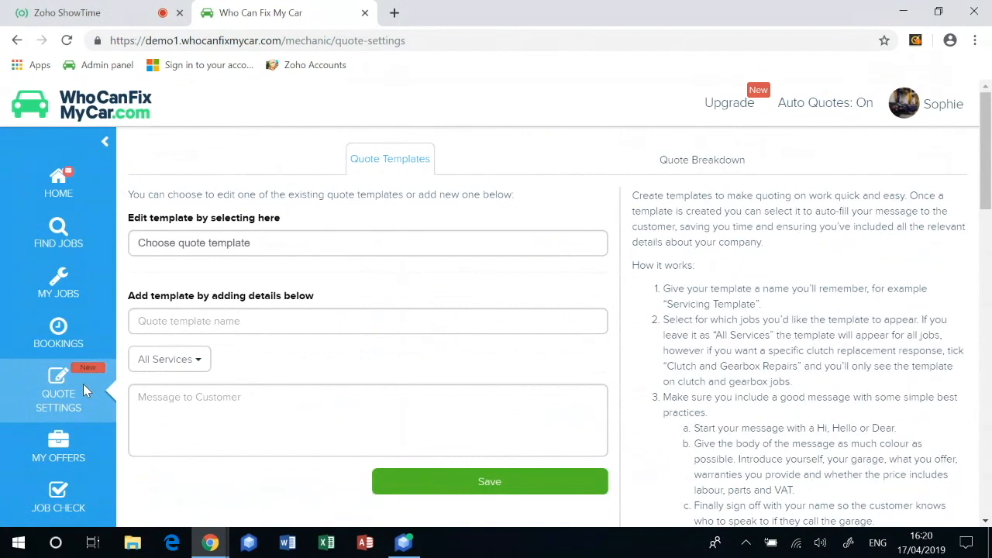
left_click(489, 481)
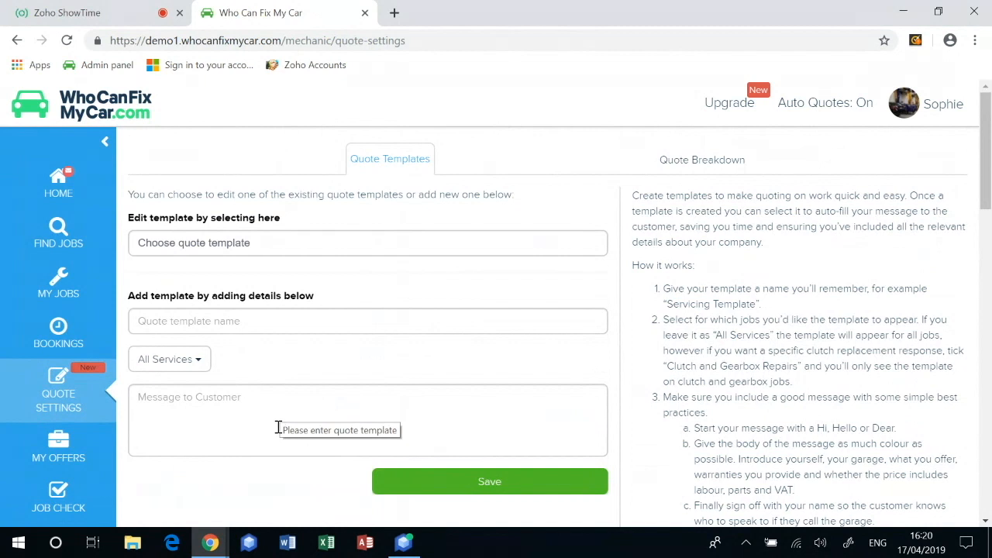
mouse_move(326, 395)
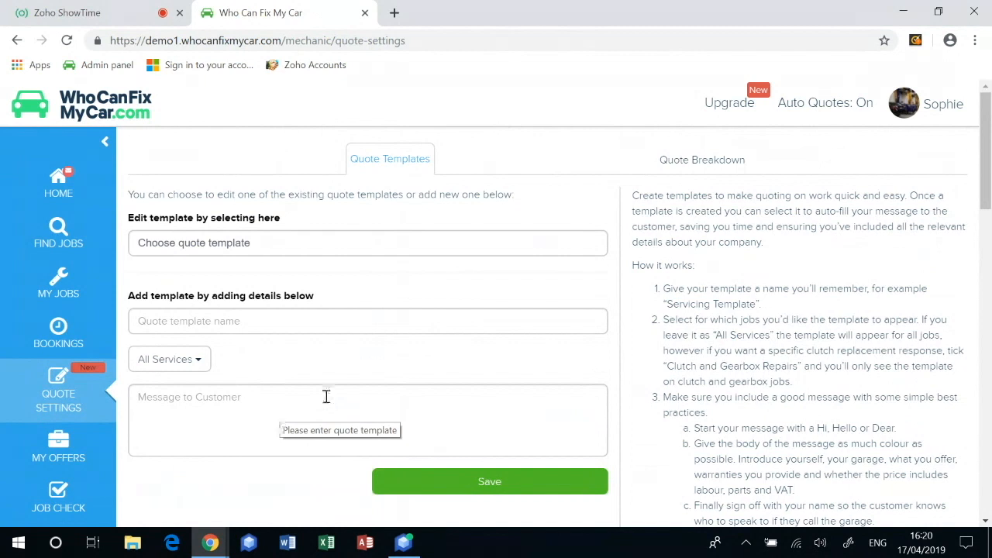
type("Template 1")
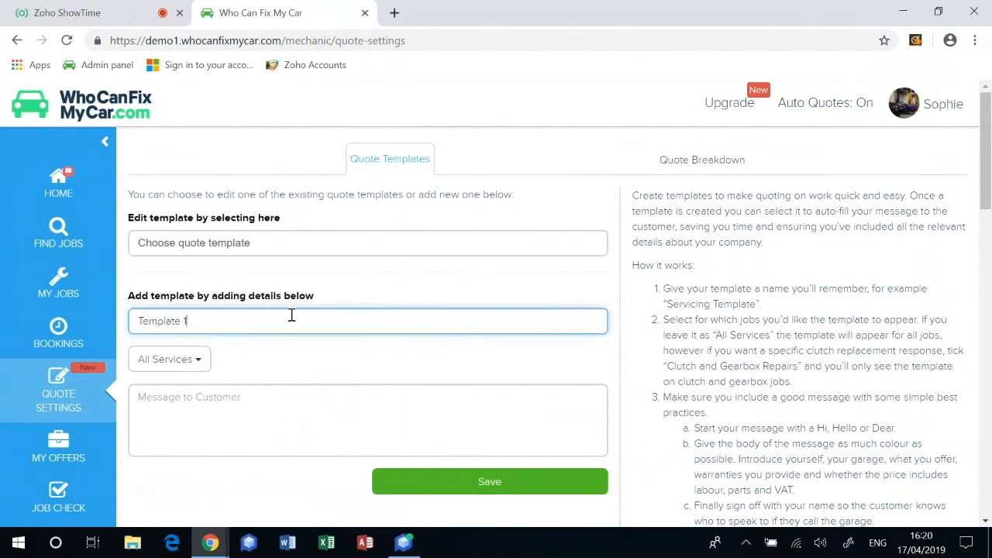
type("Hi")
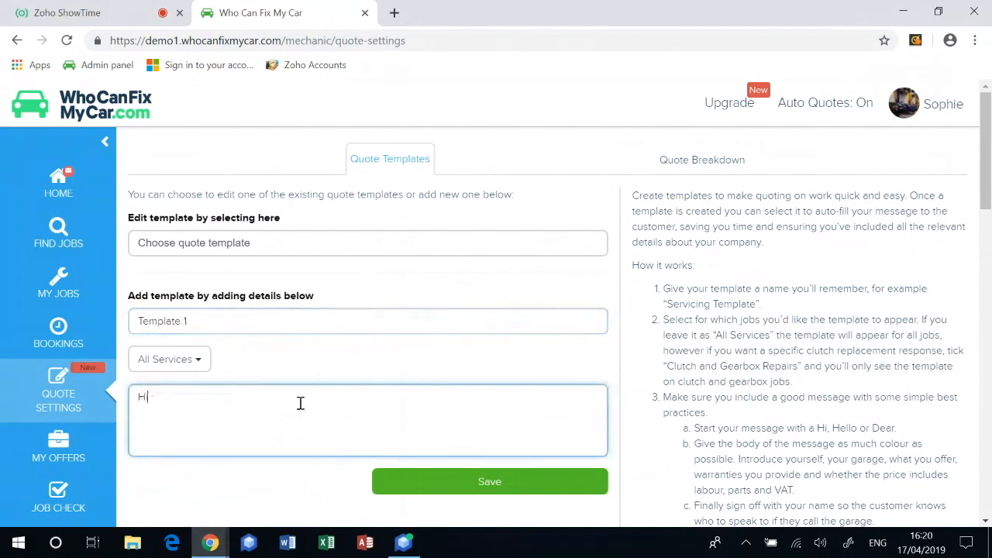
type(".,")
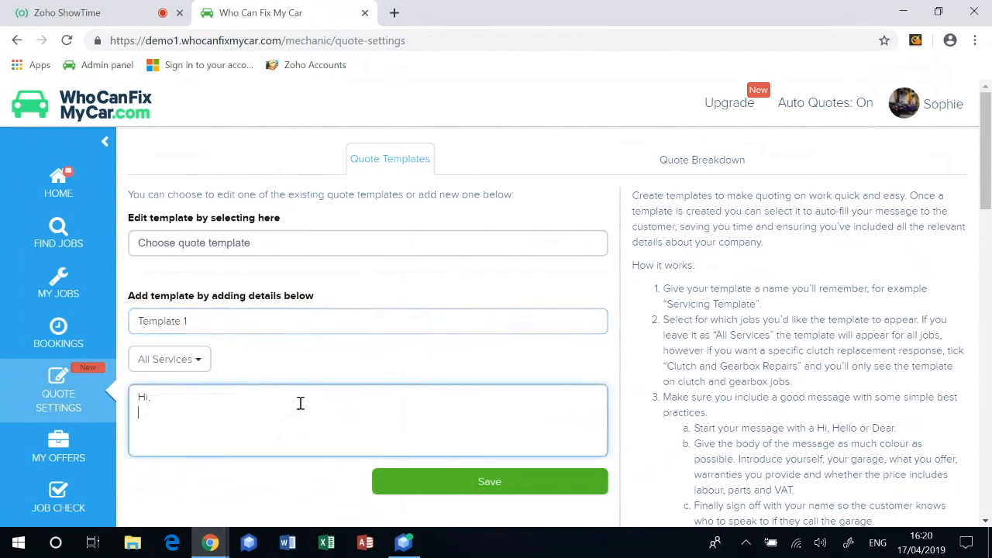
type("Test")
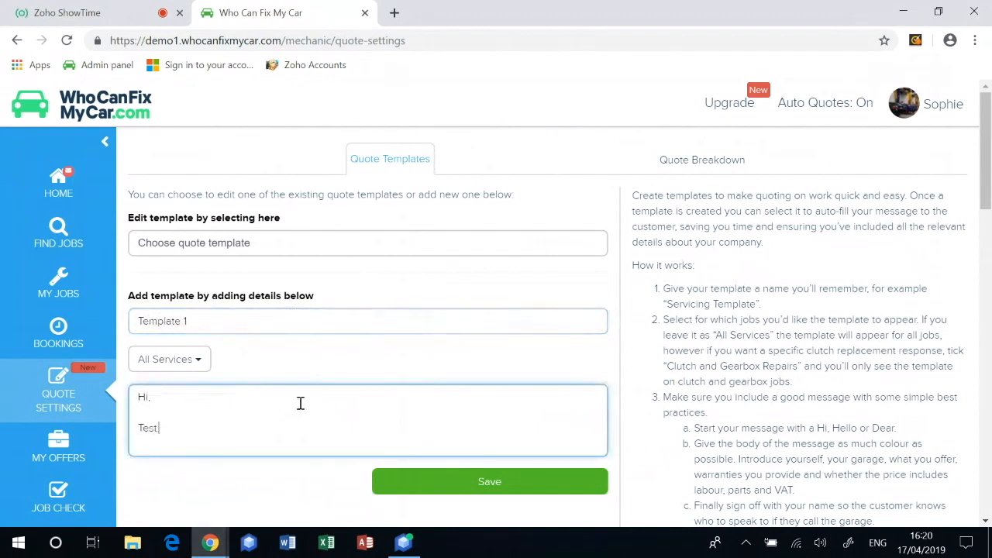
type("Thanks")
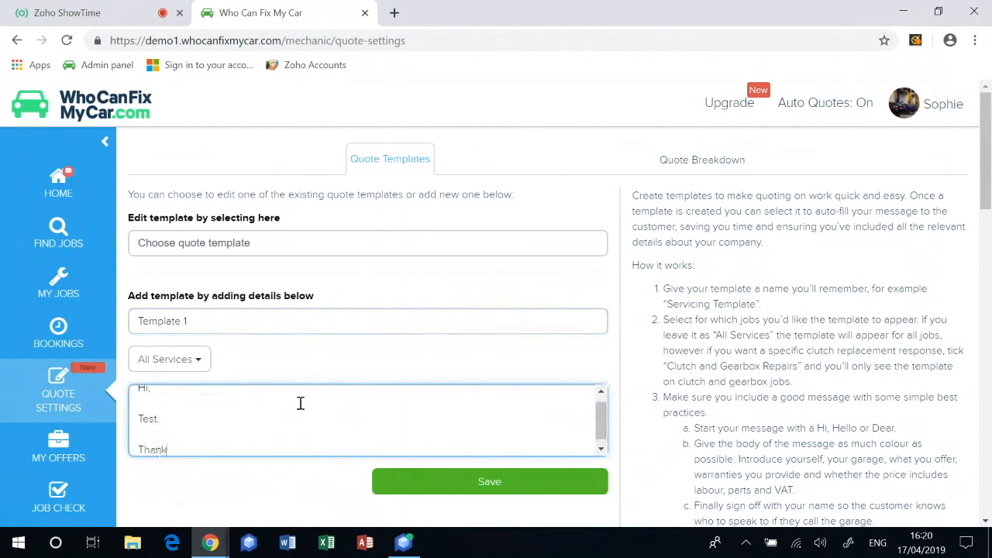
type("s")
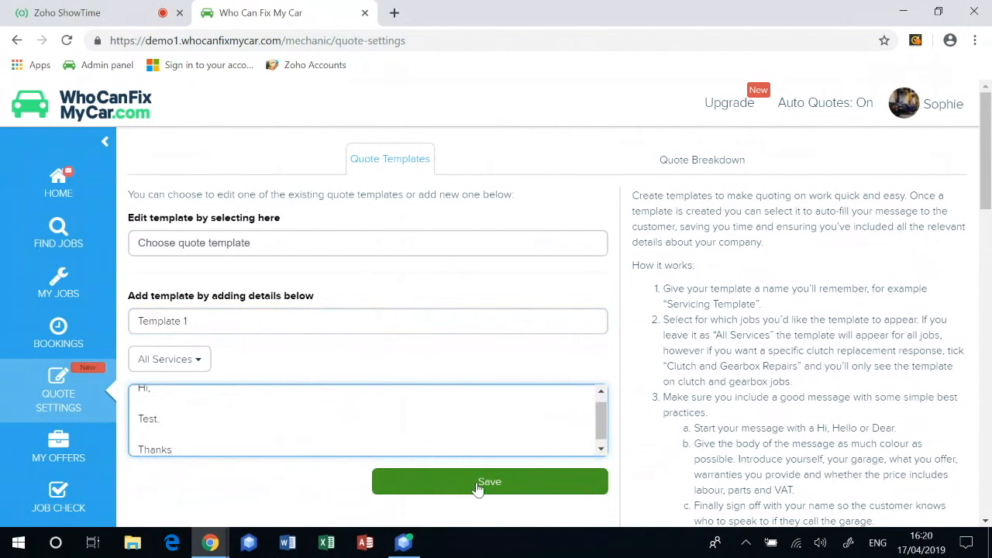
left_click(489, 482)
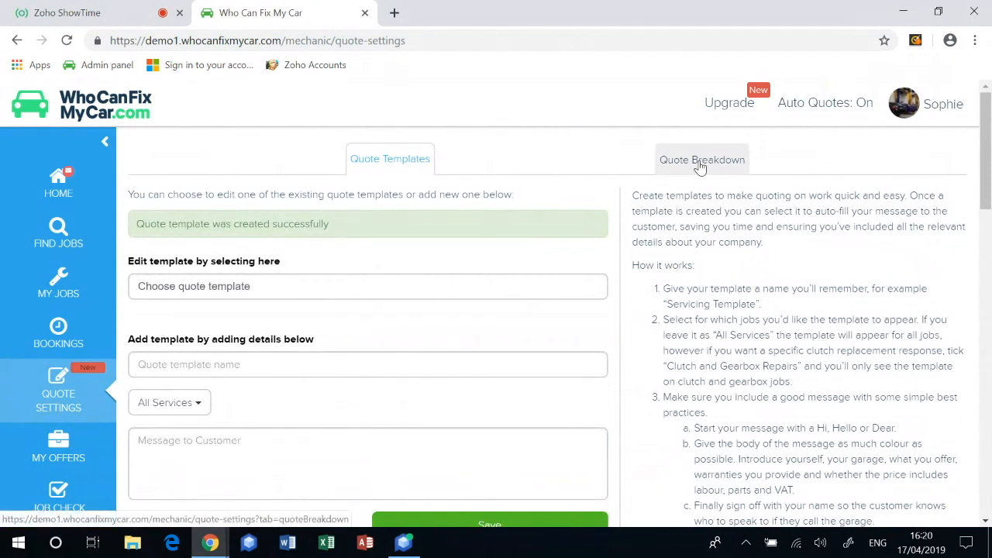
- Look through the quote breakdown extras, then return to the dashboard home
left_click(702, 159)
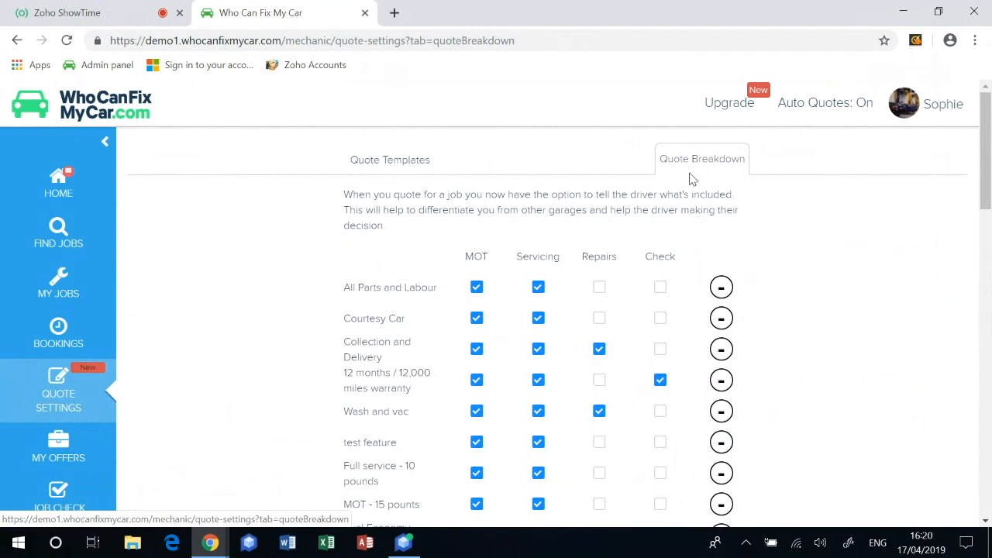
scroll("down", 3)
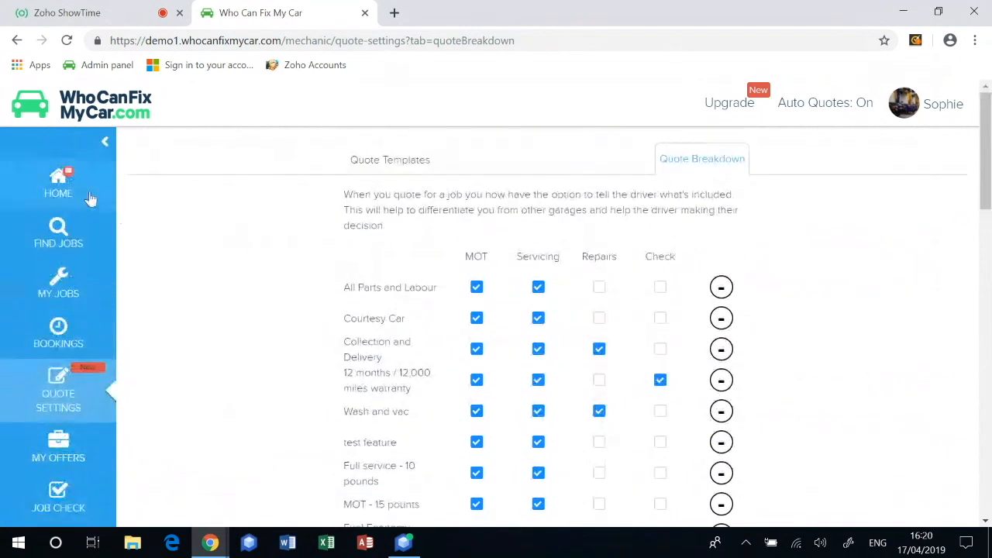
left_click(58, 184)
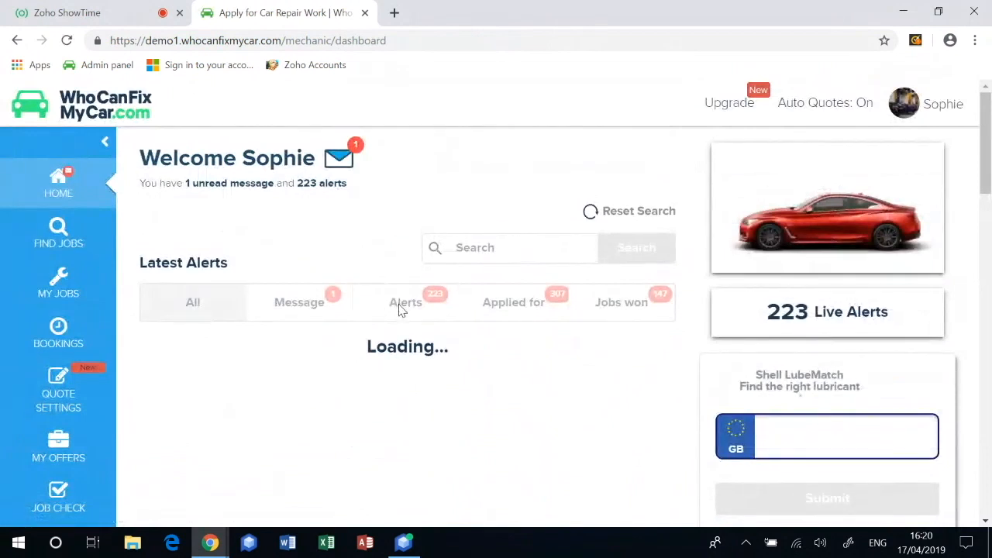
- Filter the dashboard to Alerts and view the Renault Clio mobile alloy wheel repair job
left_click(405, 302)
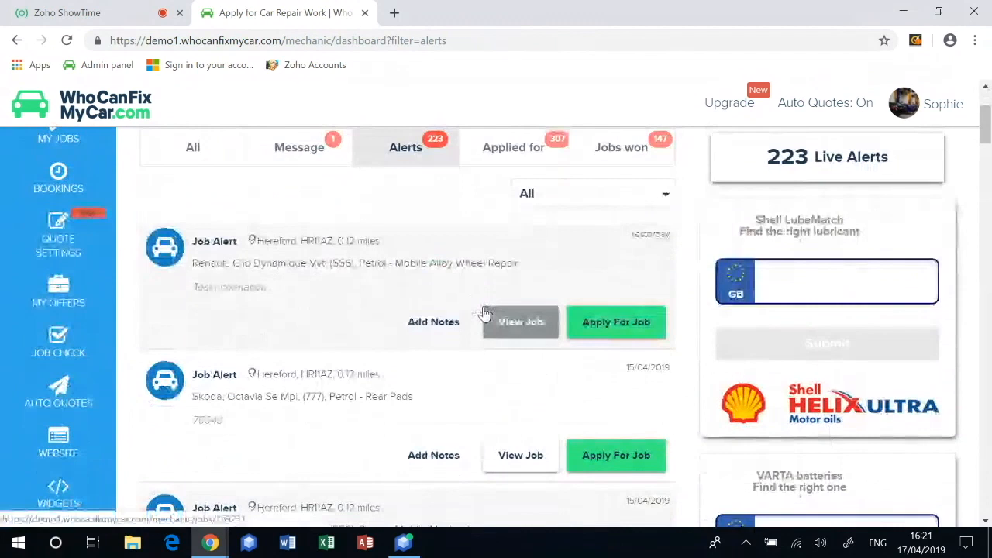
left_click(520, 321)
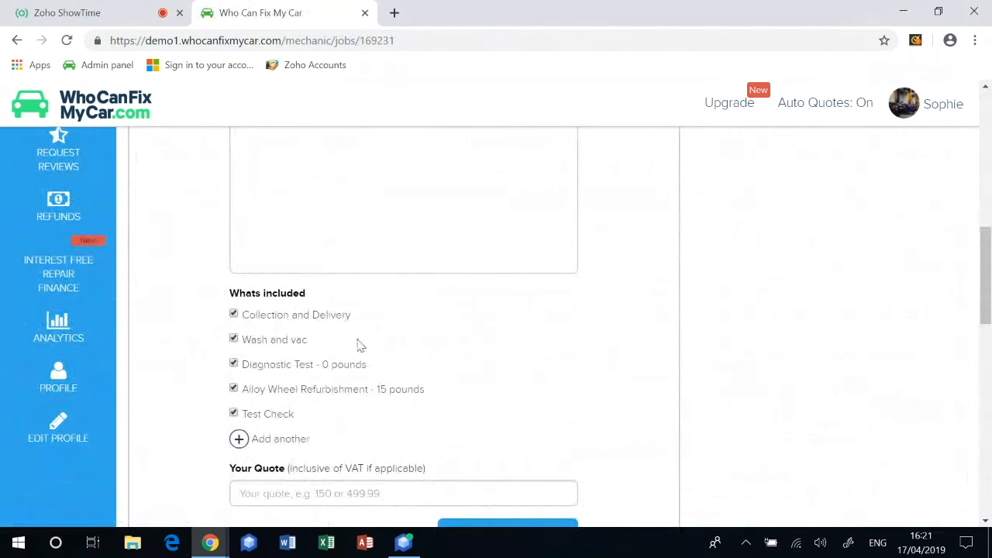
mouse_move(295, 386)
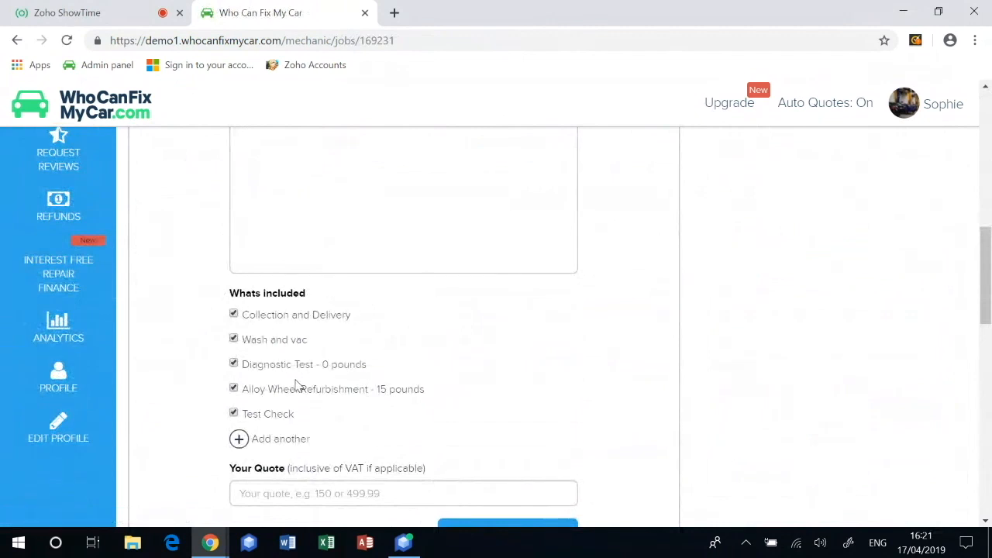
left_click(234, 389)
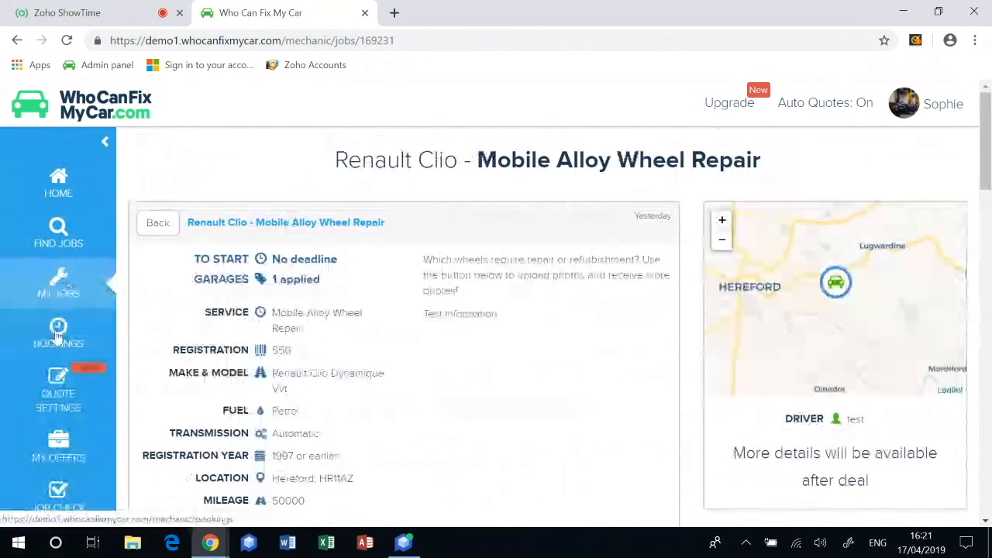
- Delete the two empty extra rows from the quote breakdown, leaving Test Check last
left_click(58, 392)
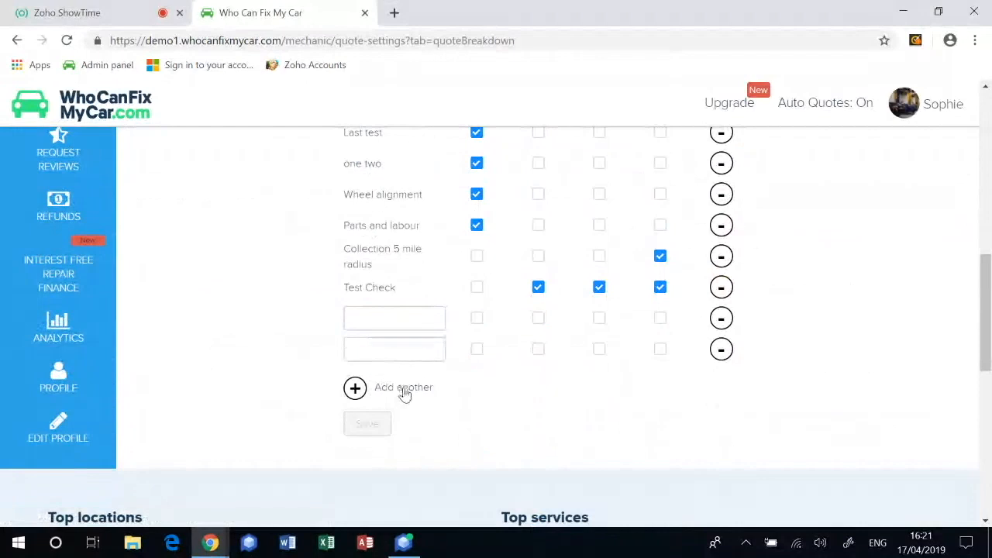
left_click(355, 389)
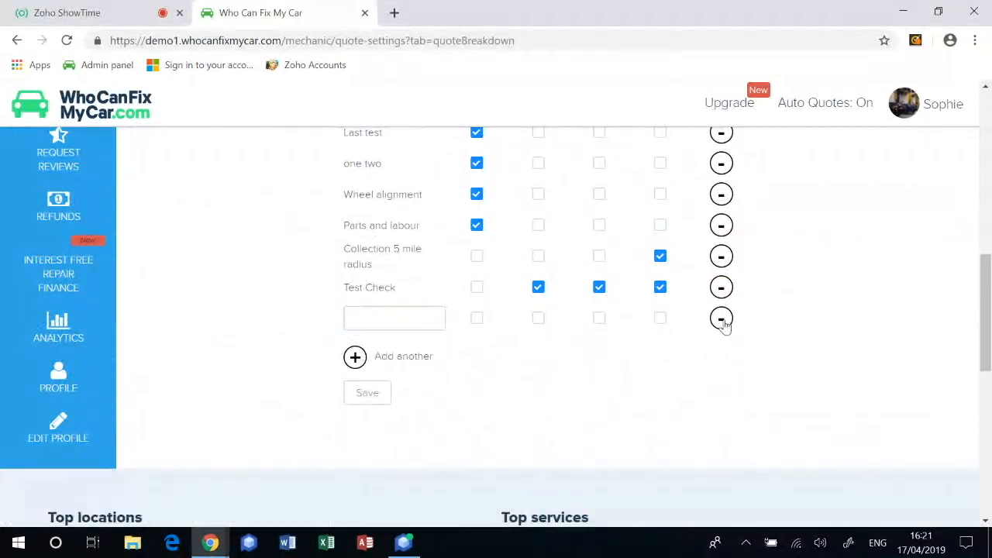
left_click(721, 318)
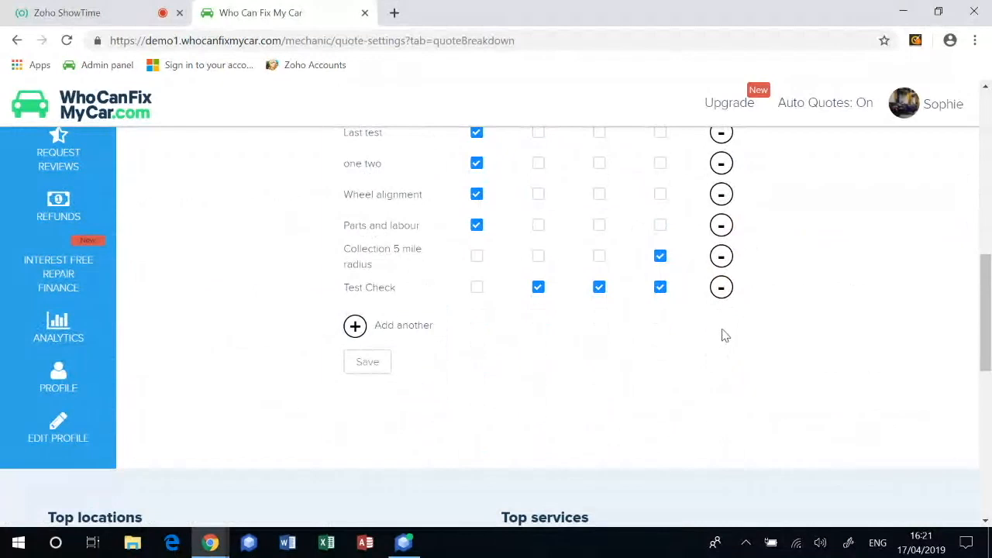
mouse_move(717, 345)
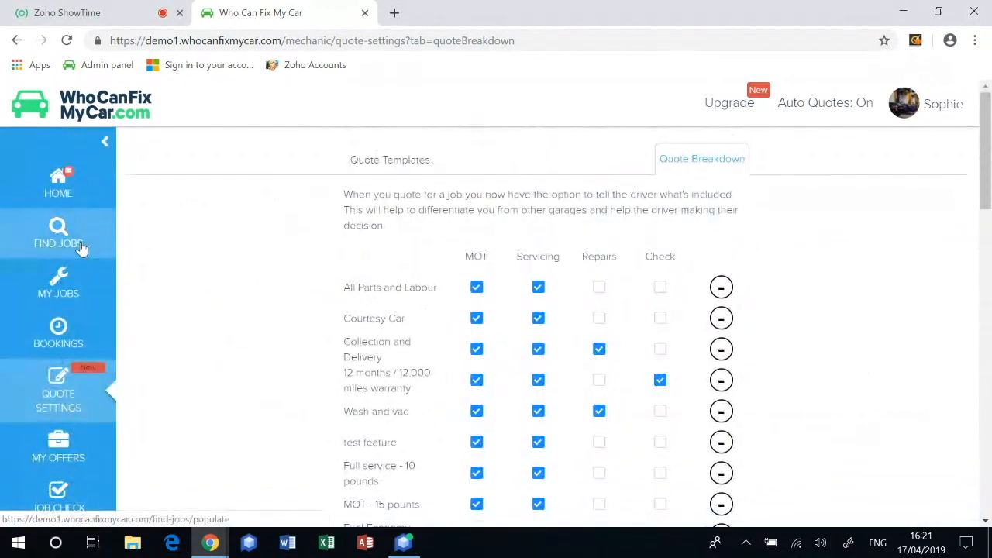
- Open Find Jobs and scroll the HR11XZ results showing Renault Clio and Skoda Octavia jobs
left_click(59, 232)
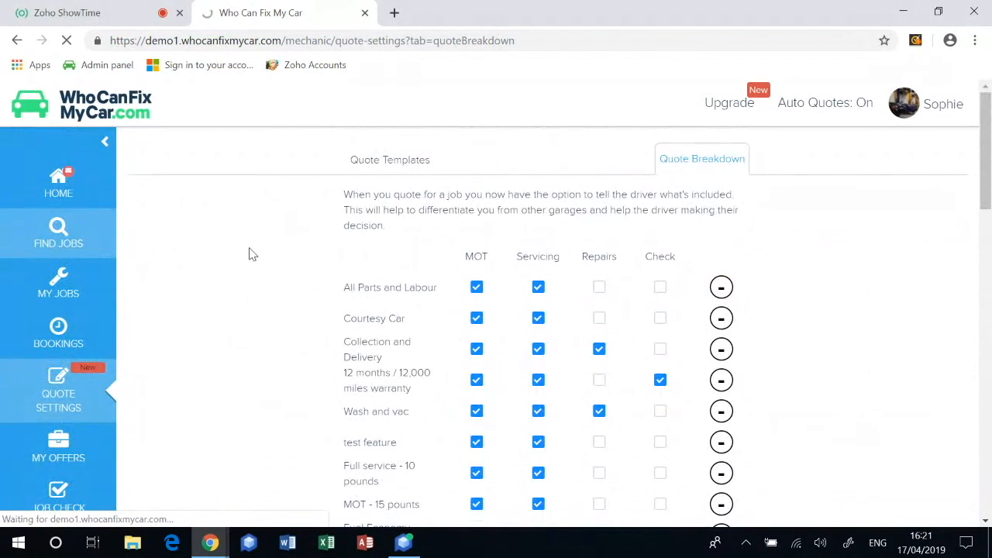
left_click(58, 233)
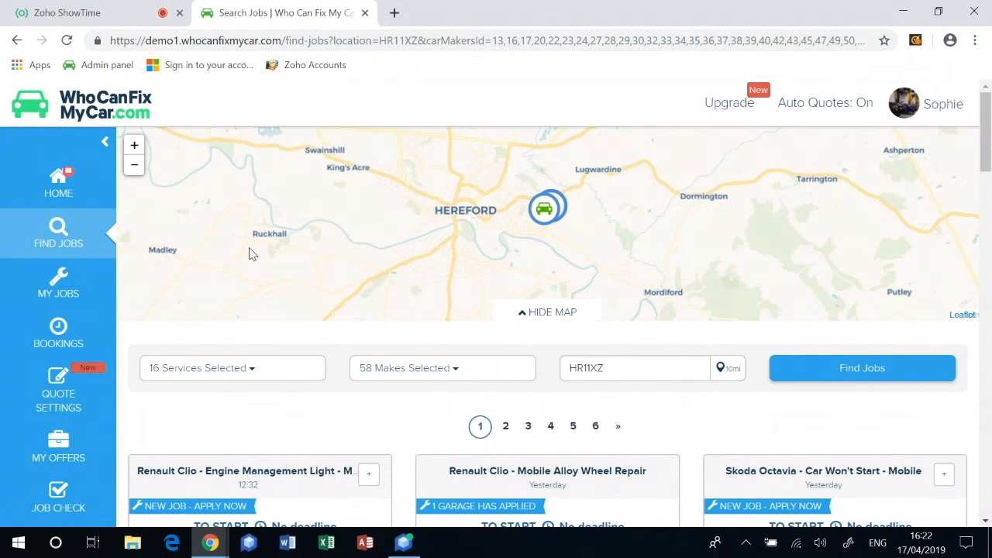
scroll("down", 3)
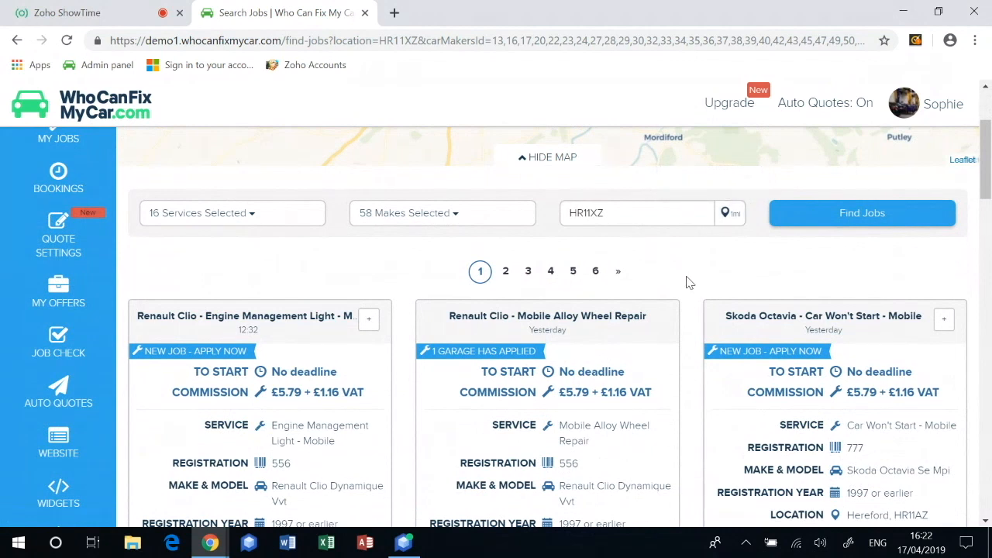
mouse_move(681, 280)
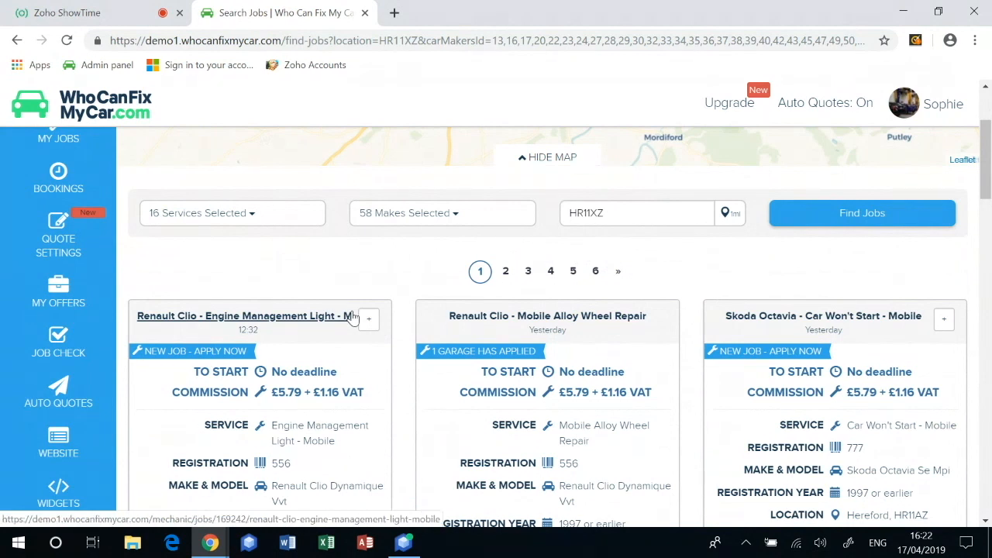
scroll("down", 3)
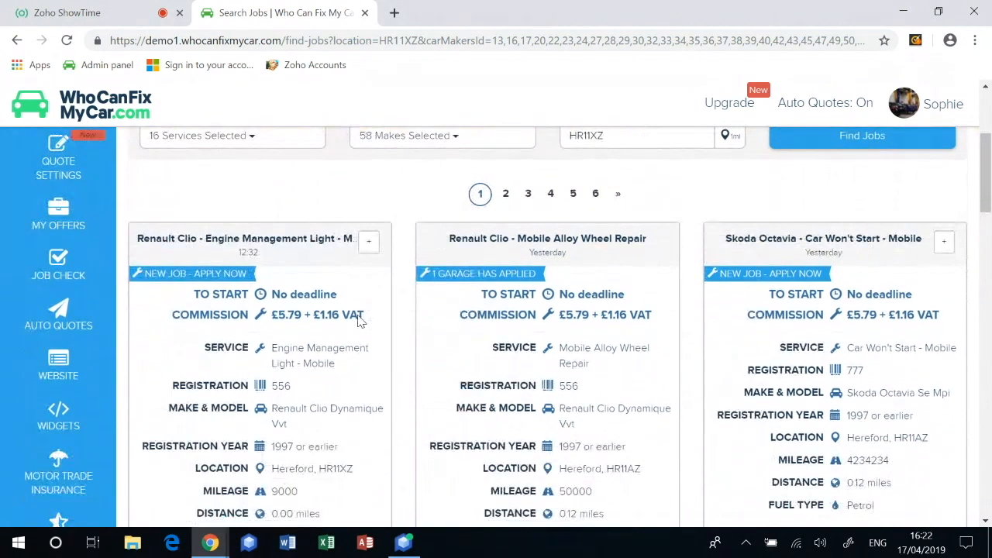